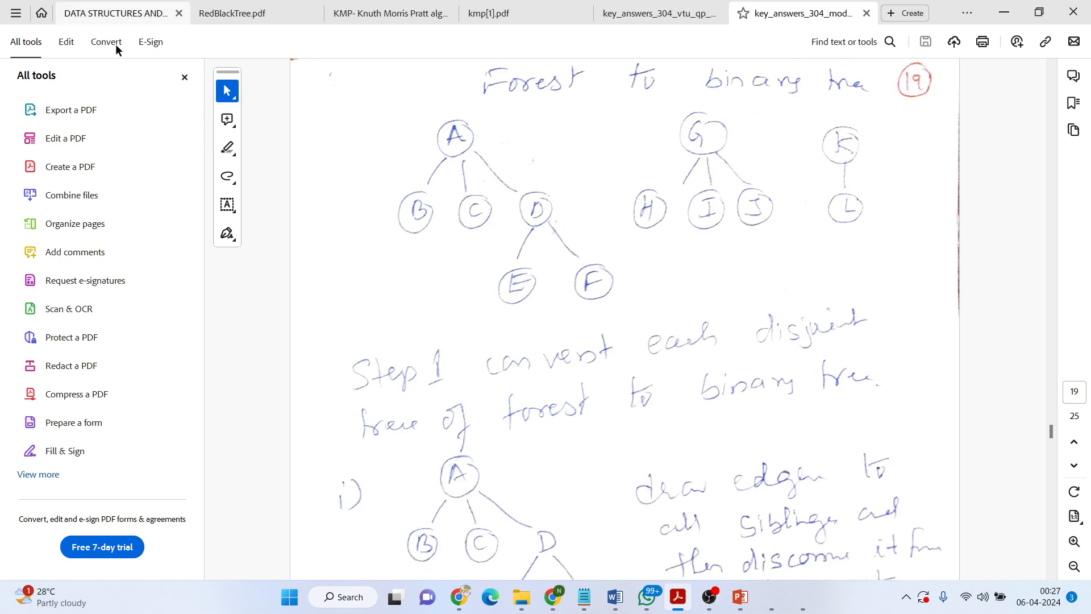
# Close the All tools pane and view Step 1's first tree conversion.
pyautogui.click(184, 77)
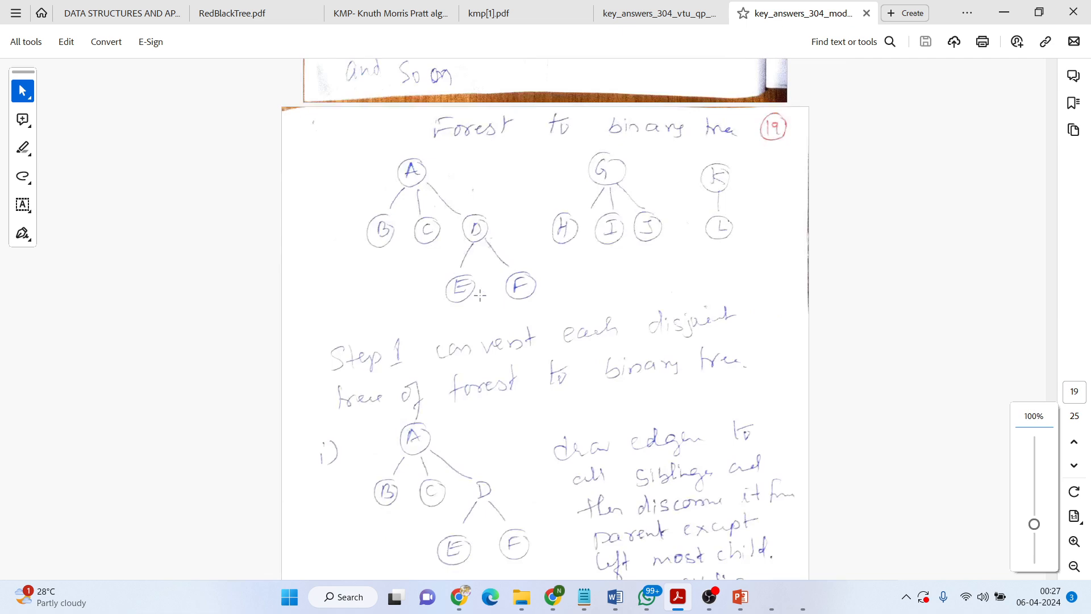
pyautogui.scroll(-3)
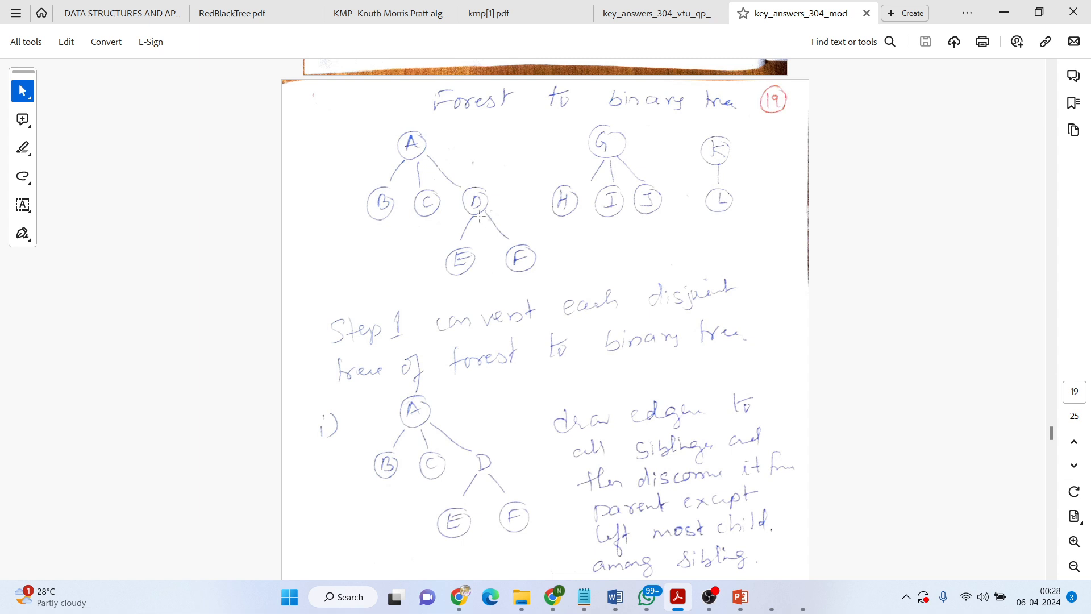
pyautogui.moveTo(616, 178)
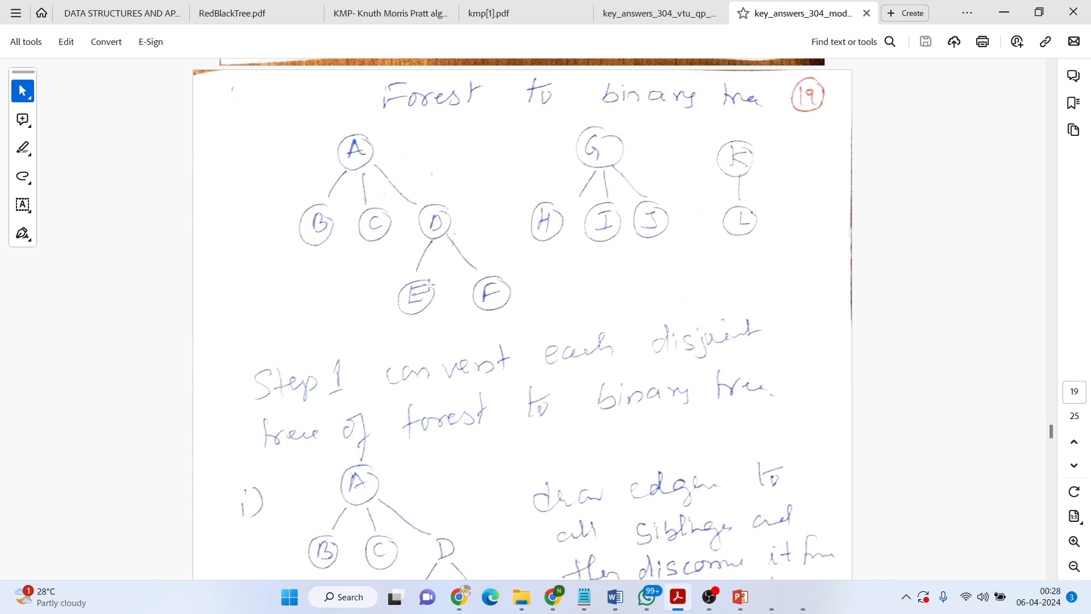
pyautogui.moveTo(507, 228)
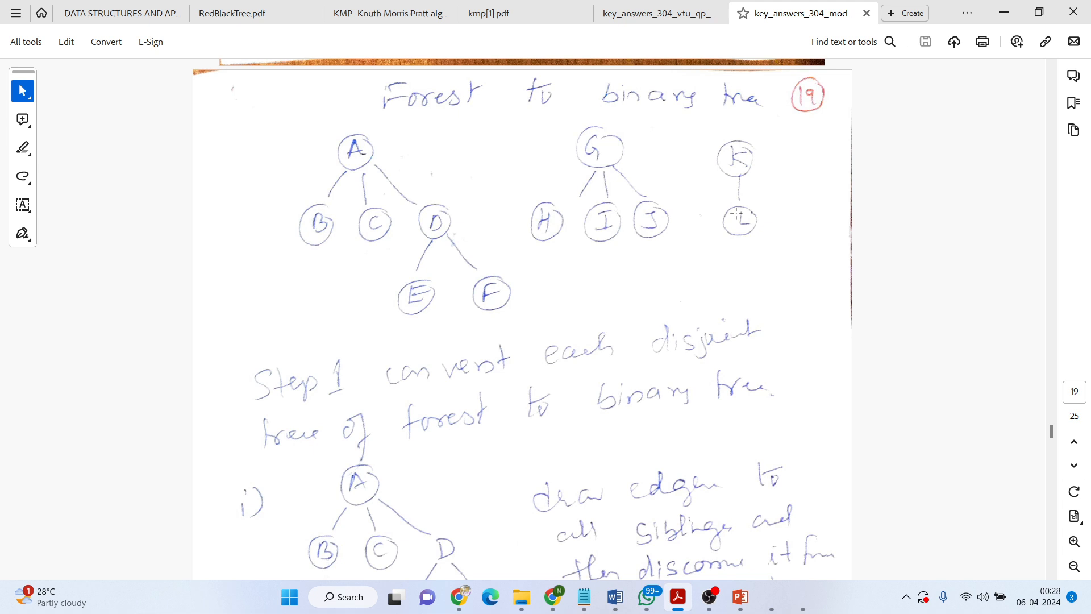
pyautogui.moveTo(600, 368)
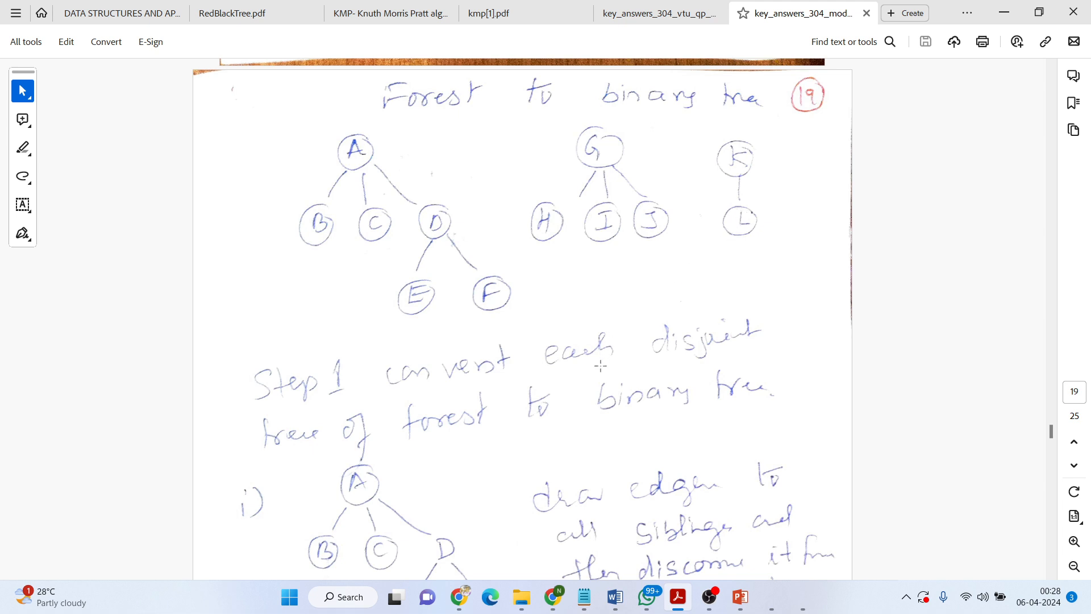
pyautogui.moveTo(575, 395)
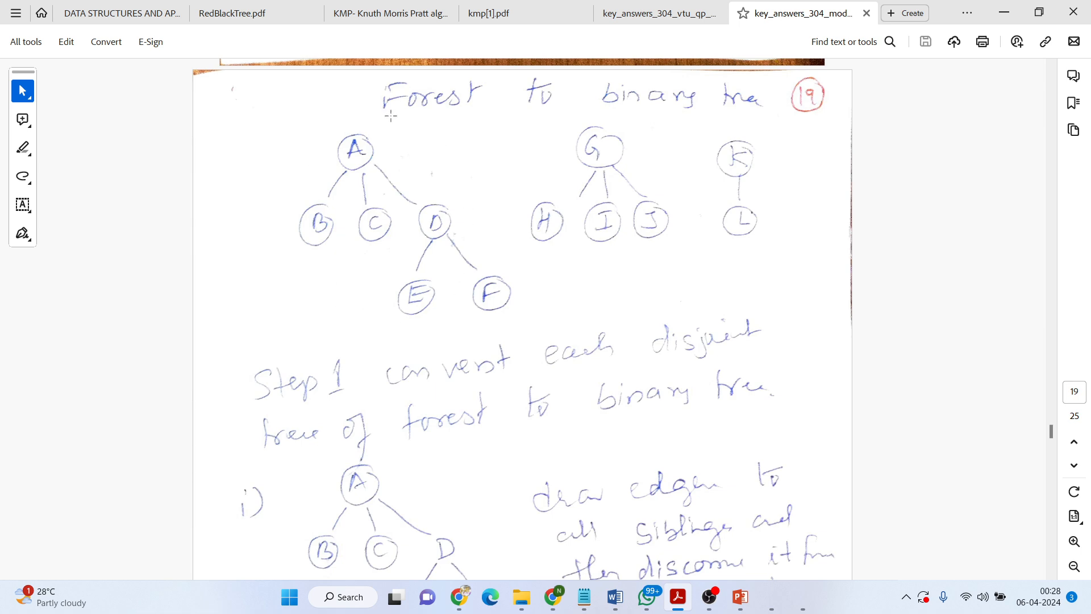
pyautogui.moveTo(558, 374)
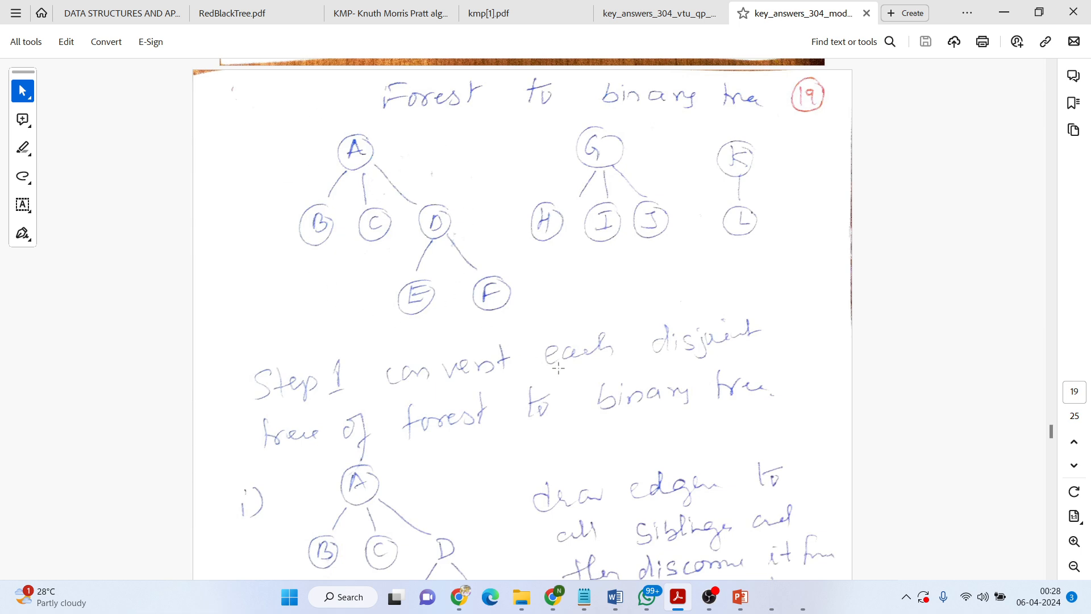
pyautogui.moveTo(337, 227)
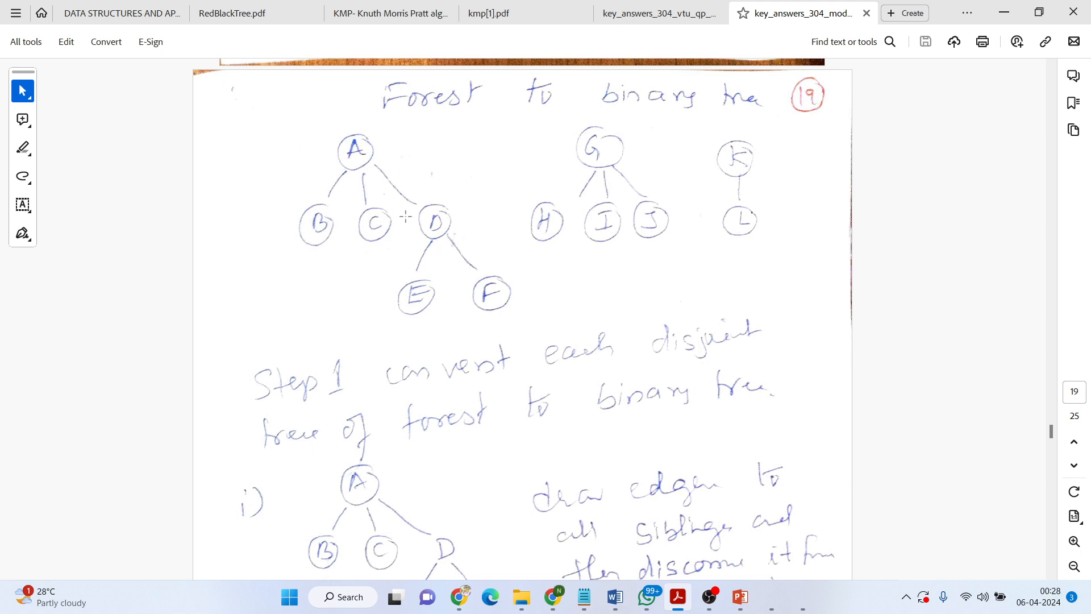
pyautogui.moveTo(585, 234)
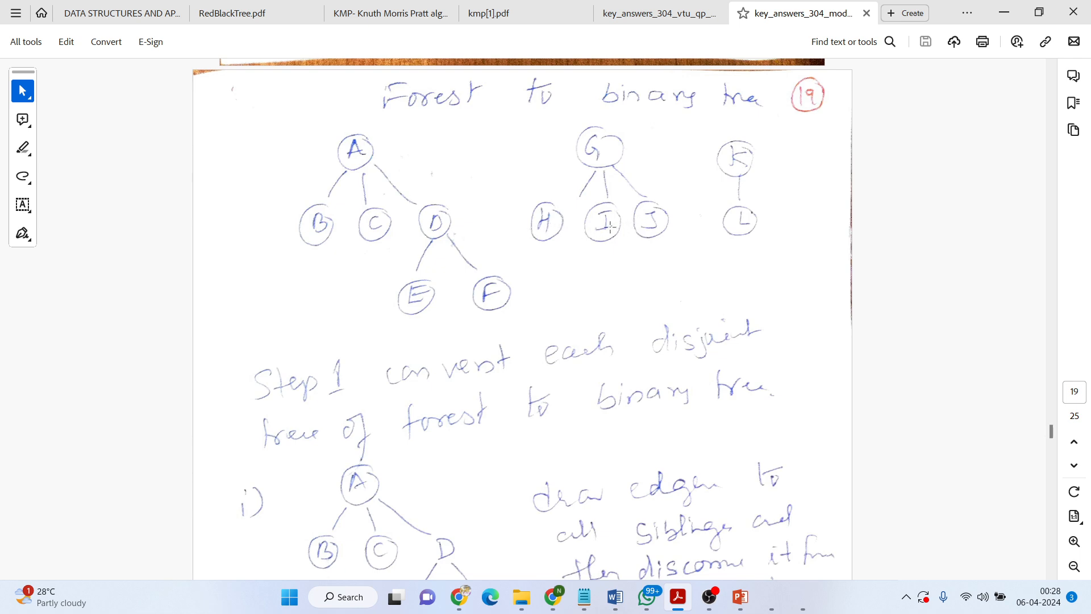
pyautogui.moveTo(430, 401)
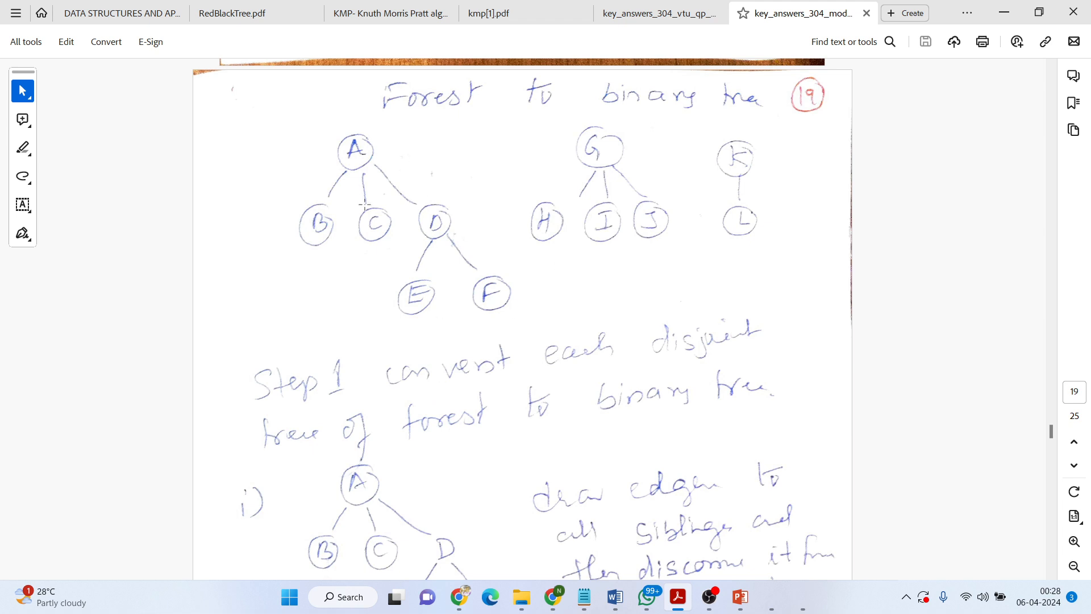
pyautogui.moveTo(589, 364)
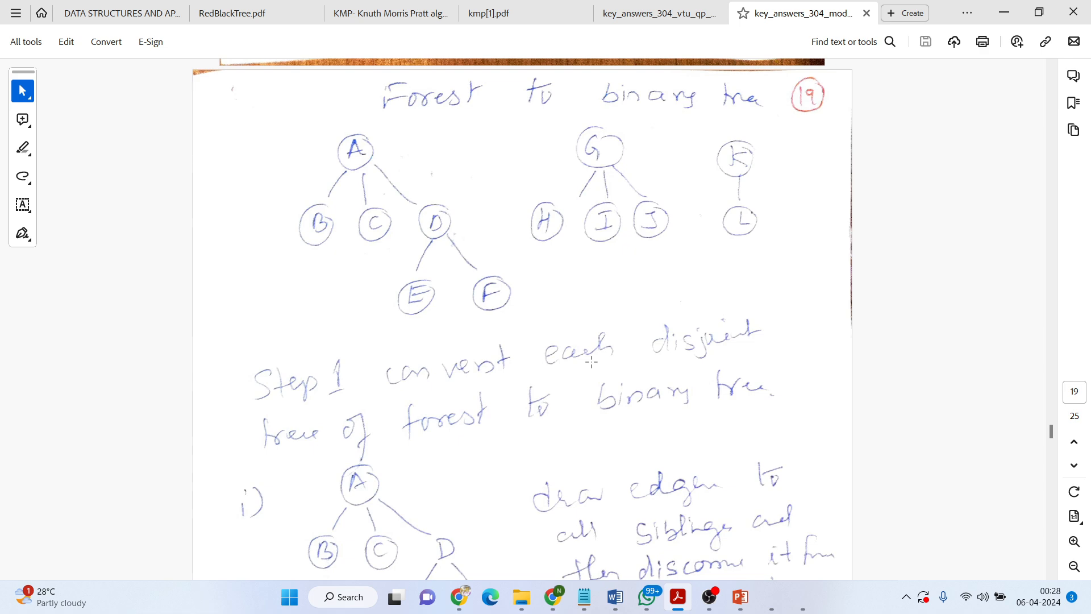
# Scroll to tree i), where bold sibling edges join B, C, D and E, F.
pyautogui.scroll(-3)
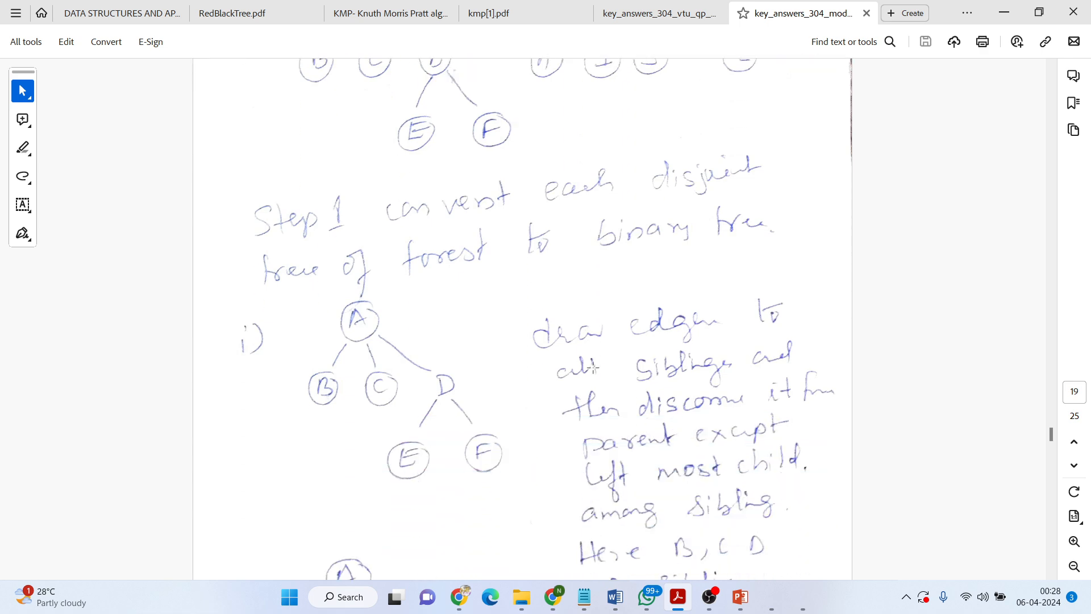
pyautogui.moveTo(385, 292)
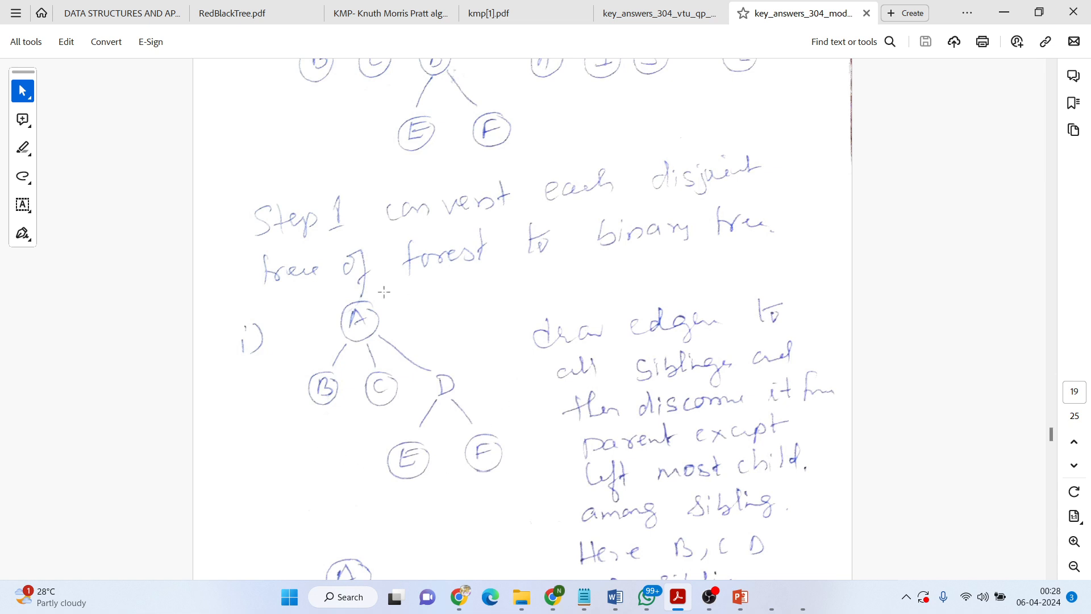
pyautogui.moveTo(220, 373)
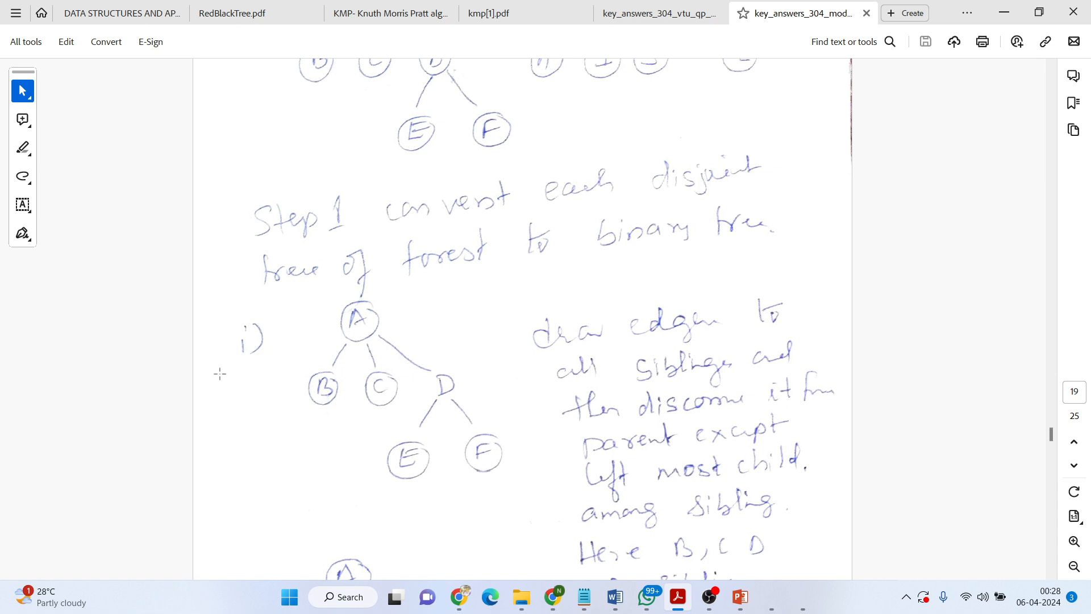
pyautogui.scroll(-3)
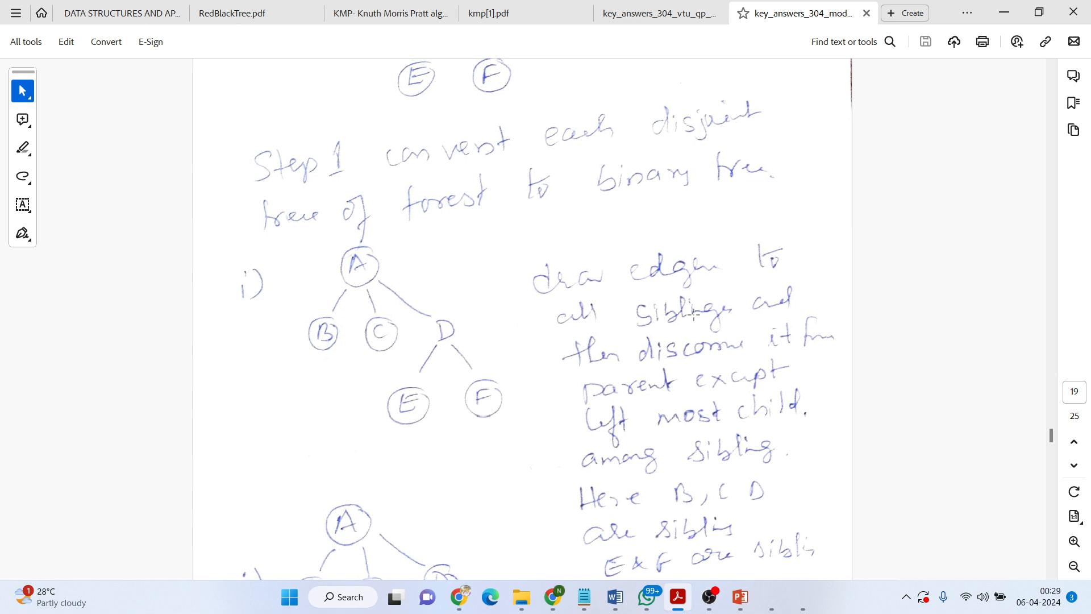
pyautogui.scroll(-3)
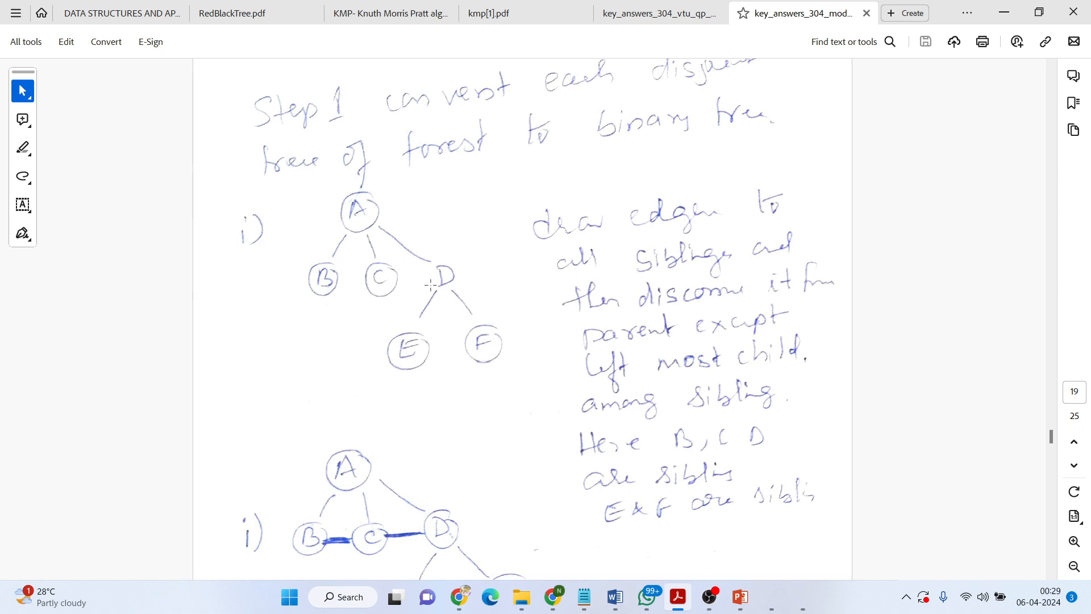
pyautogui.moveTo(474, 346)
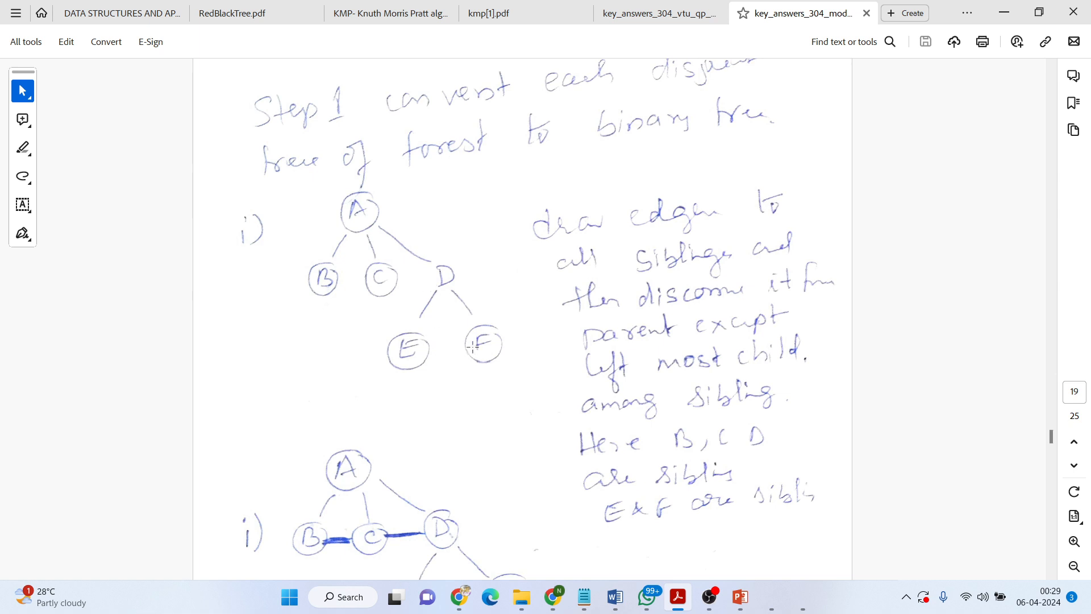
pyautogui.scroll(-3)
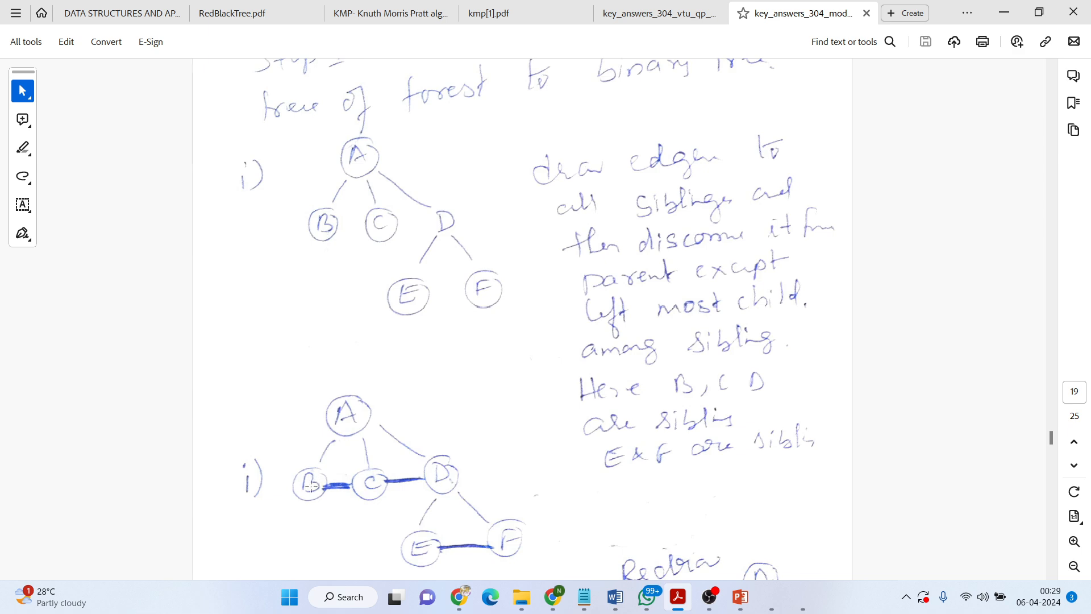
pyautogui.moveTo(425, 484)
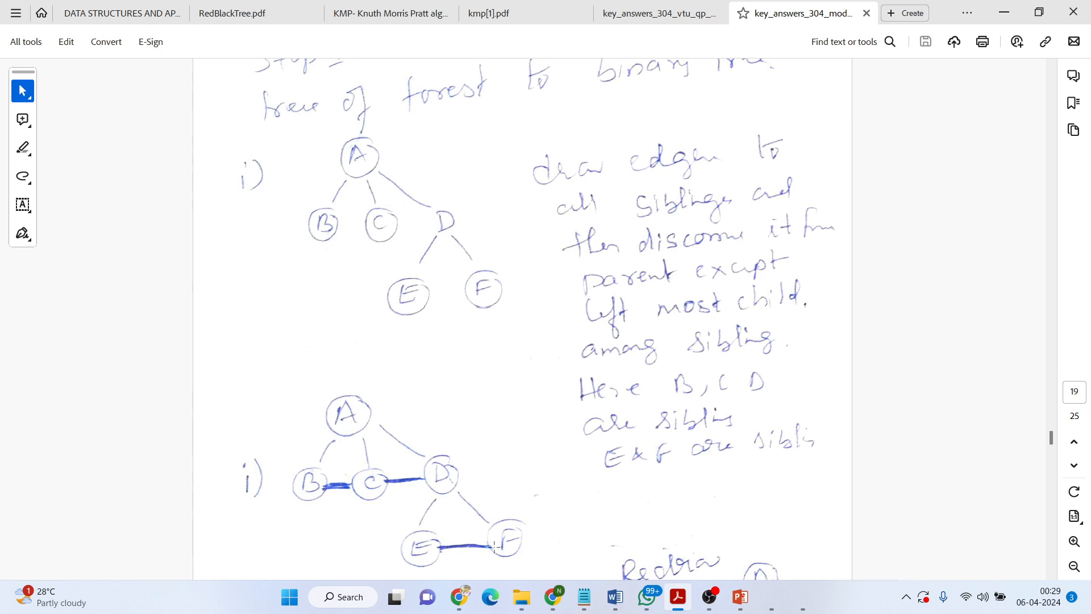
pyautogui.scroll(-3)
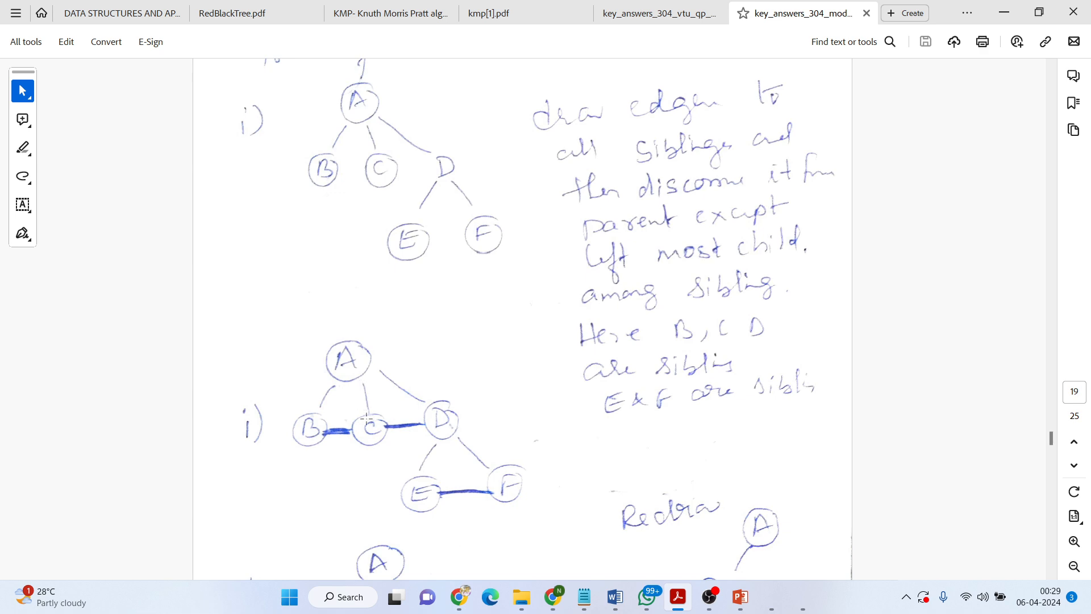
pyautogui.moveTo(360, 385)
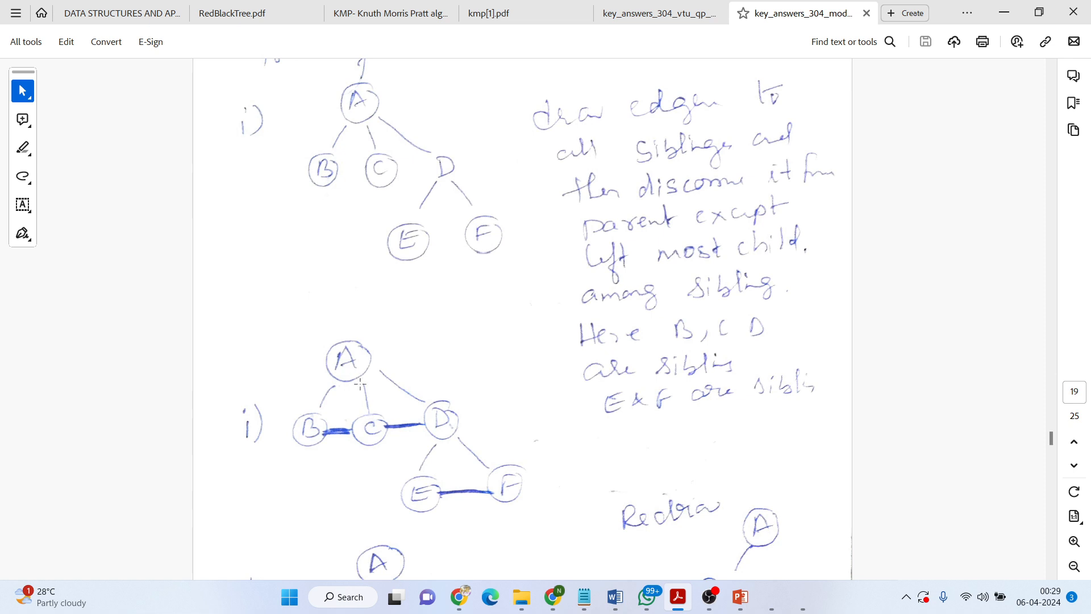
pyautogui.moveTo(395, 394)
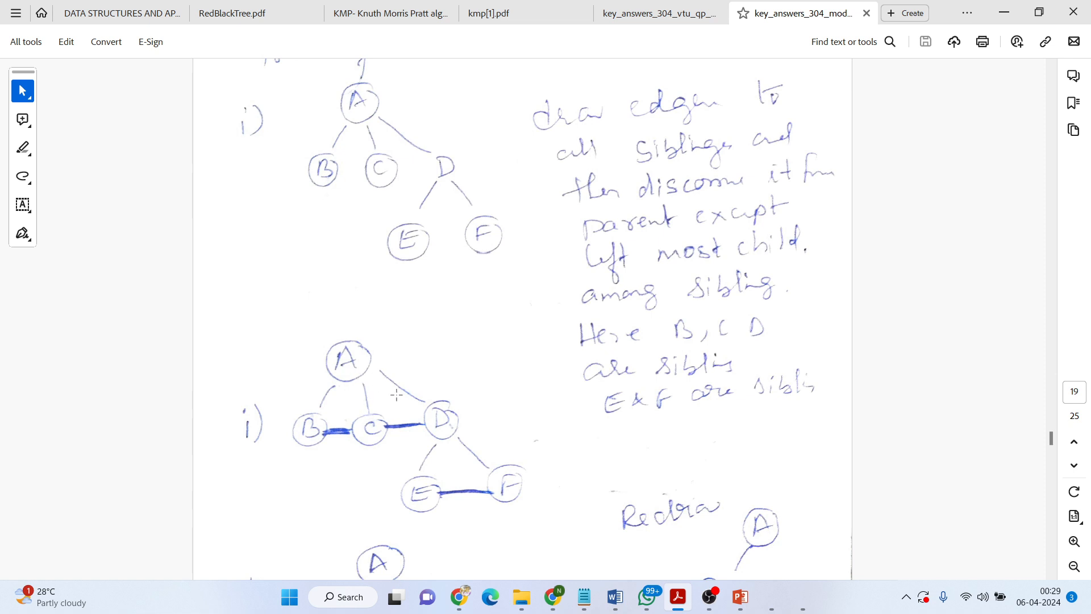
pyautogui.moveTo(441, 436)
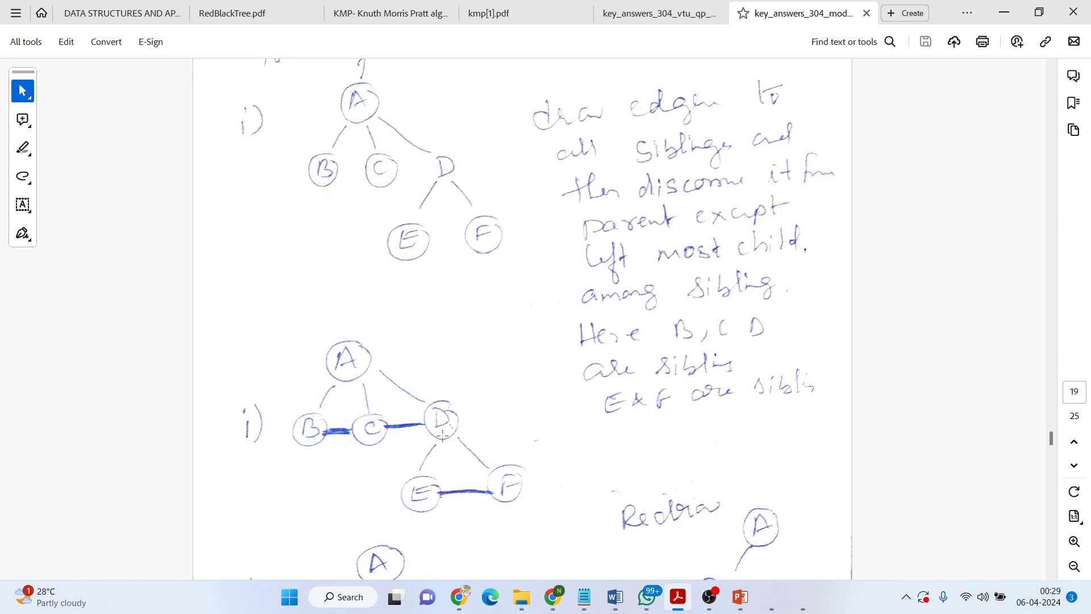
pyautogui.moveTo(286, 445)
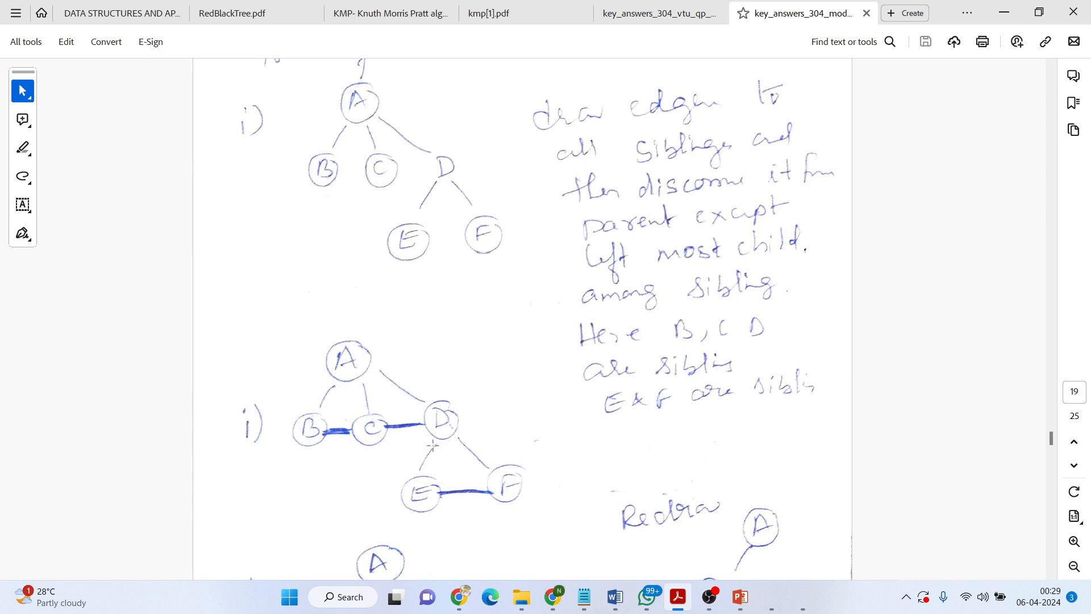
# Reveal tree i)'s redrawn binary form and page 20's sibling-connected G, H, I, J tree.
pyautogui.scroll(-3)
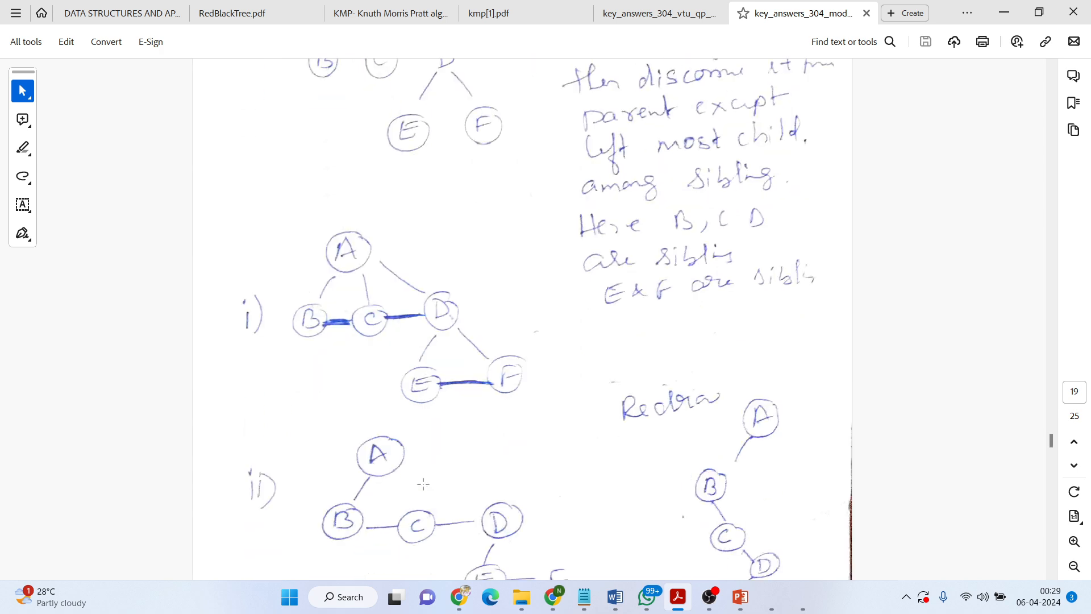
pyautogui.scroll(-3)
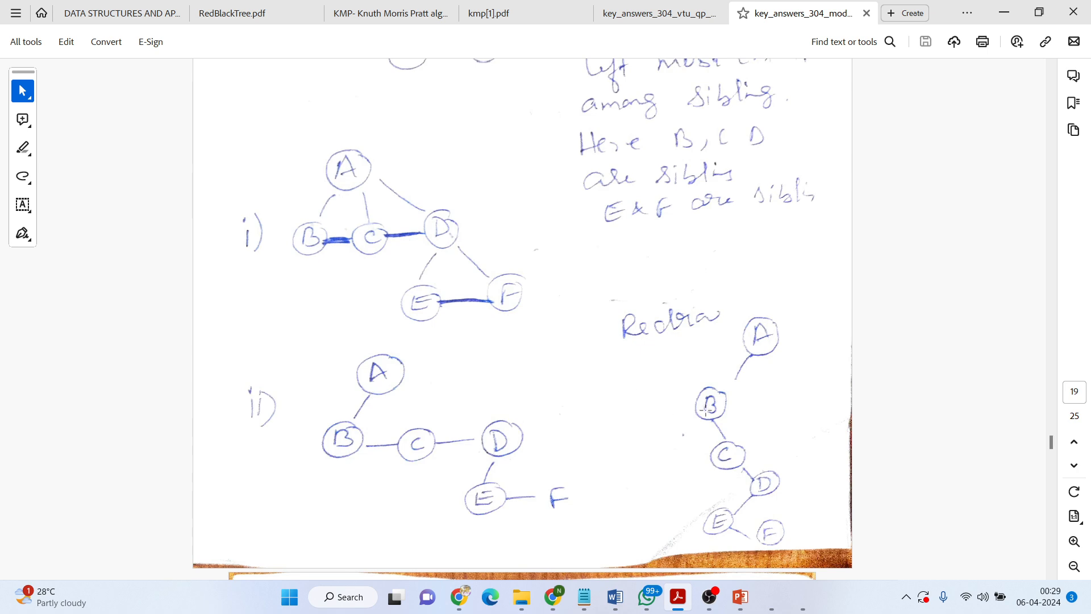
pyautogui.moveTo(730, 449)
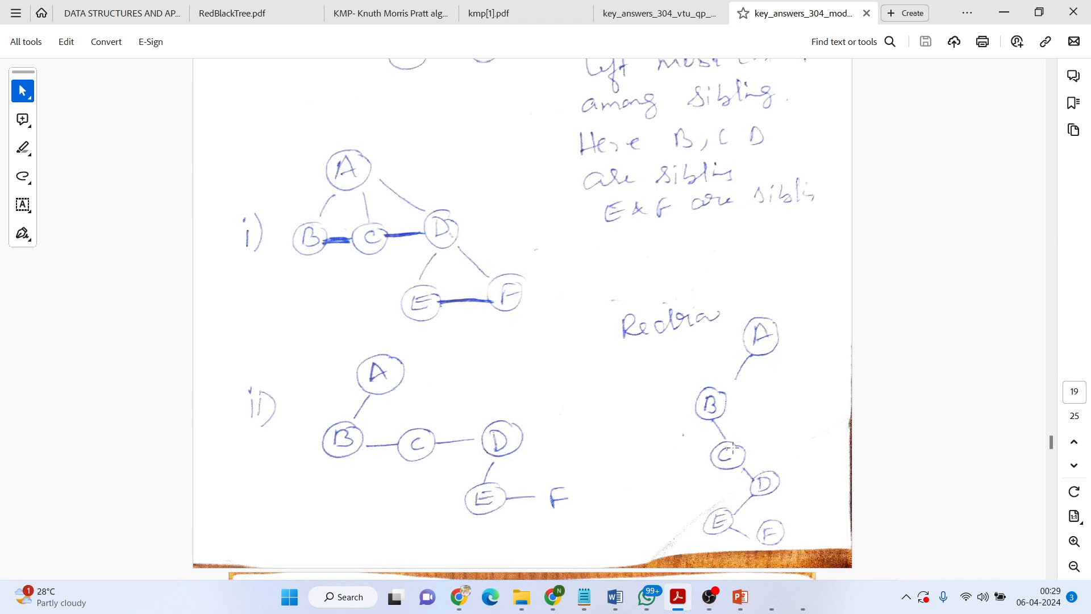
pyautogui.scroll(-3)
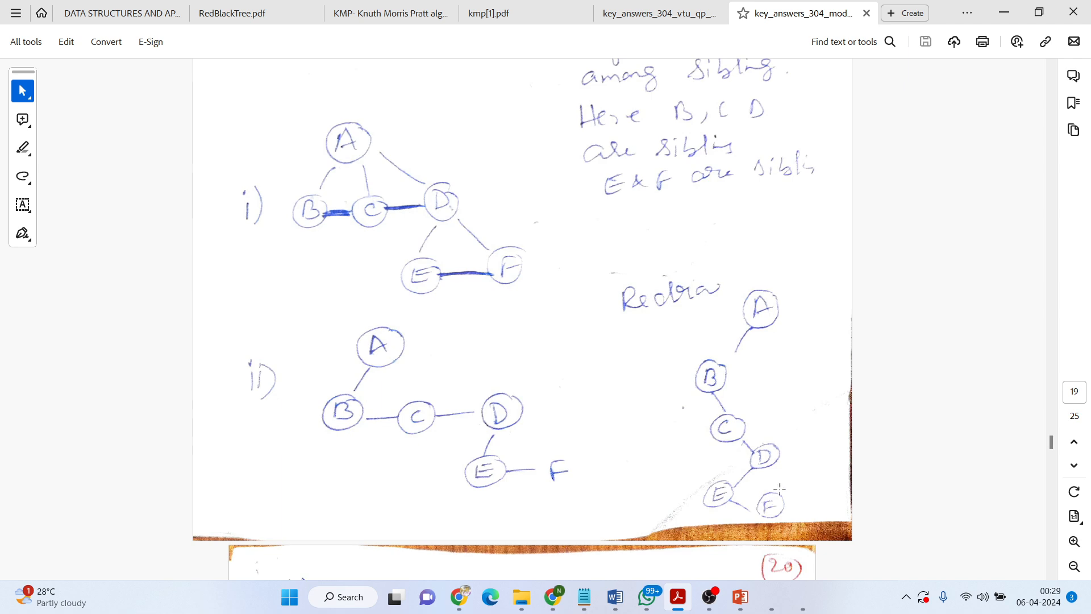
pyautogui.scroll(-3)
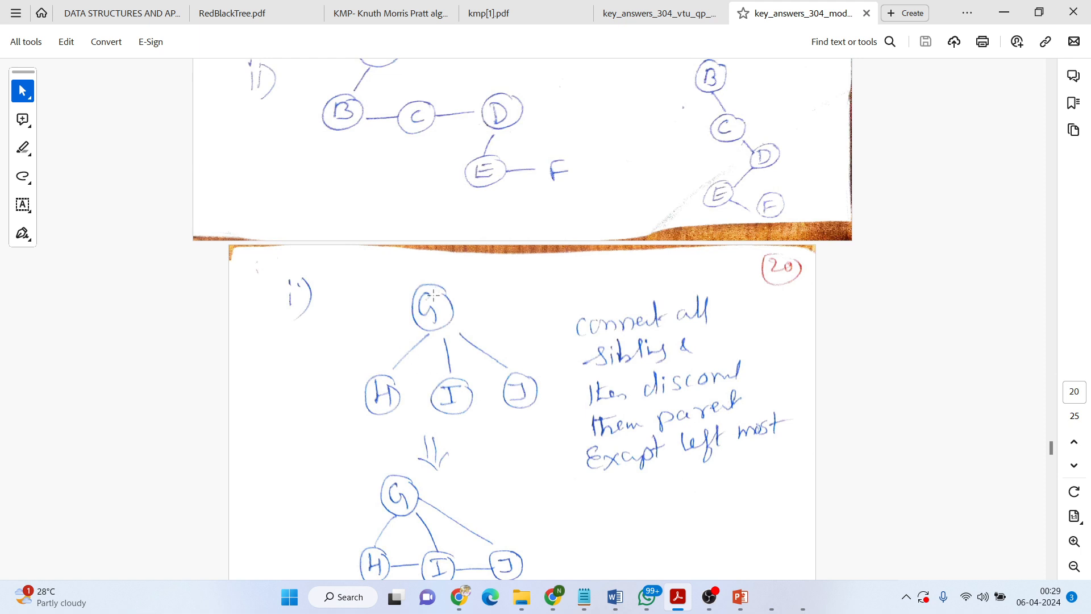
pyautogui.moveTo(486, 392)
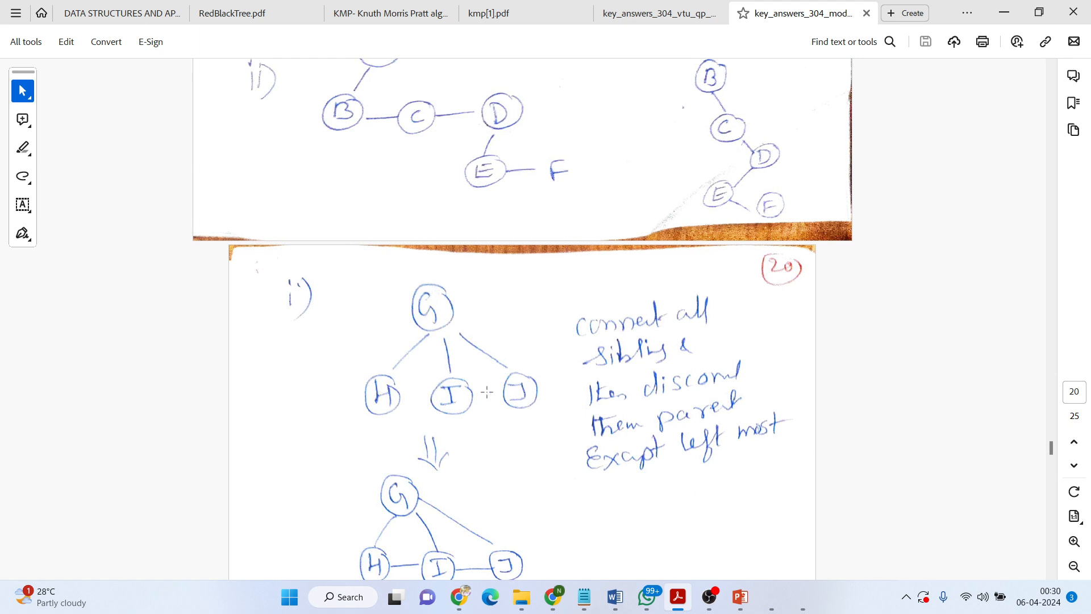
# Show G, H, I, J redrawn as a binary chain, with tree ii) K–L starting.
pyautogui.scroll(-3)
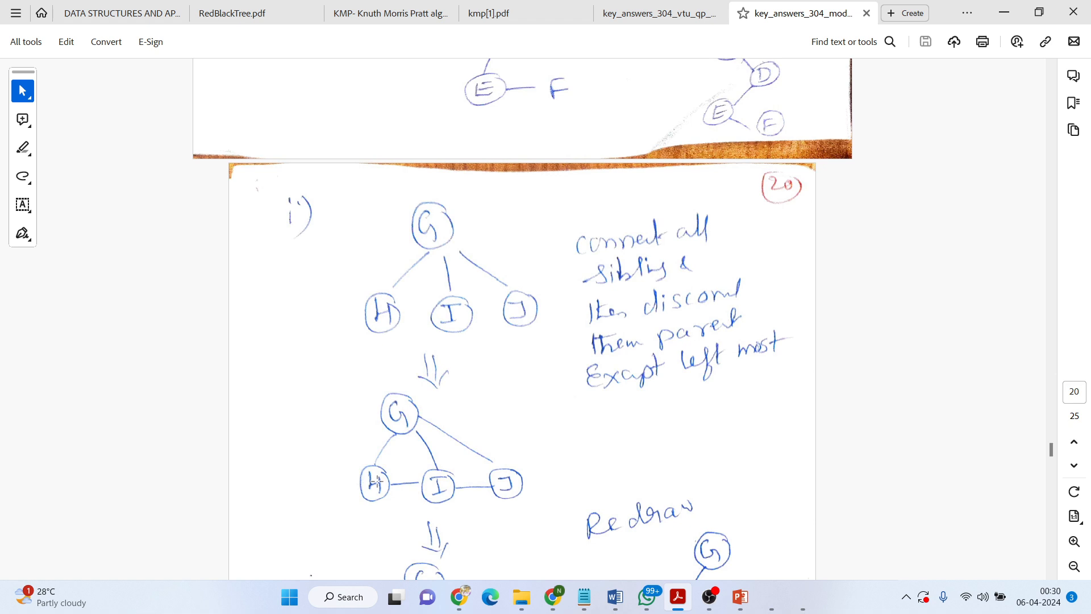
pyautogui.moveTo(421, 450)
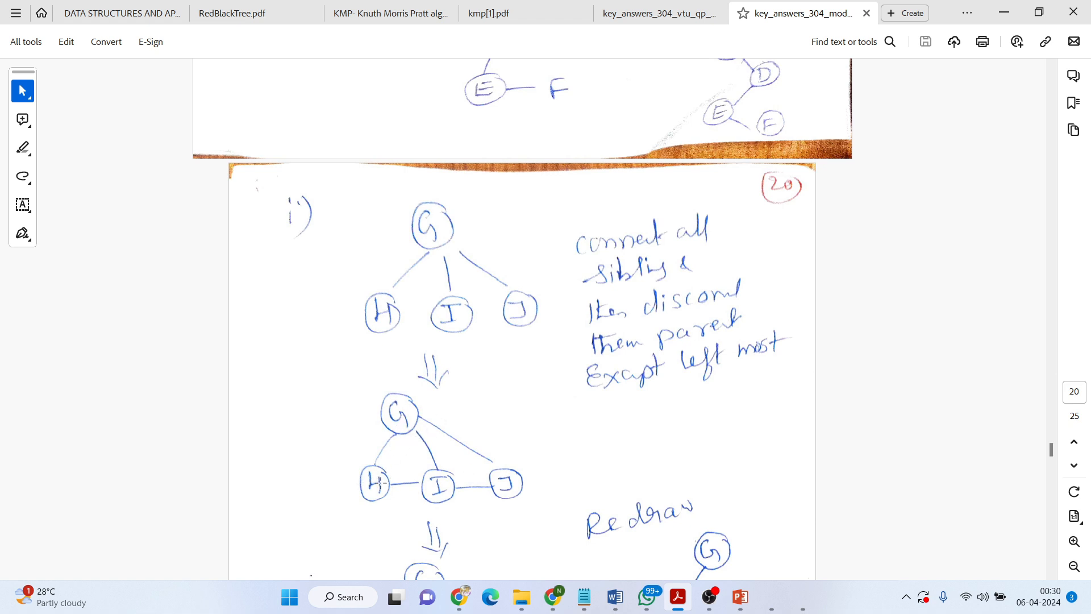
pyautogui.moveTo(395, 451)
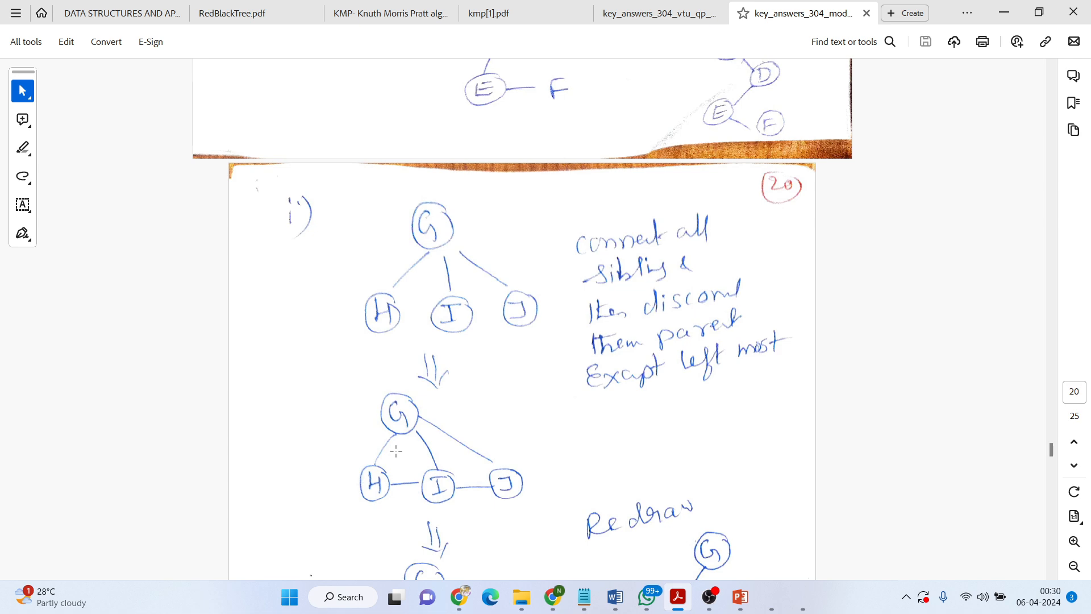
pyautogui.scroll(-3)
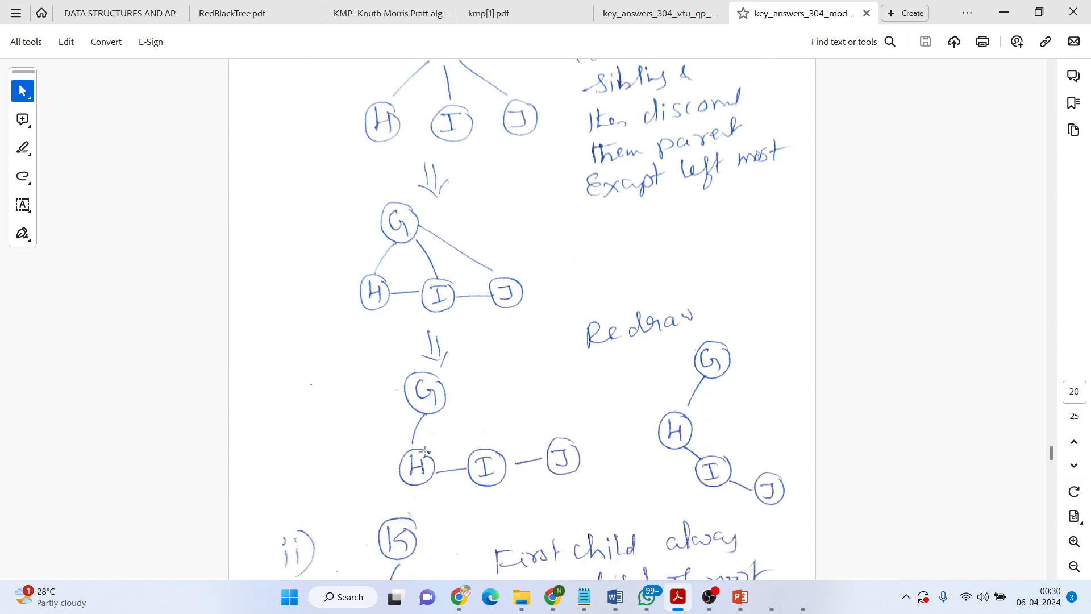
pyautogui.moveTo(728, 340)
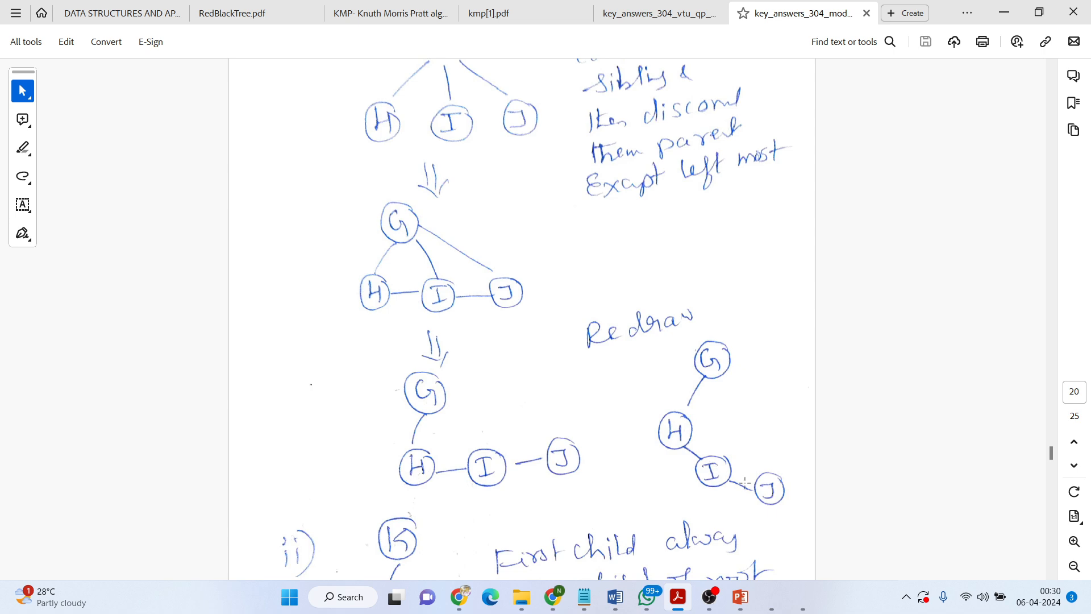
pyautogui.scroll(-3)
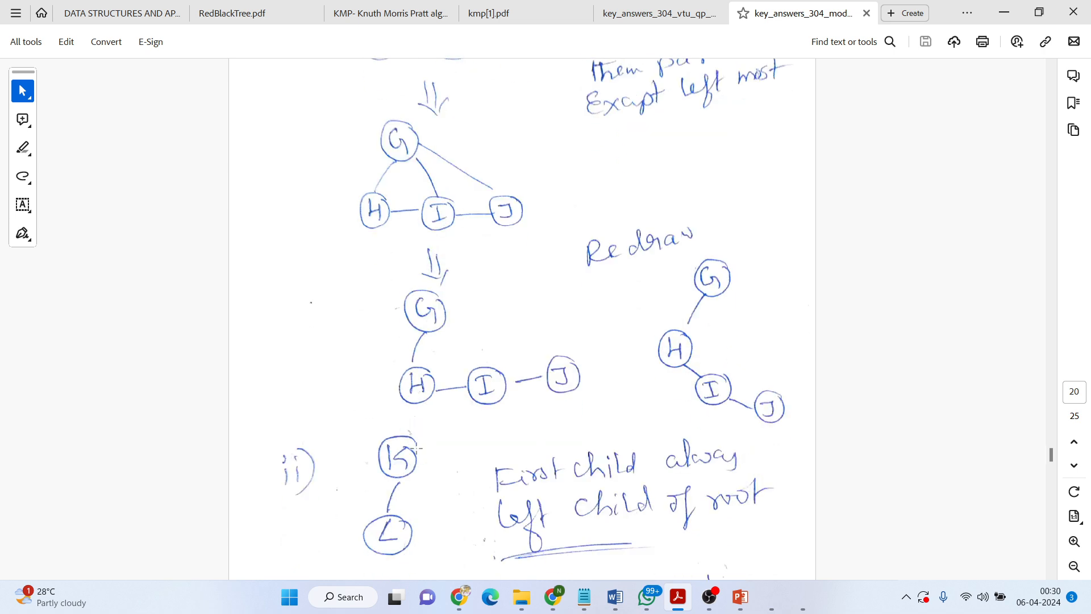
# Scroll past the joined A–G–K trees to page 21's rotated final binary tree.
pyautogui.scroll(-3)
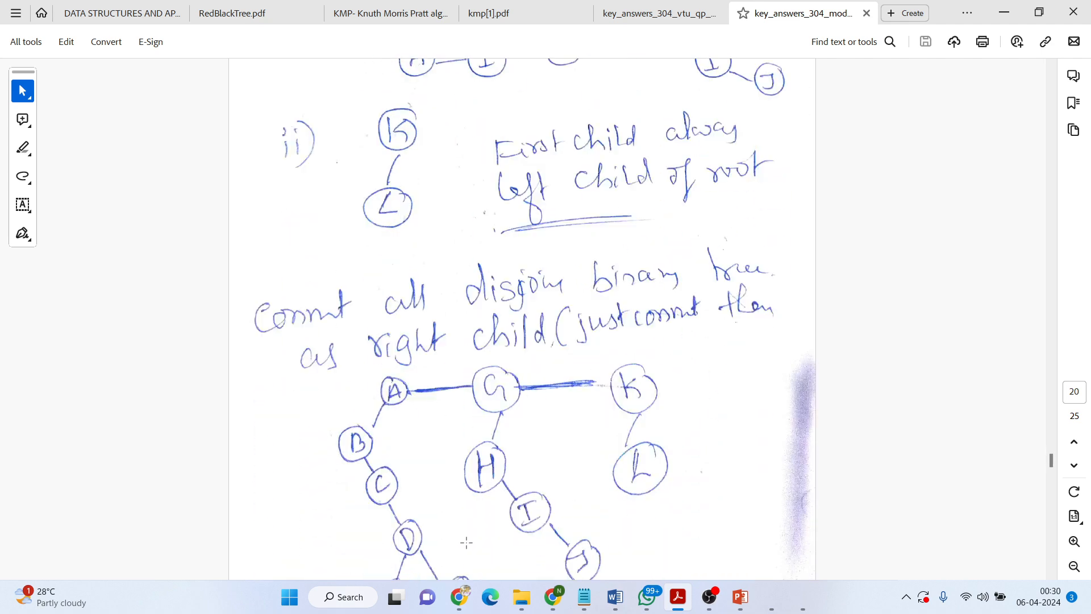
pyautogui.moveTo(516, 375)
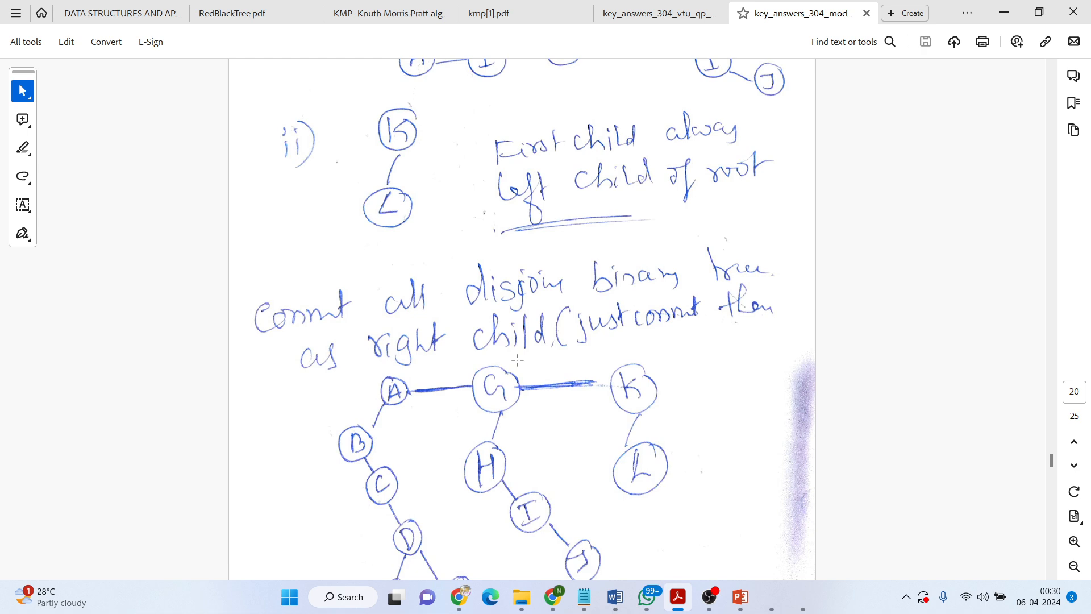
pyautogui.scroll(-3)
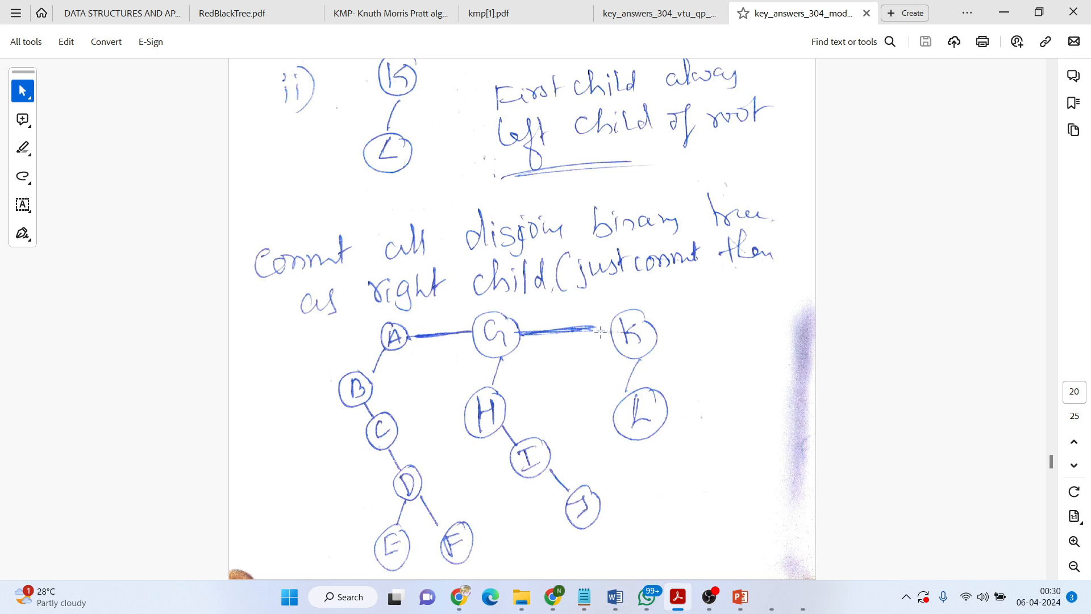
pyautogui.scroll(-3)
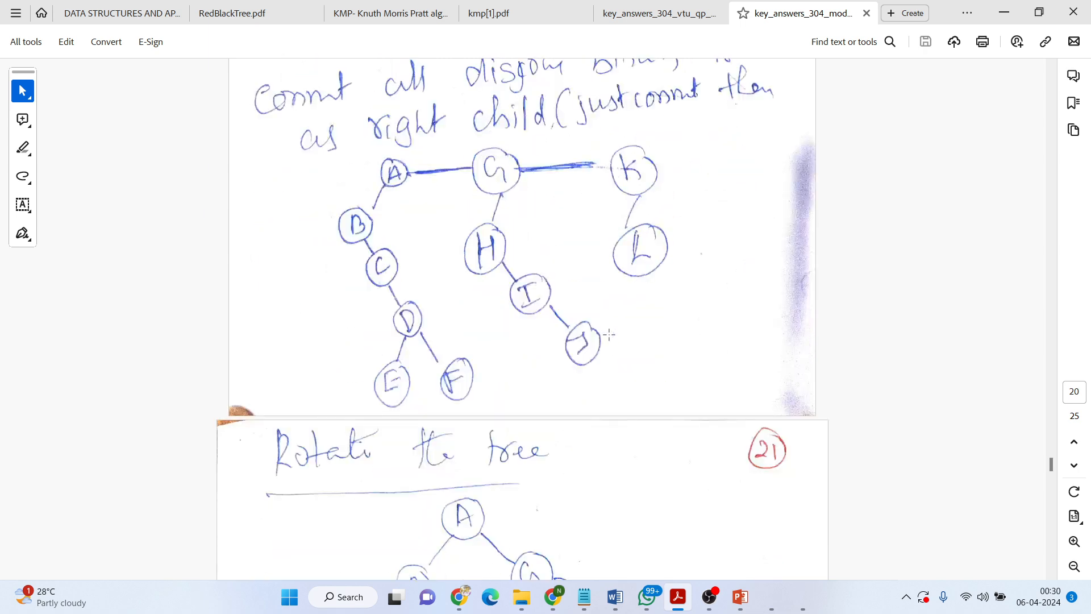
pyautogui.scroll(-3)
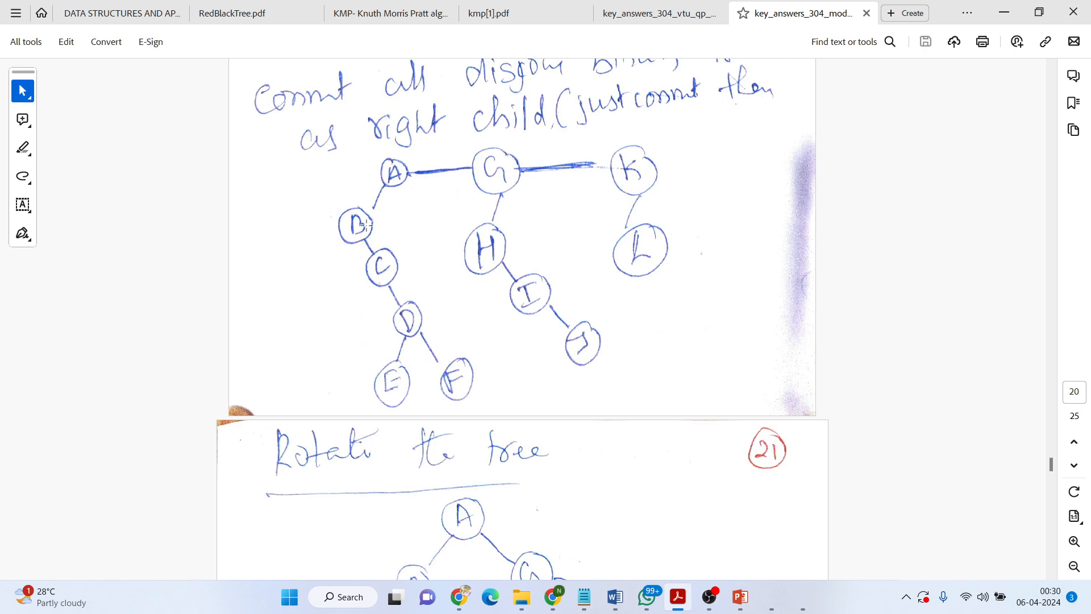
pyautogui.scroll(-3)
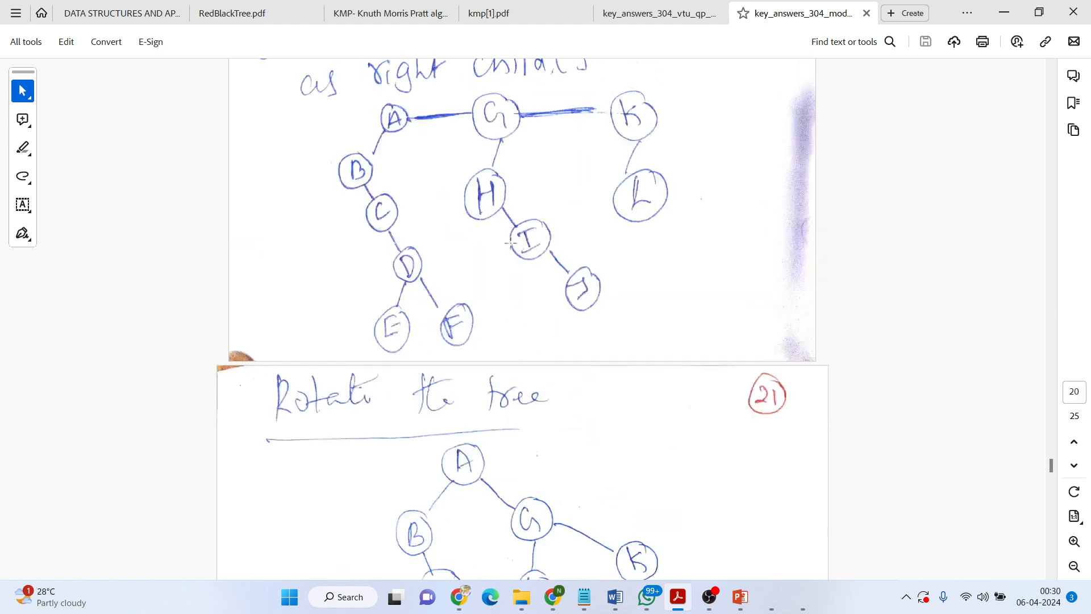
pyautogui.scroll(-3)
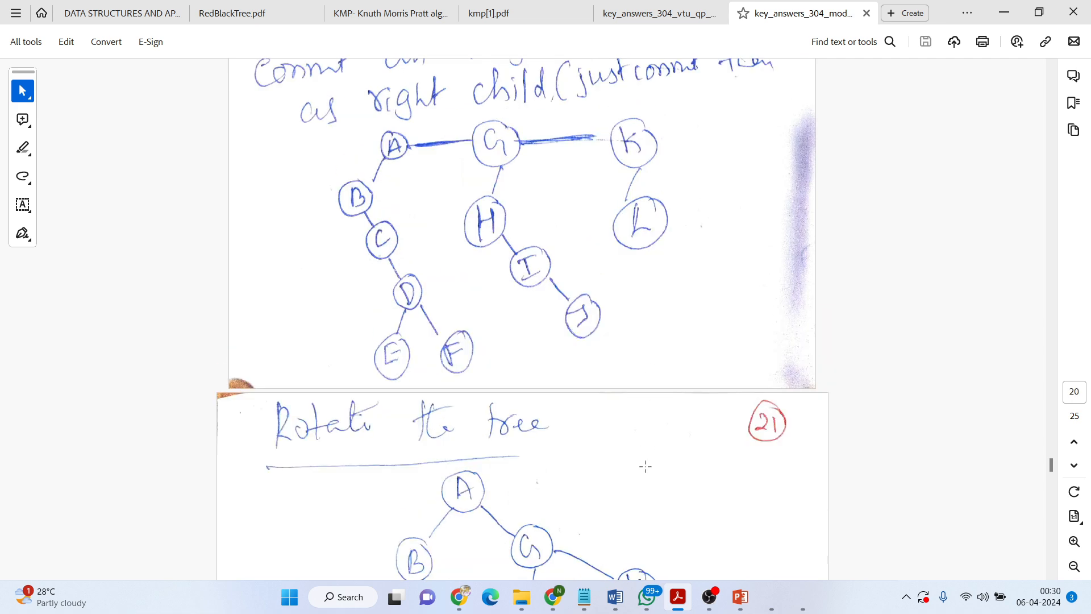
pyautogui.scroll(-3)
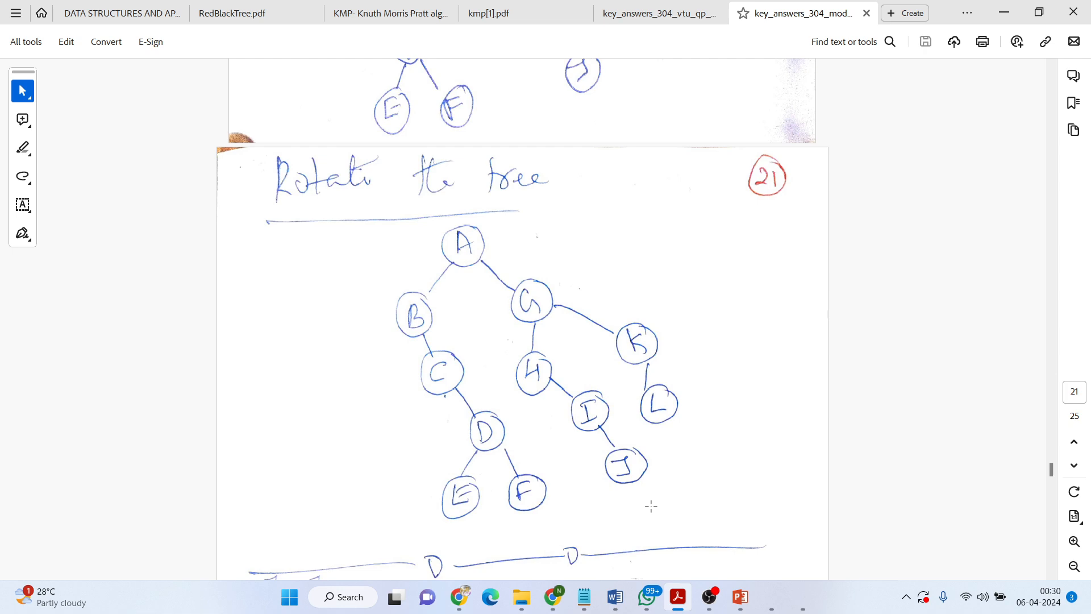
pyautogui.scroll(-3)
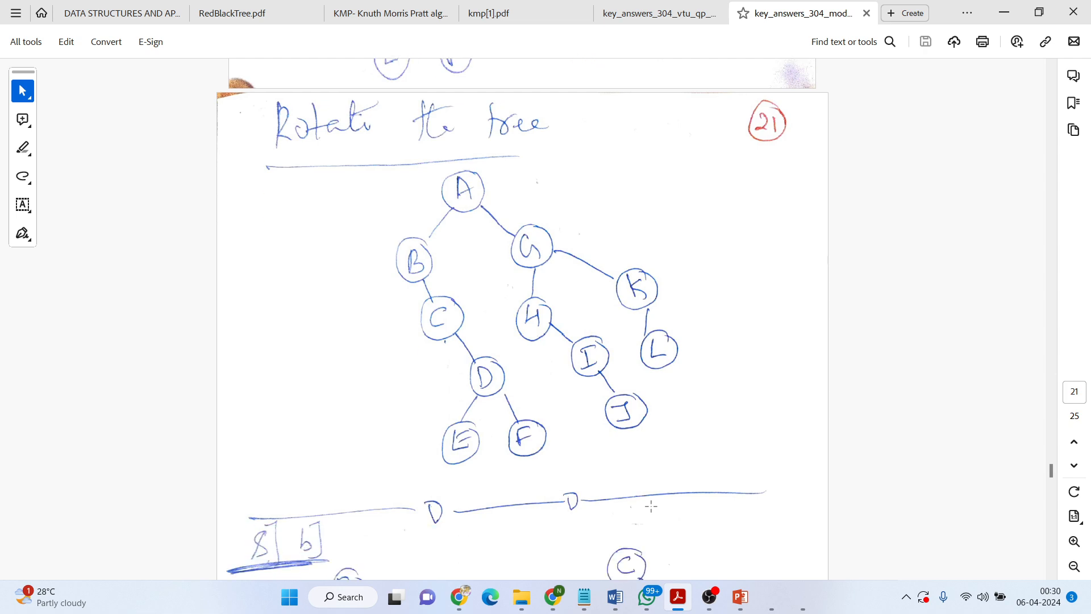
pyautogui.moveTo(1027, 475)
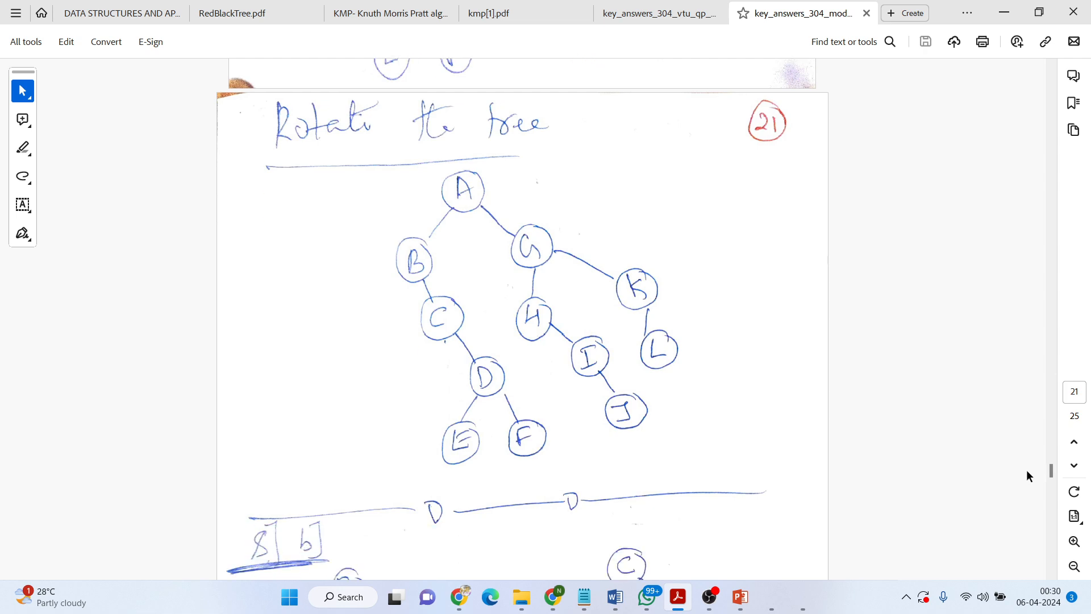
# Bring up example 8 b), the B and C forest with its sibling-connecting note.
pyautogui.scroll(-3)
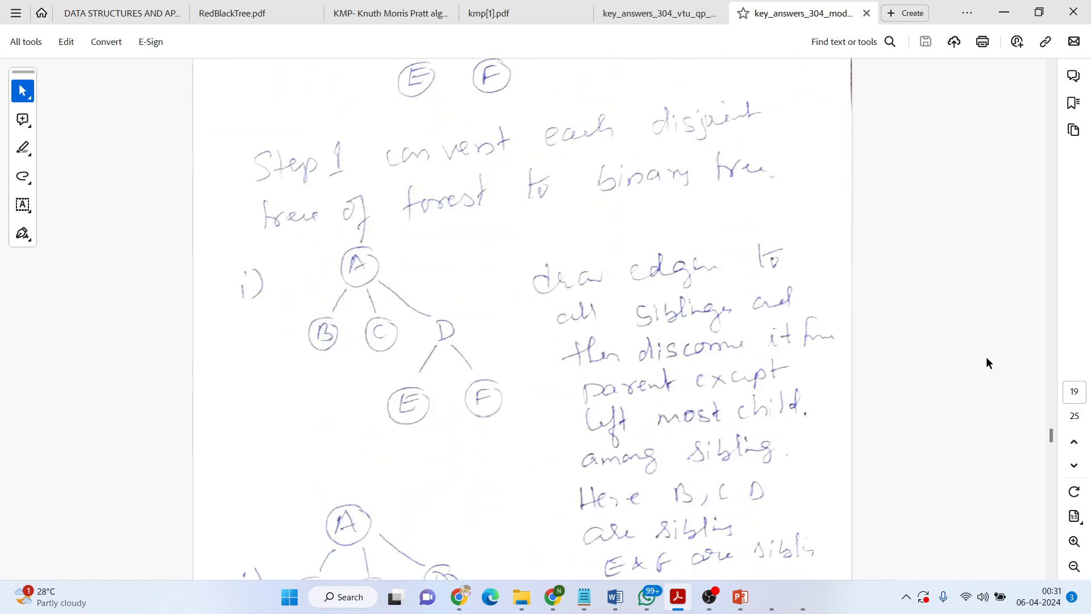
pyautogui.scroll(-3)
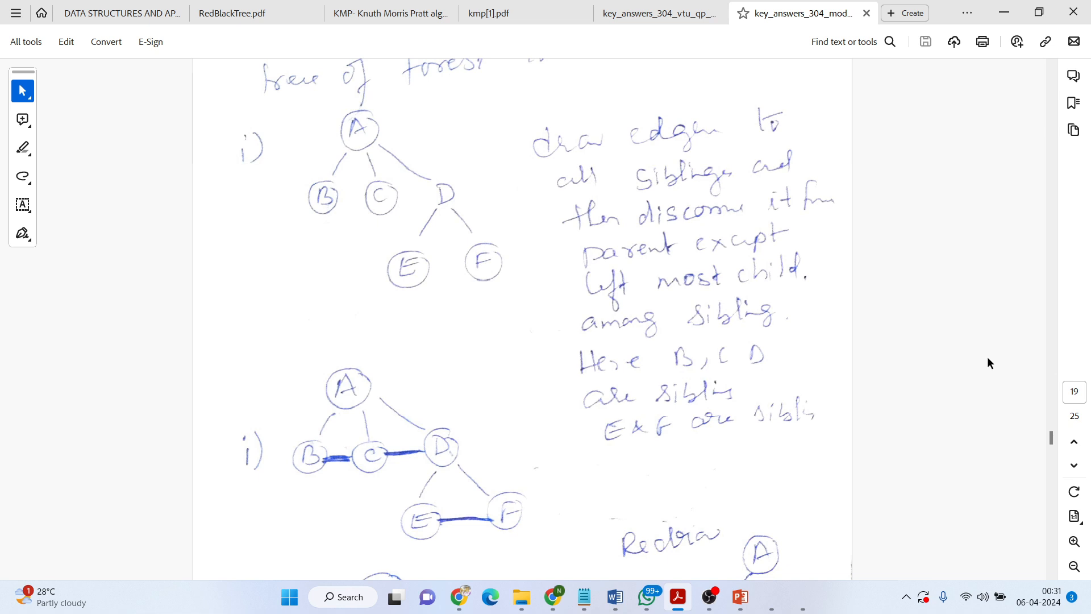
pyautogui.scroll(-3)
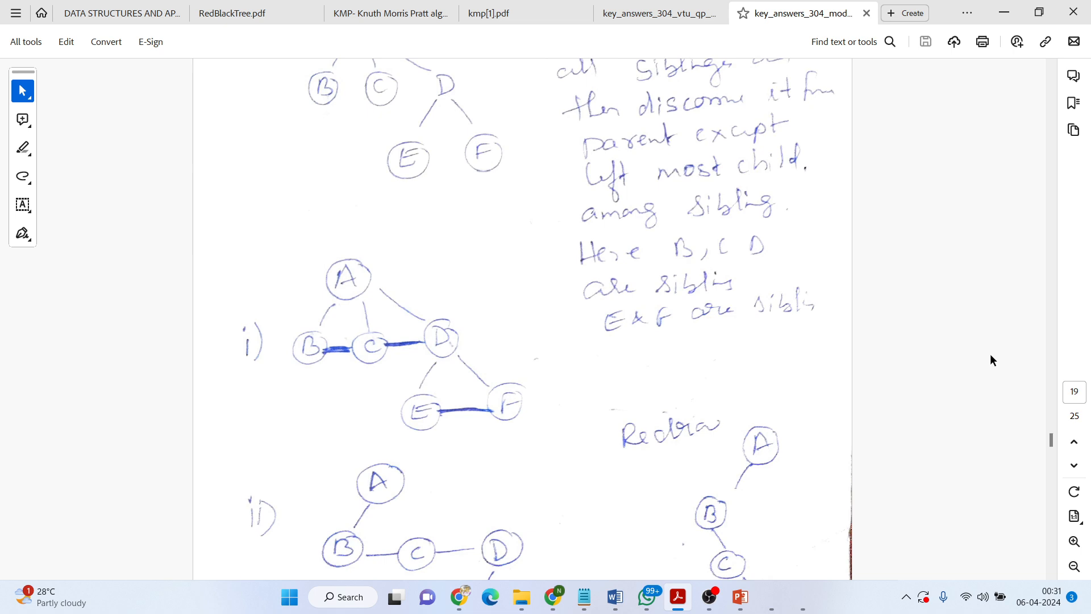
pyautogui.scroll(-3)
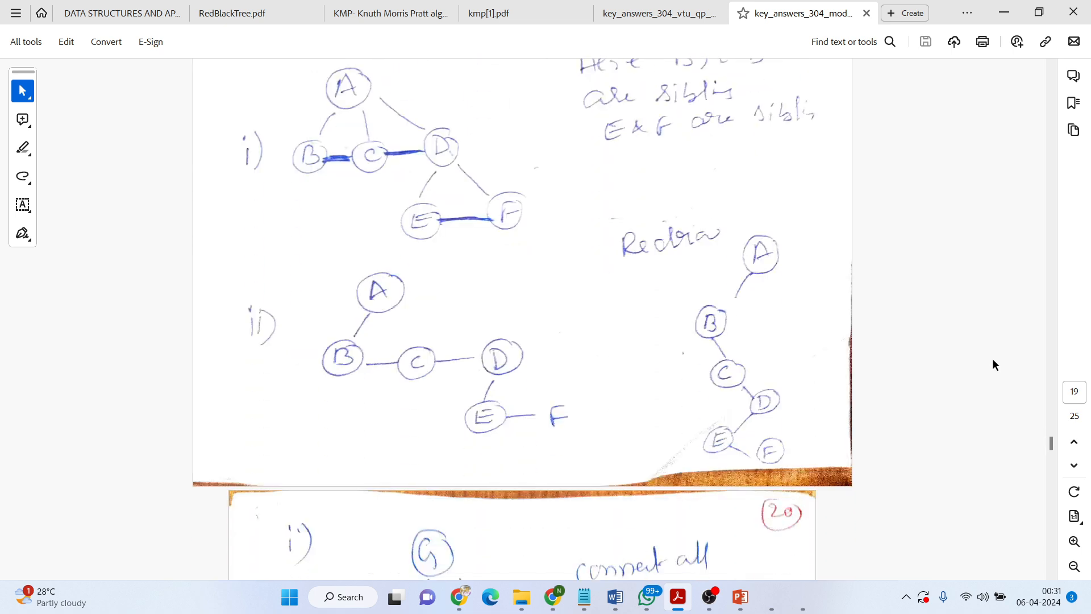
pyautogui.scroll(-3)
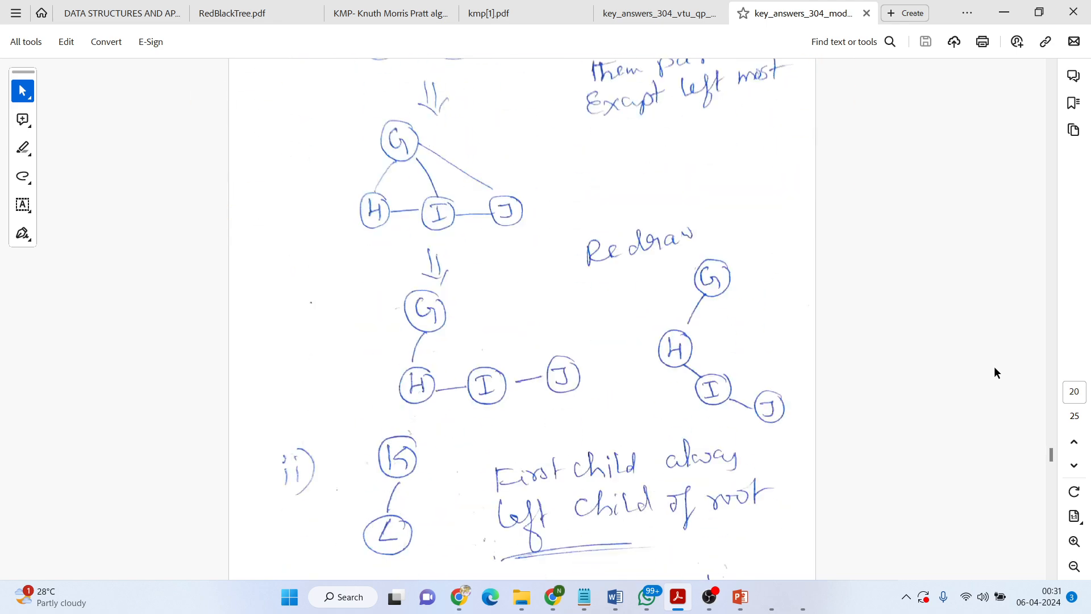
pyautogui.scroll(-3)
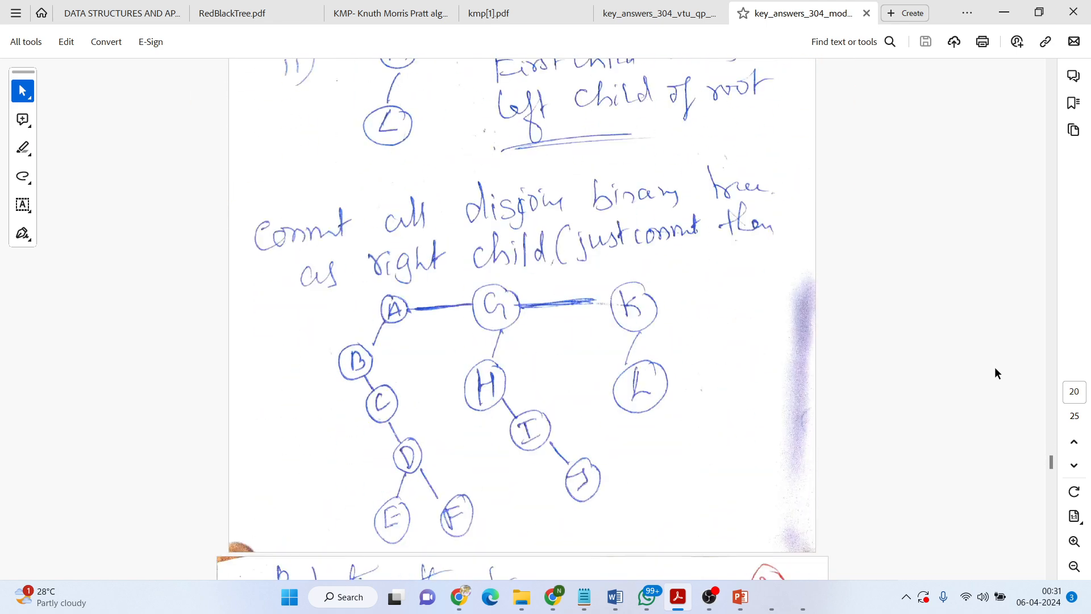
pyautogui.scroll(-3)
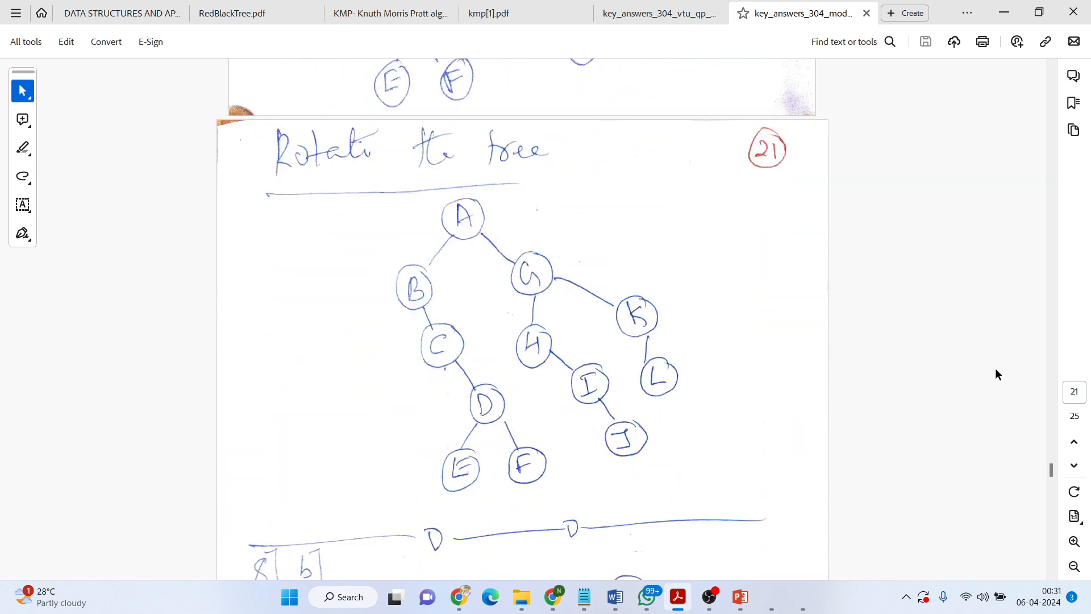
pyautogui.scroll(-3)
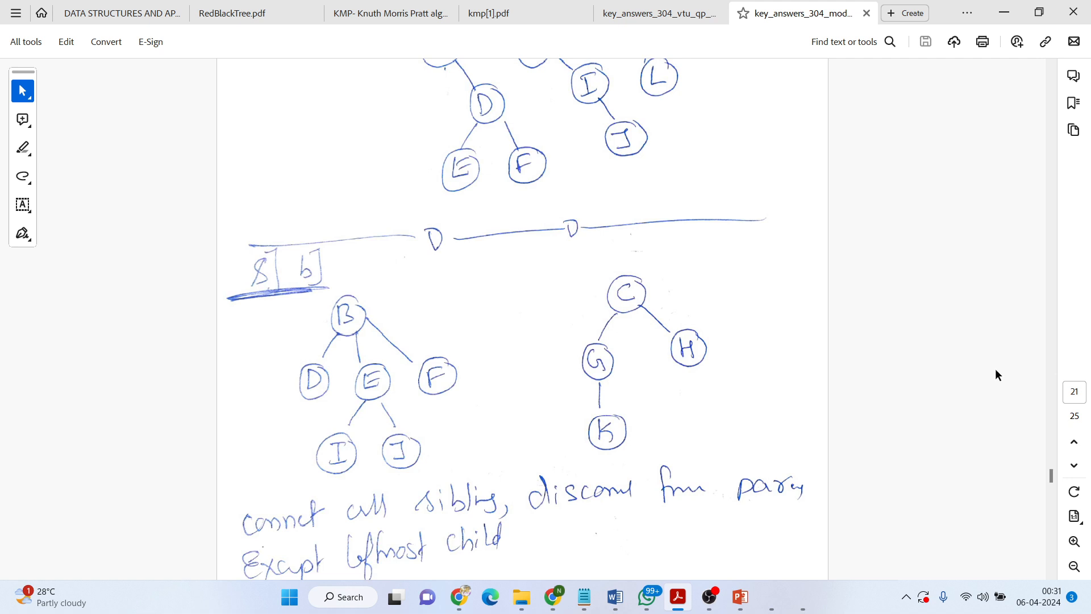
# Show the B tree with siblings D–E–F and I–J joined, then page 22's Redraw.
pyautogui.scroll(-3)
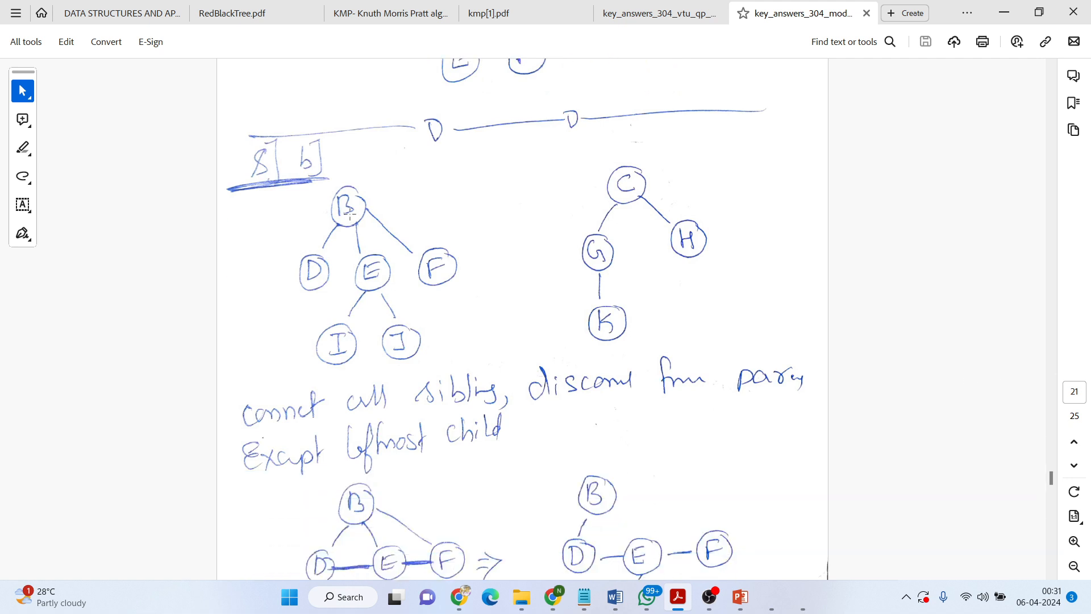
pyautogui.moveTo(339, 286)
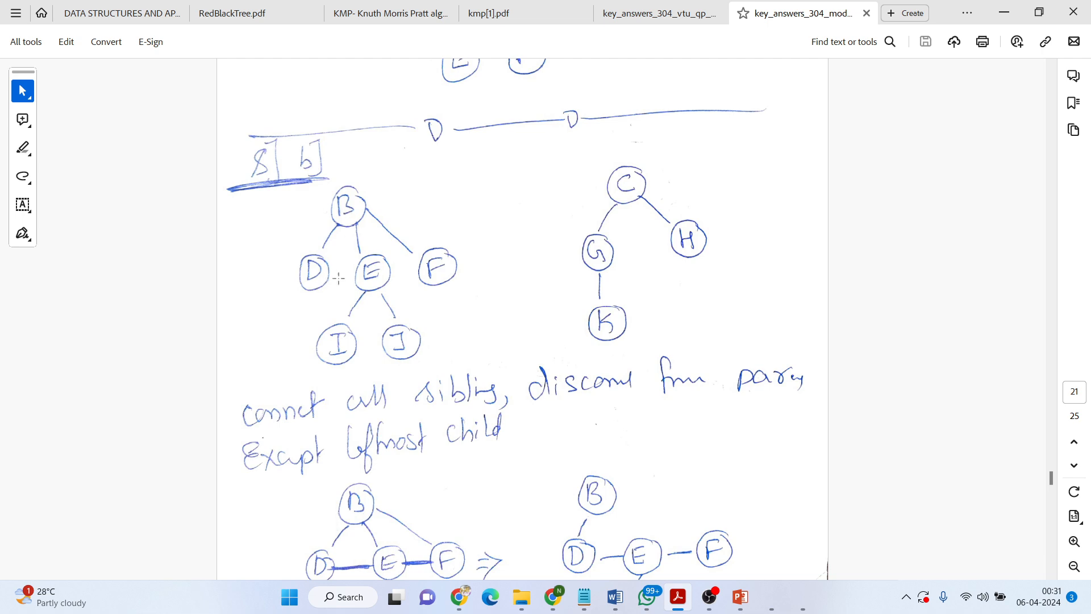
pyautogui.moveTo(376, 345)
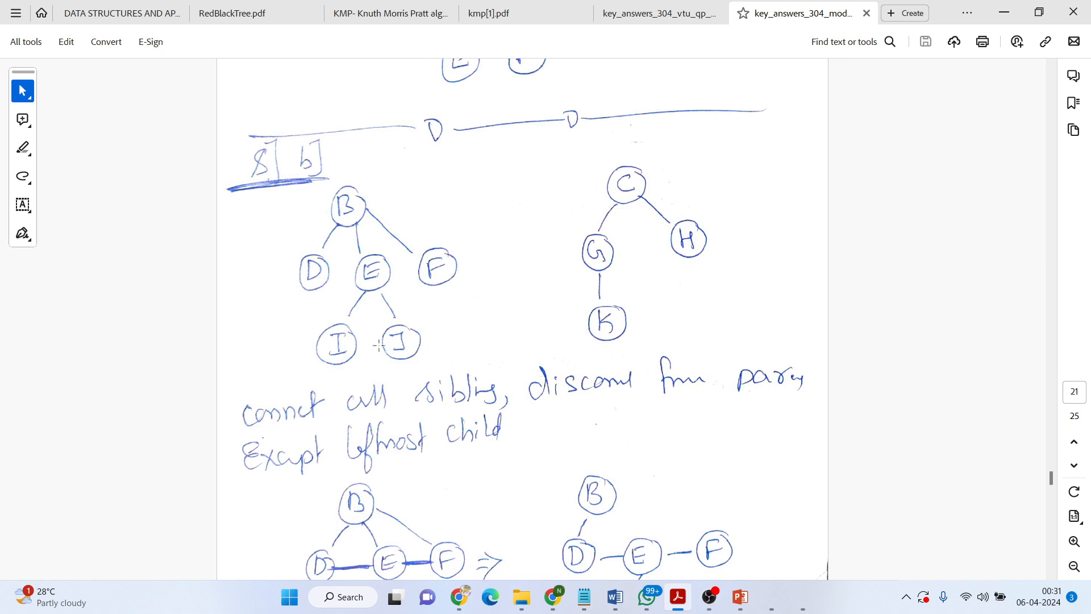
pyautogui.moveTo(626, 185)
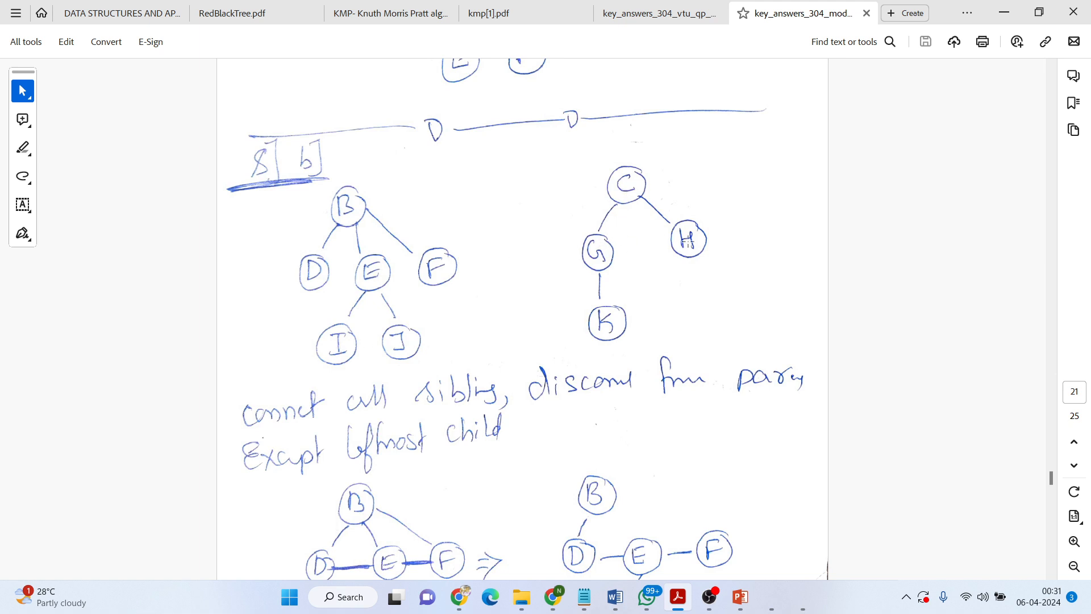
pyautogui.scroll(-3)
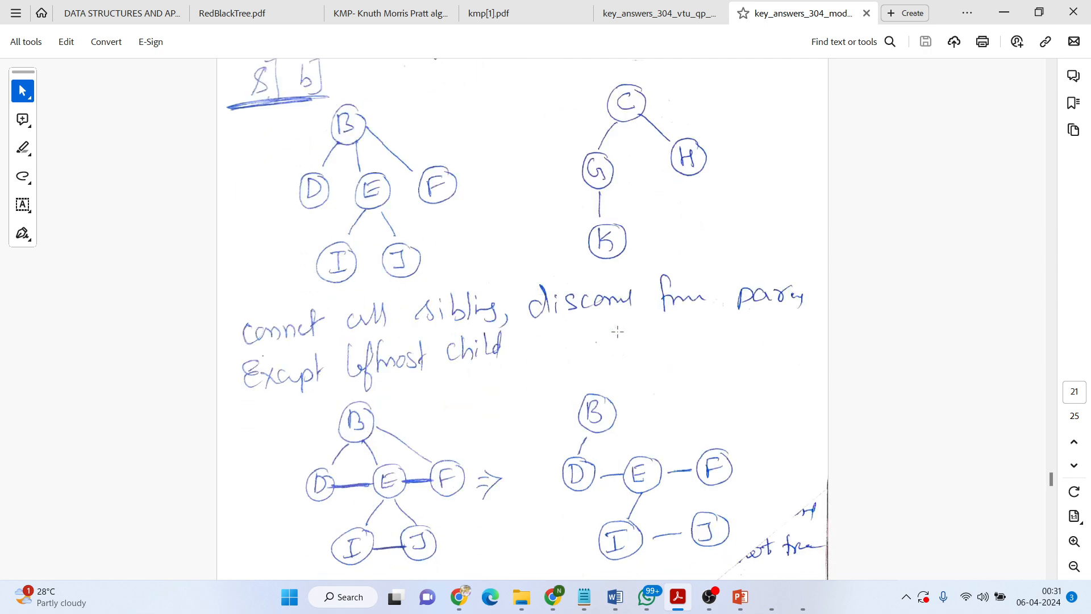
pyautogui.moveTo(330, 486)
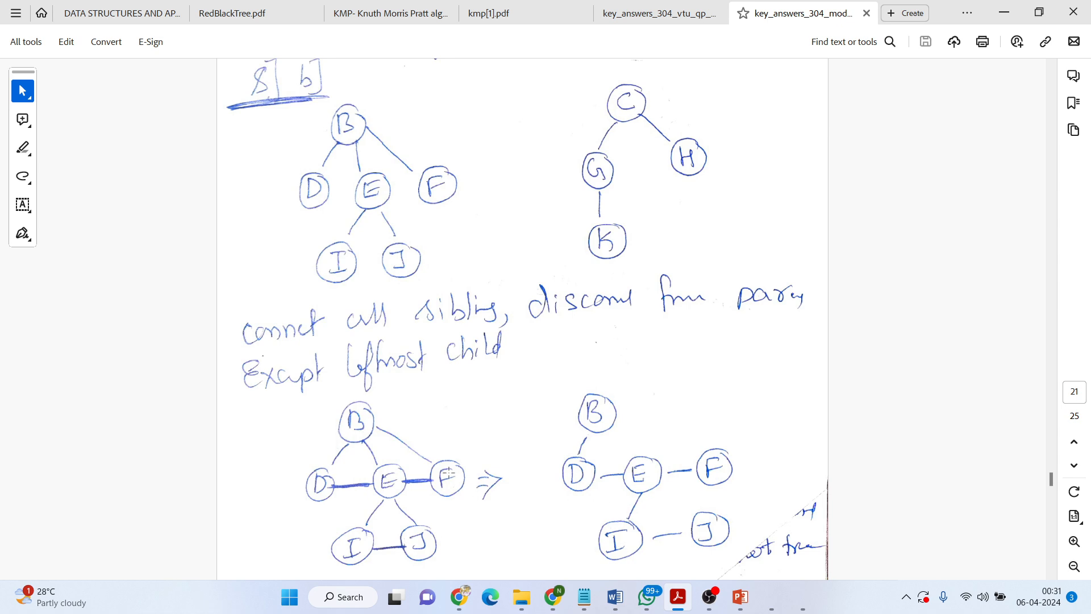
pyautogui.scroll(-3)
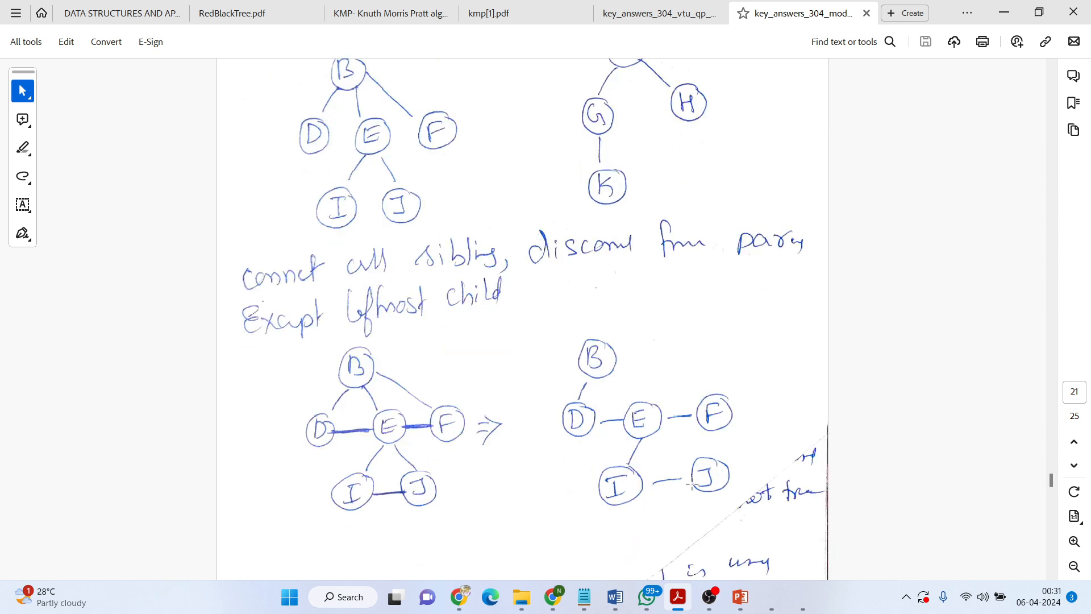
pyautogui.scroll(-3)
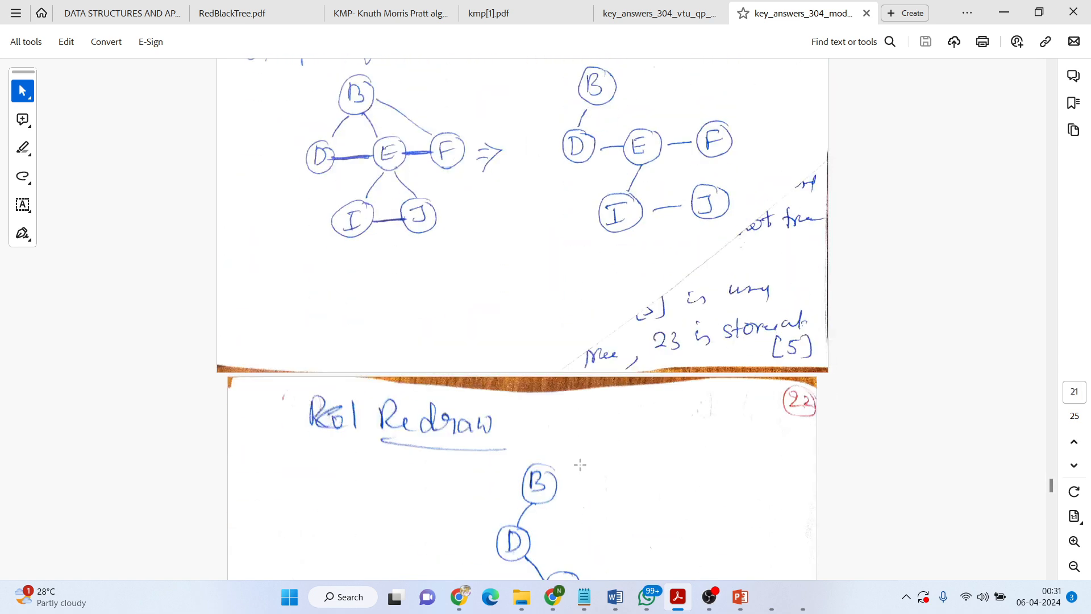
# Scroll through pages 22–23 to page 24's leftist tree definition and two binary trees.
pyautogui.scroll(-3)
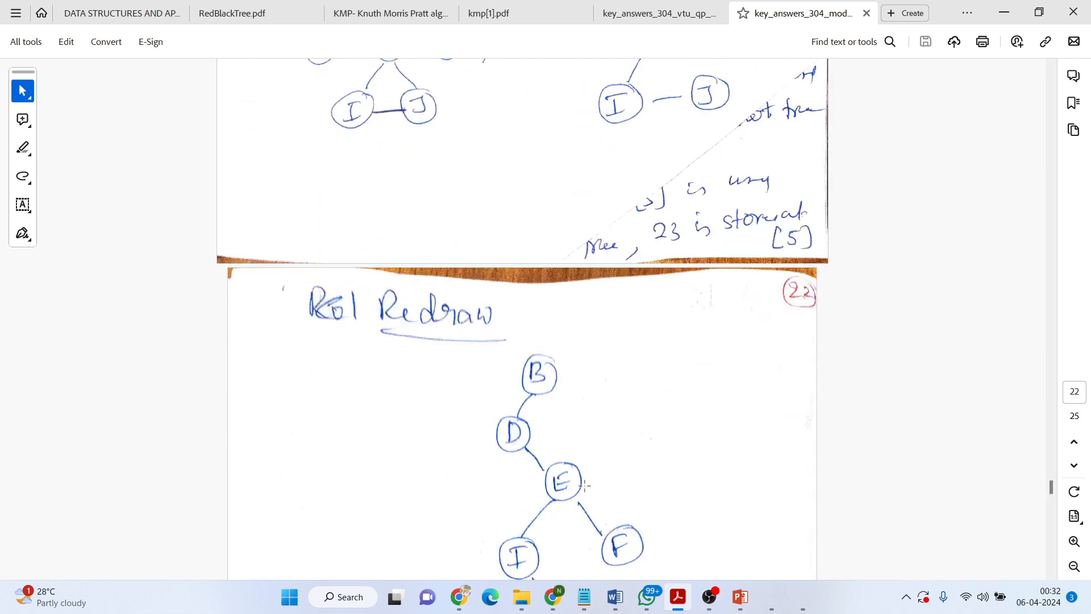
pyautogui.scroll(-3)
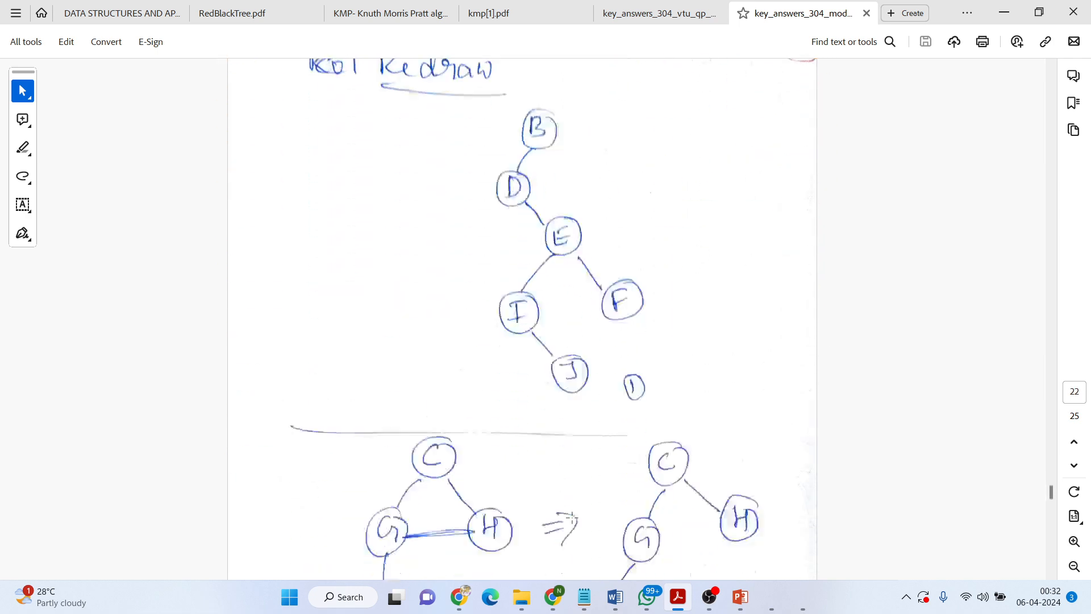
pyautogui.scroll(-3)
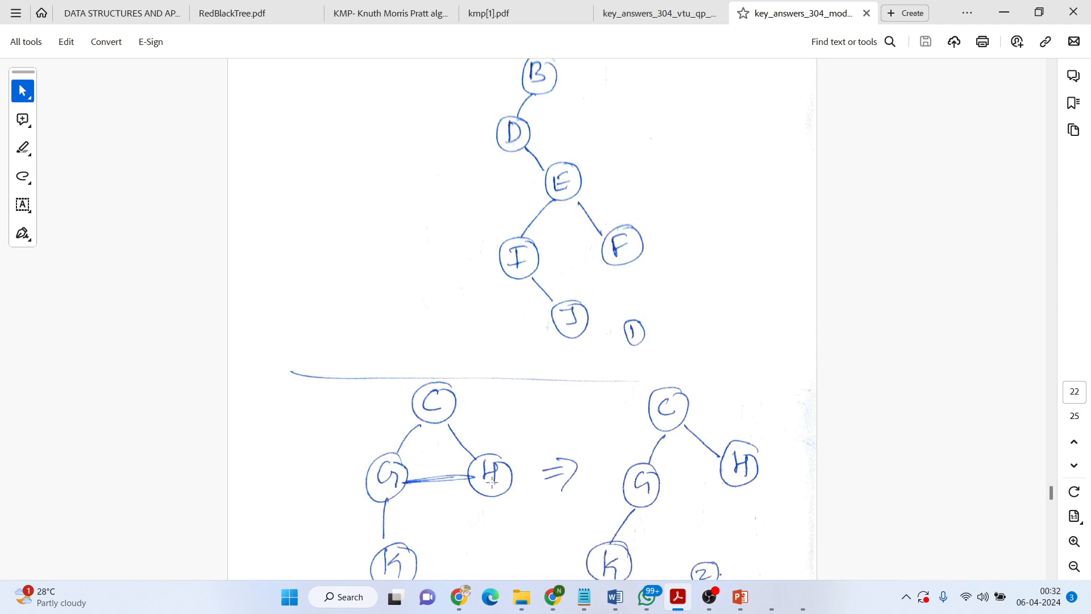
pyautogui.scroll(-3)
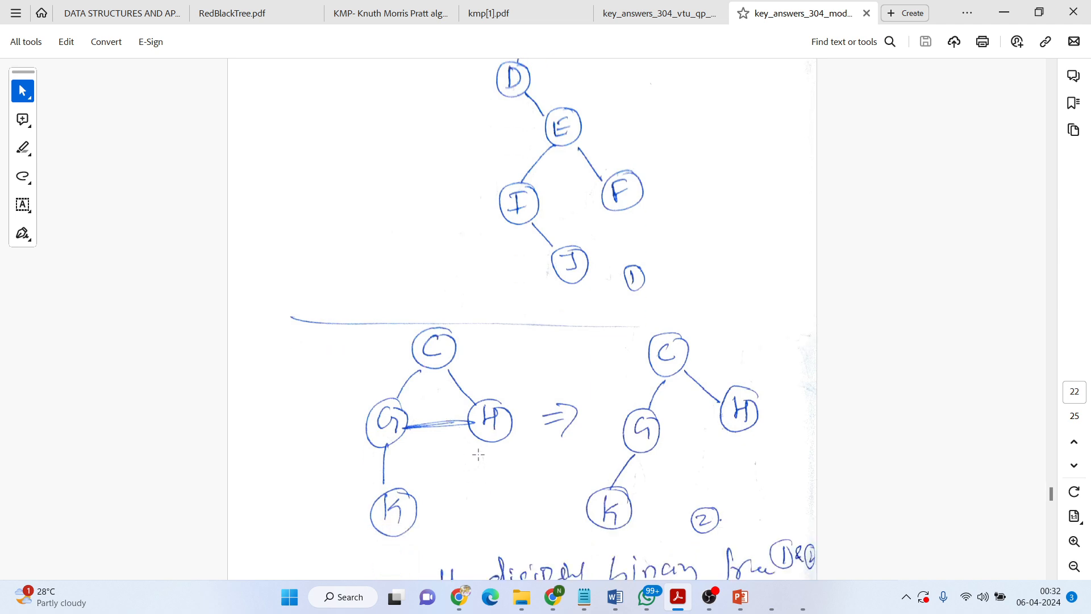
pyautogui.moveTo(705, 407)
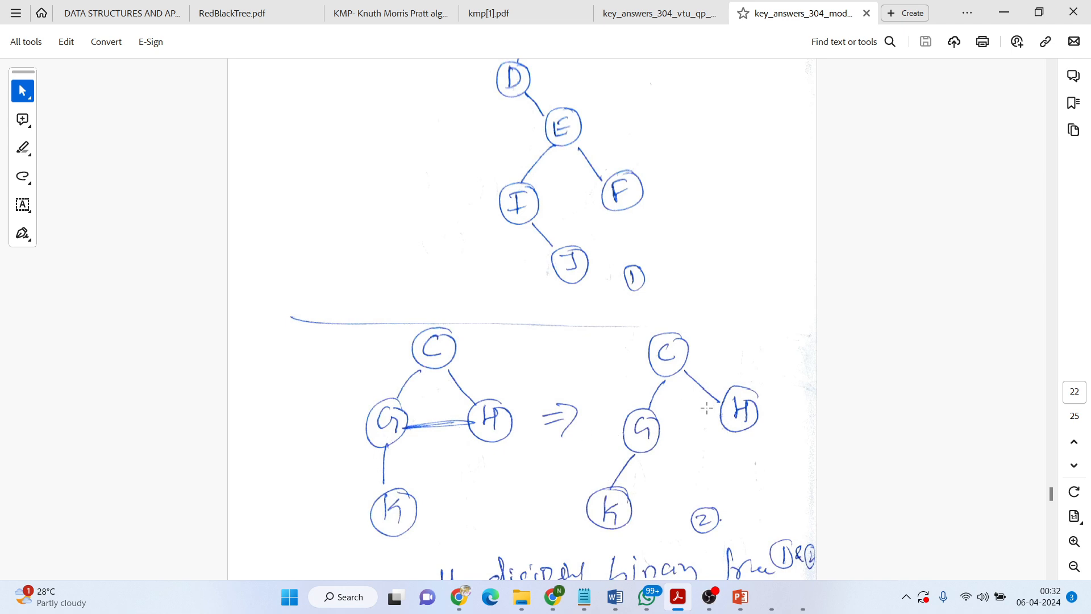
pyautogui.scroll(-3)
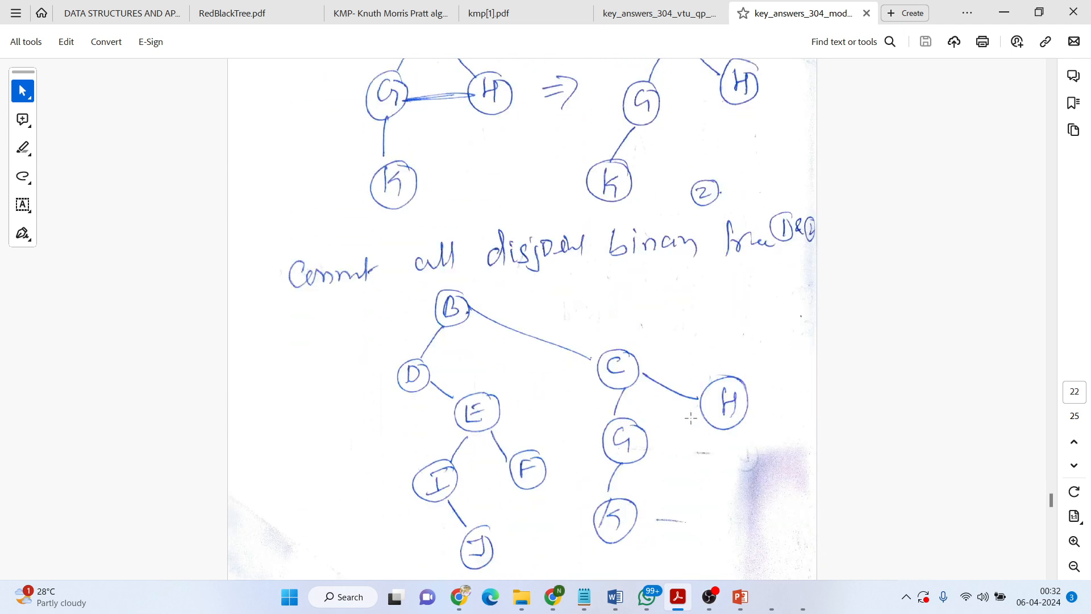
pyautogui.scroll(-3)
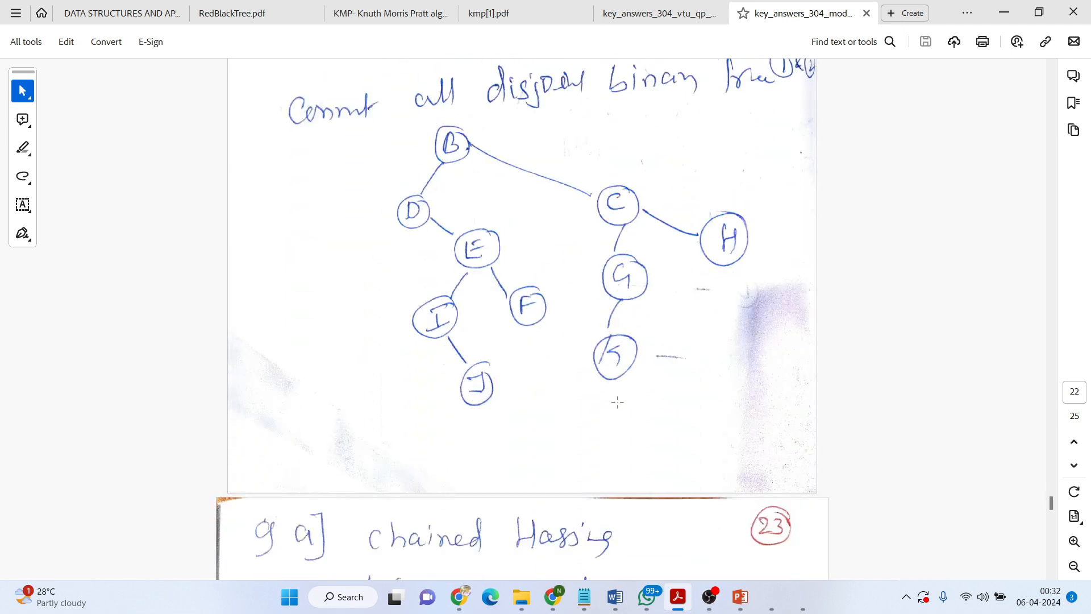
pyautogui.scroll(-3)
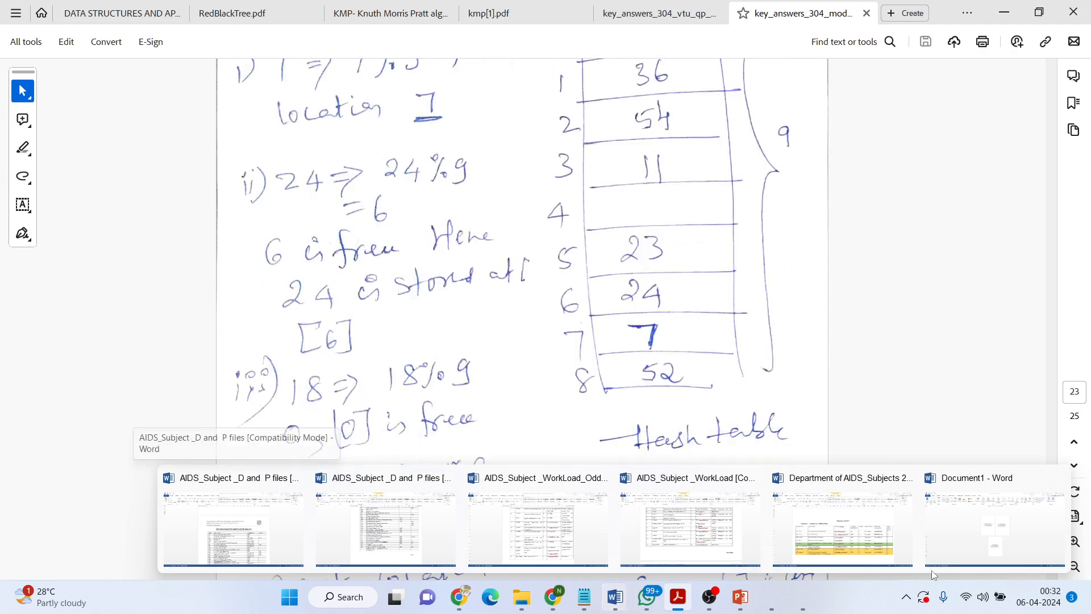
pyautogui.scroll(-3)
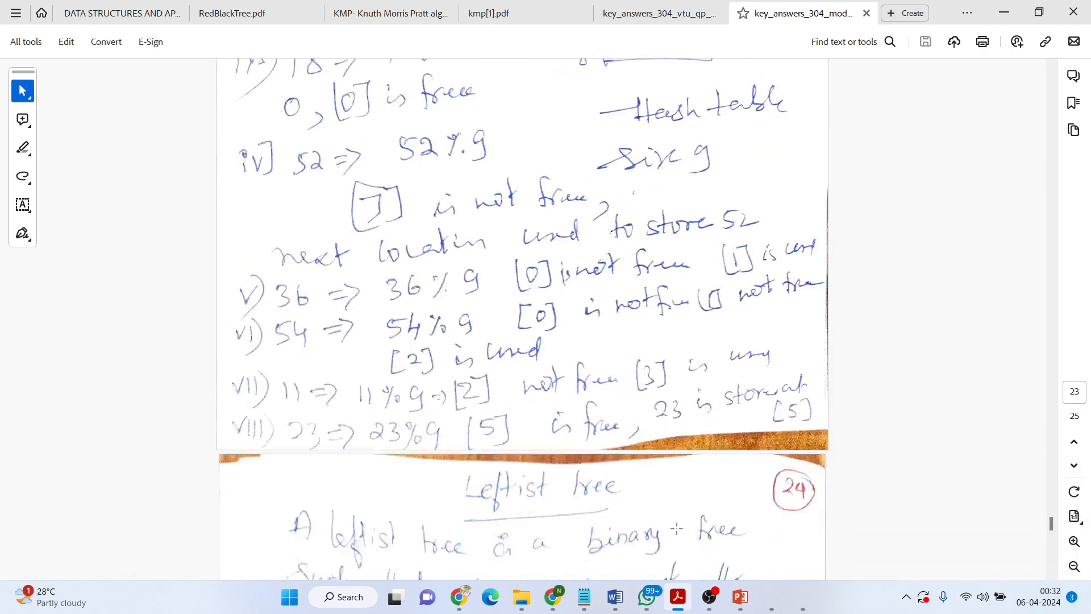
pyautogui.scroll(-3)
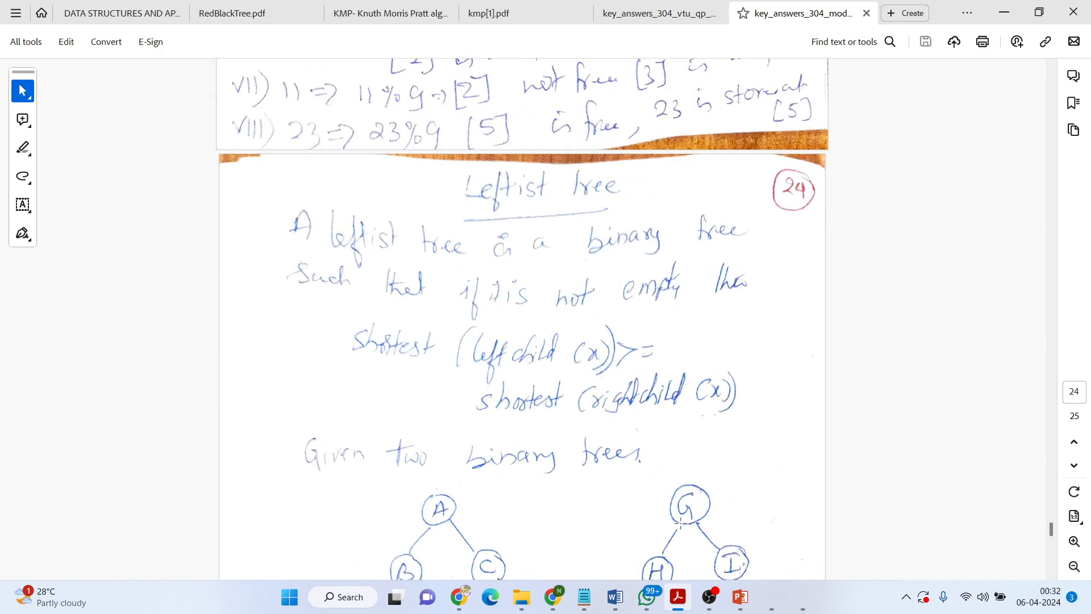
pyautogui.scroll(-3)
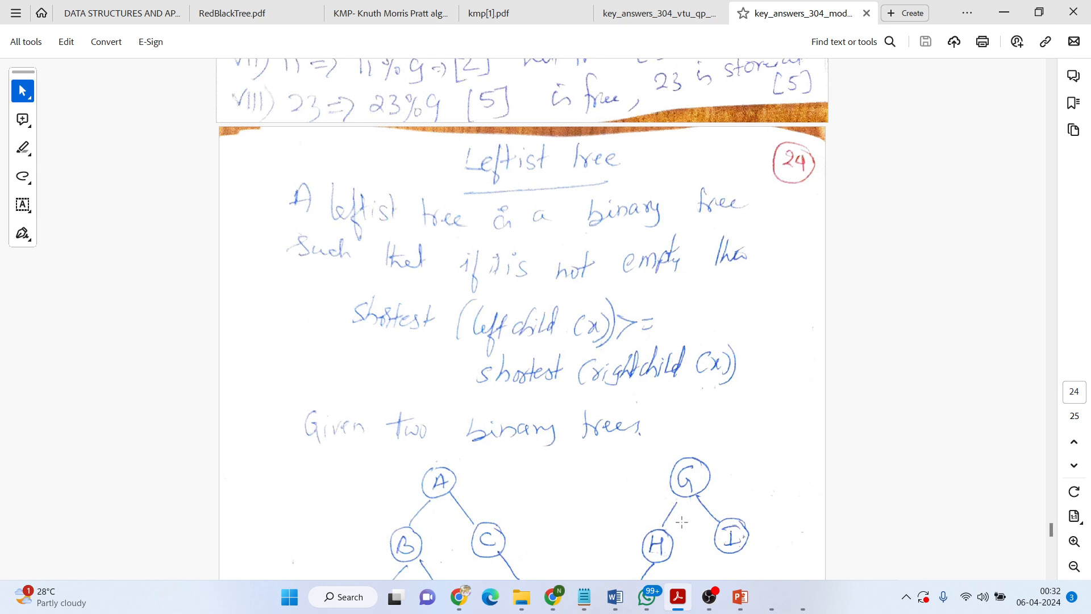
pyautogui.moveTo(609, 557)
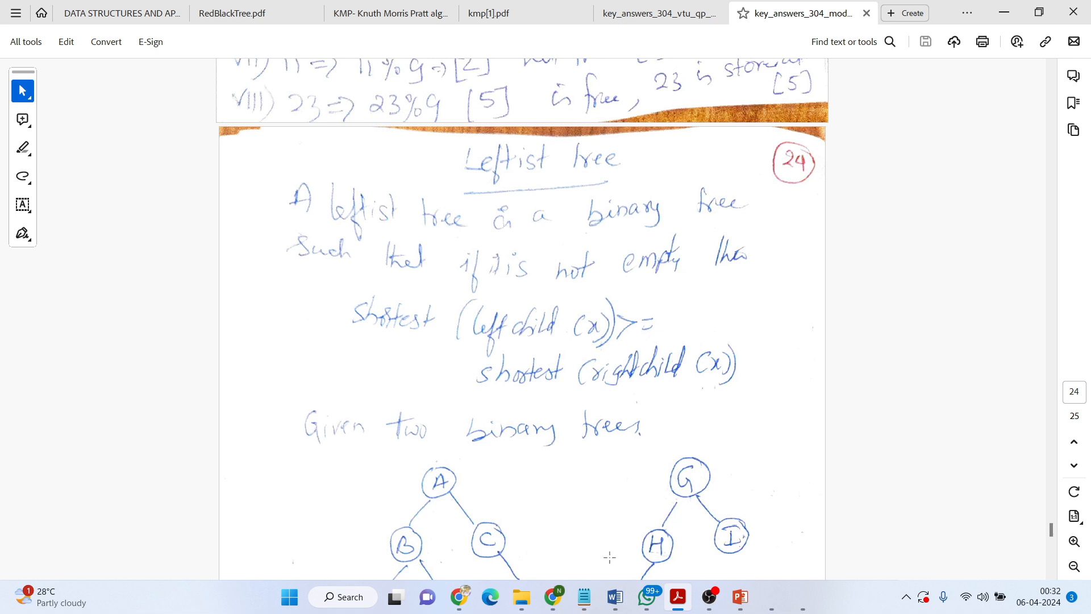
# Scroll past the extended binary tree to page 25's shortest-distance example for D, B, C.
pyautogui.scroll(-3)
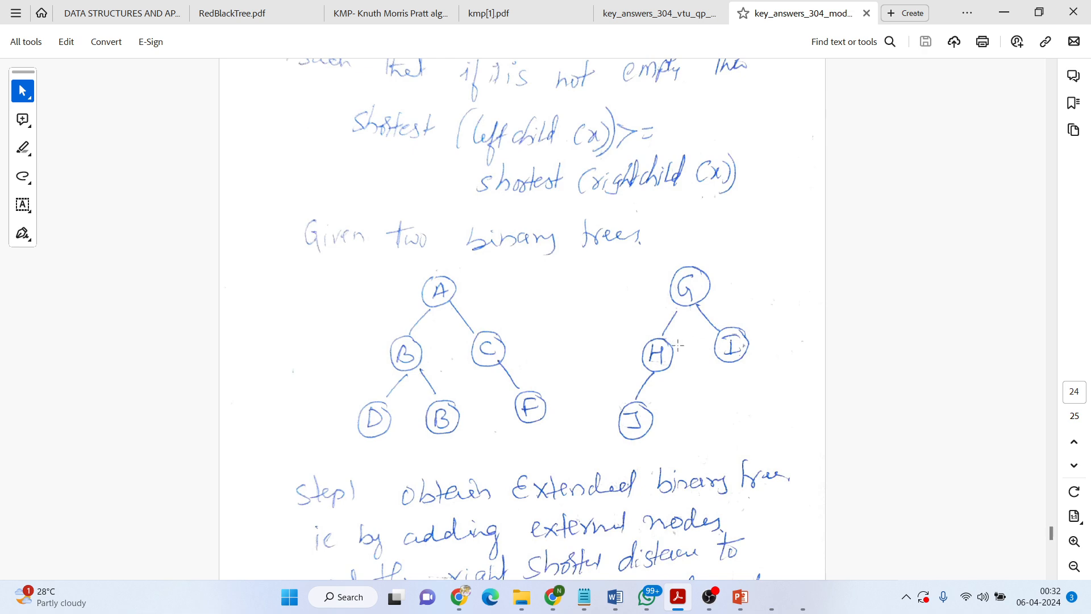
pyautogui.moveTo(588, 359)
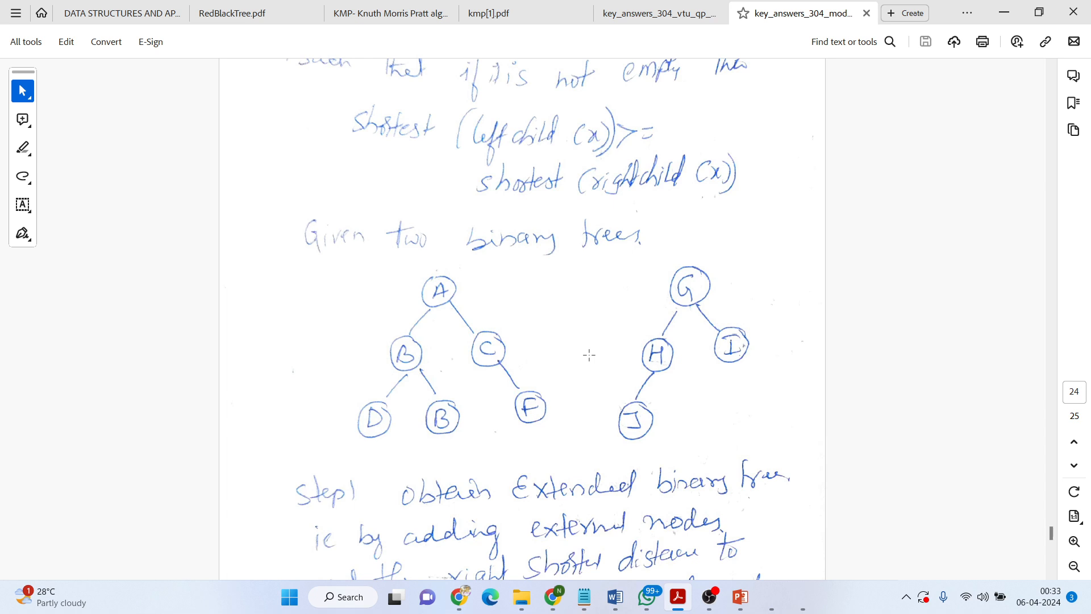
pyautogui.scroll(-3)
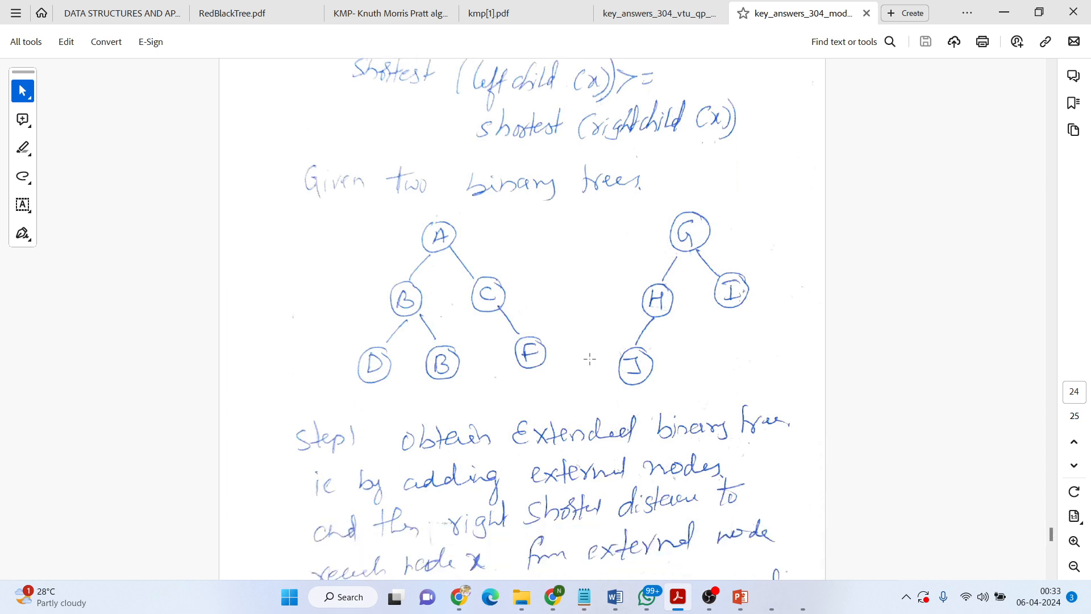
pyautogui.scroll(-3)
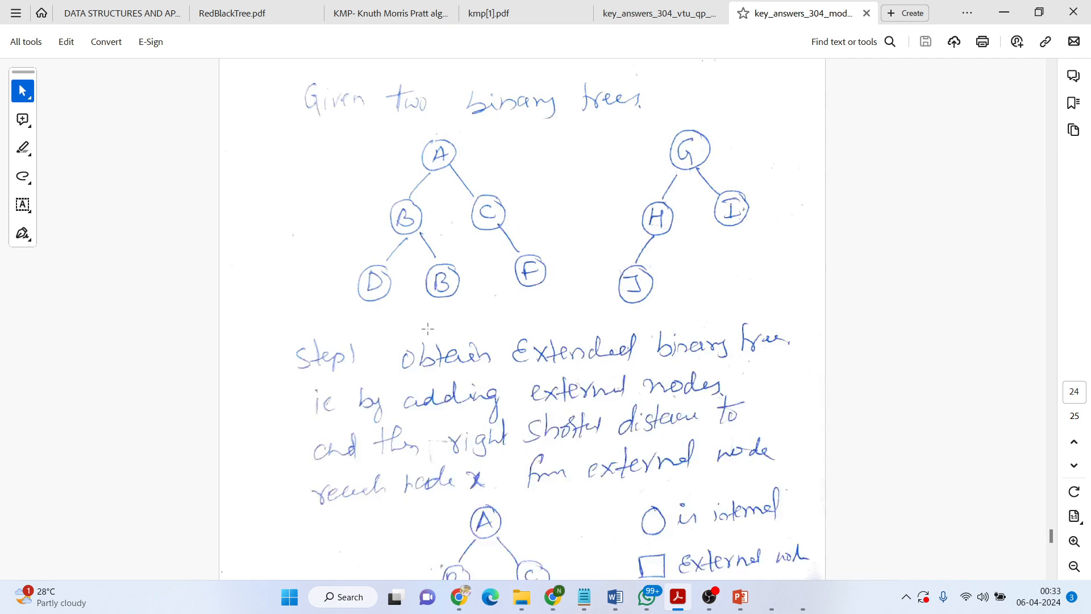
pyautogui.moveTo(369, 302)
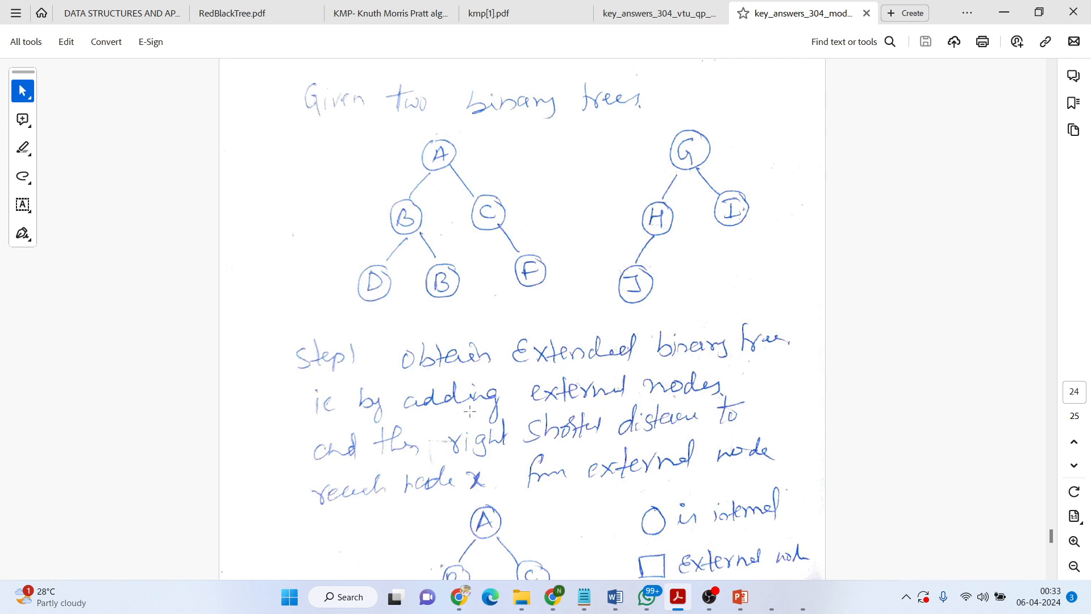
pyautogui.scroll(-3)
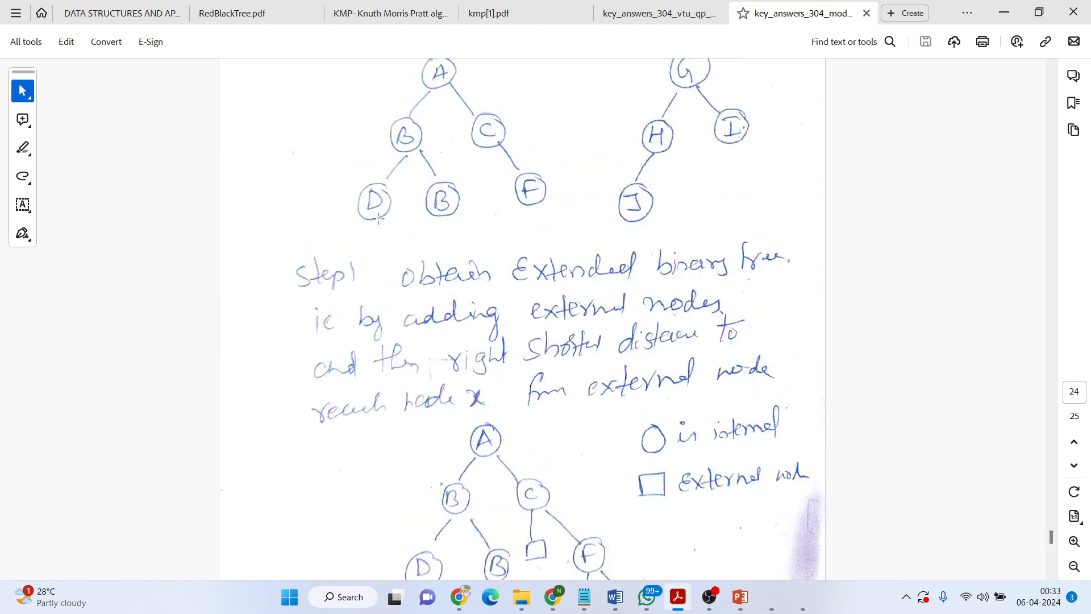
pyautogui.scroll(-3)
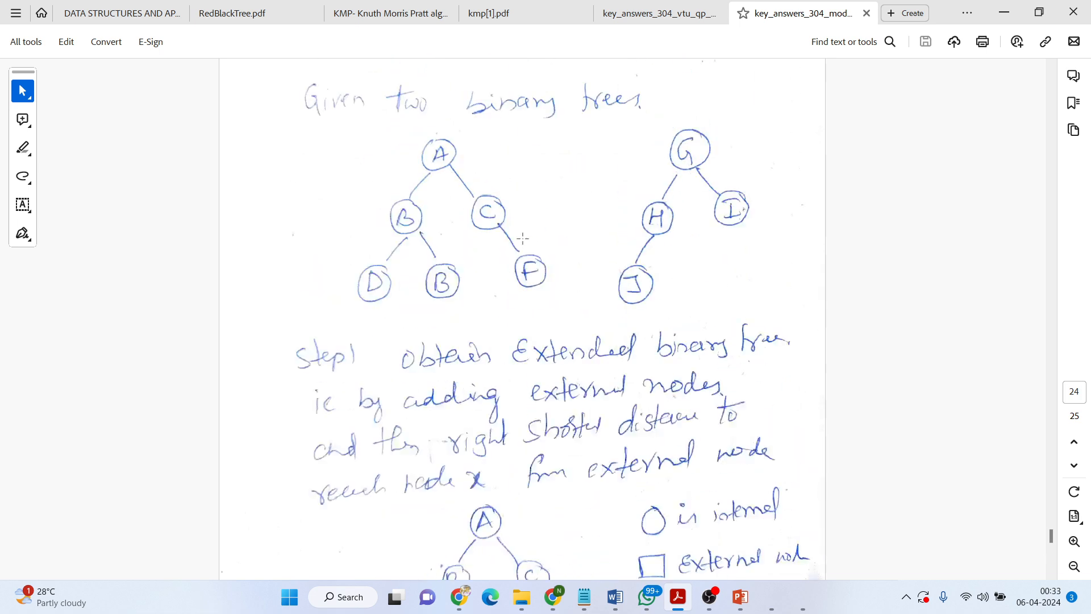
pyautogui.scroll(-3)
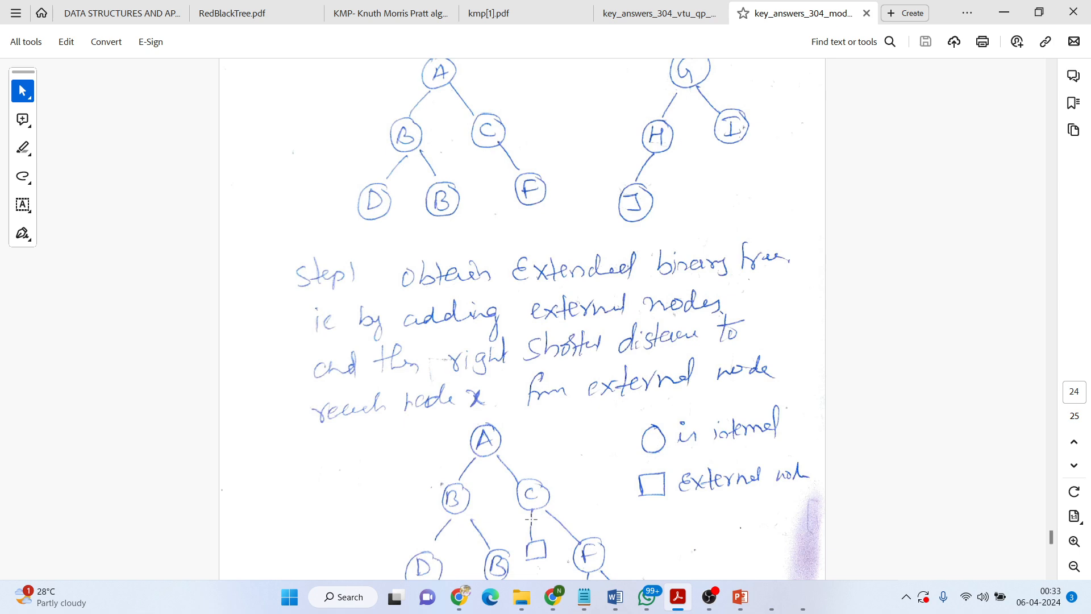
pyautogui.scroll(-3)
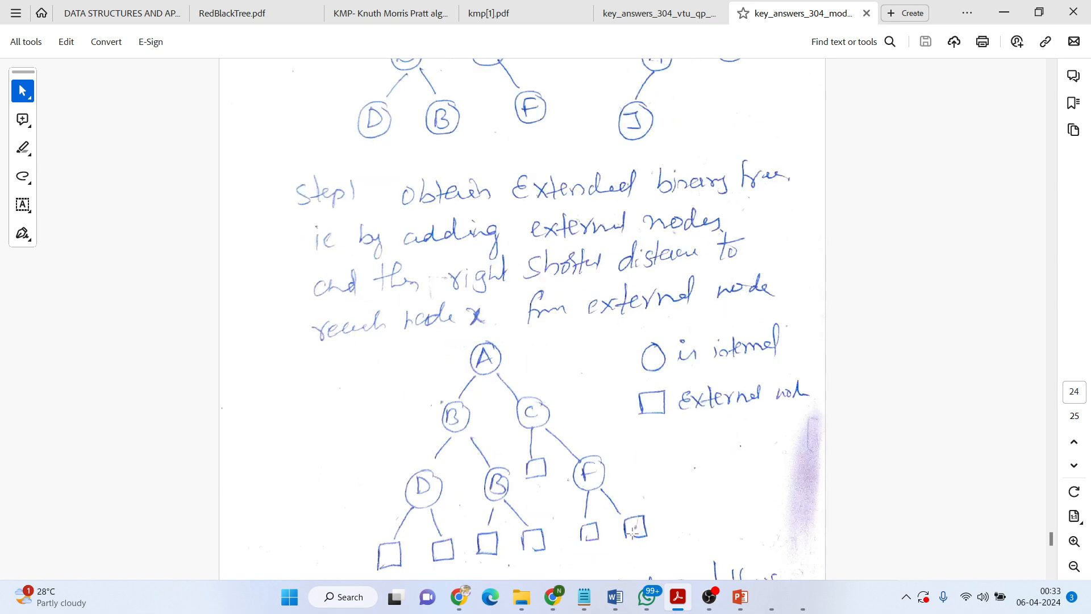
pyautogui.scroll(-3)
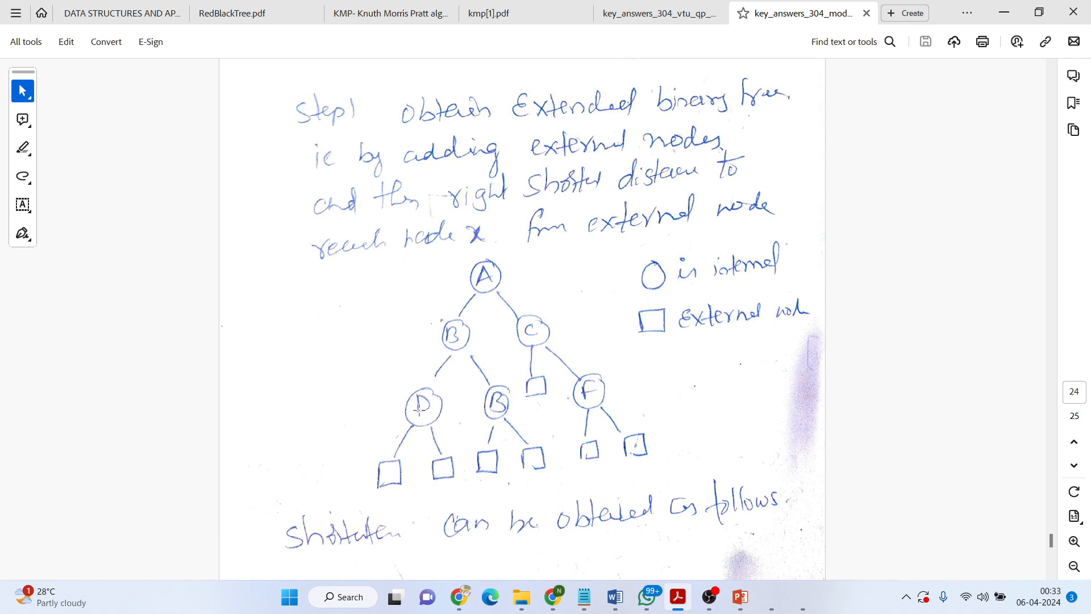
pyautogui.scroll(-3)
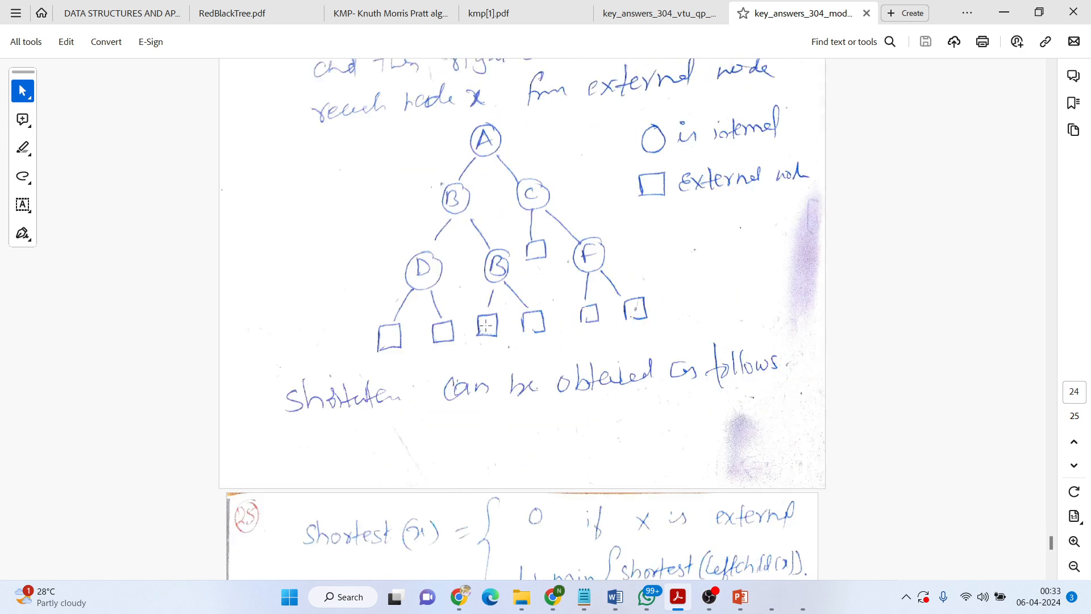
pyautogui.scroll(-3)
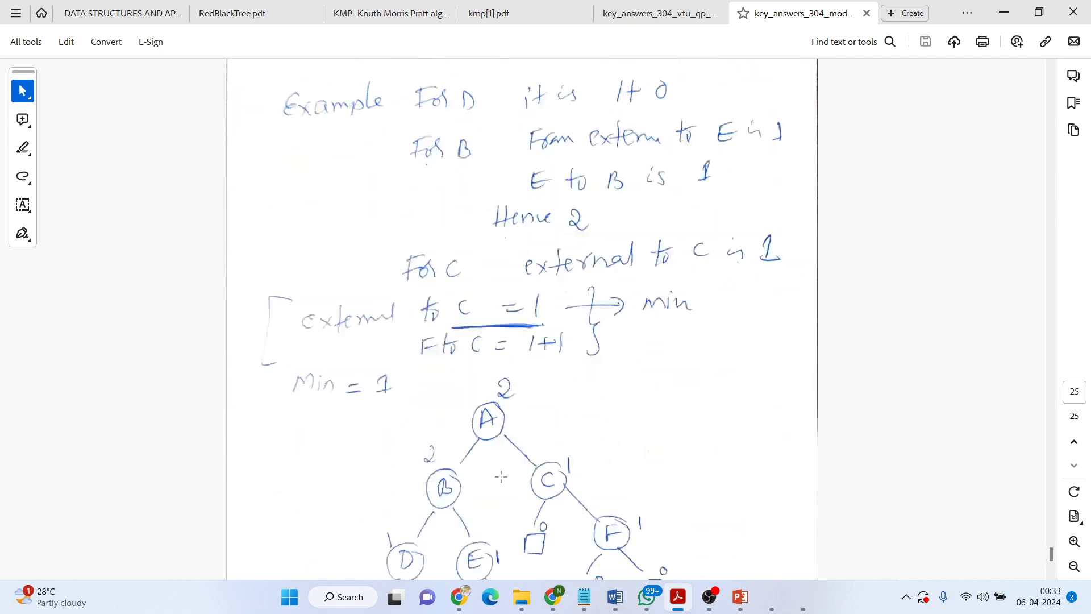
# View the full A tree with shortest-distance values, then switch to the answer-key document.
pyautogui.scroll(-3)
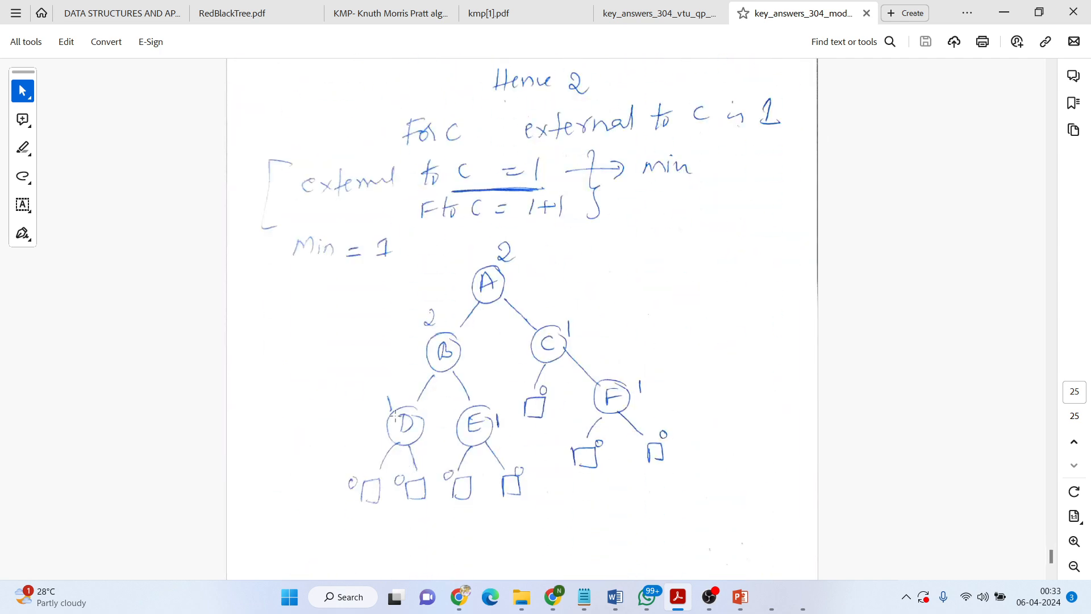
pyautogui.moveTo(412, 456)
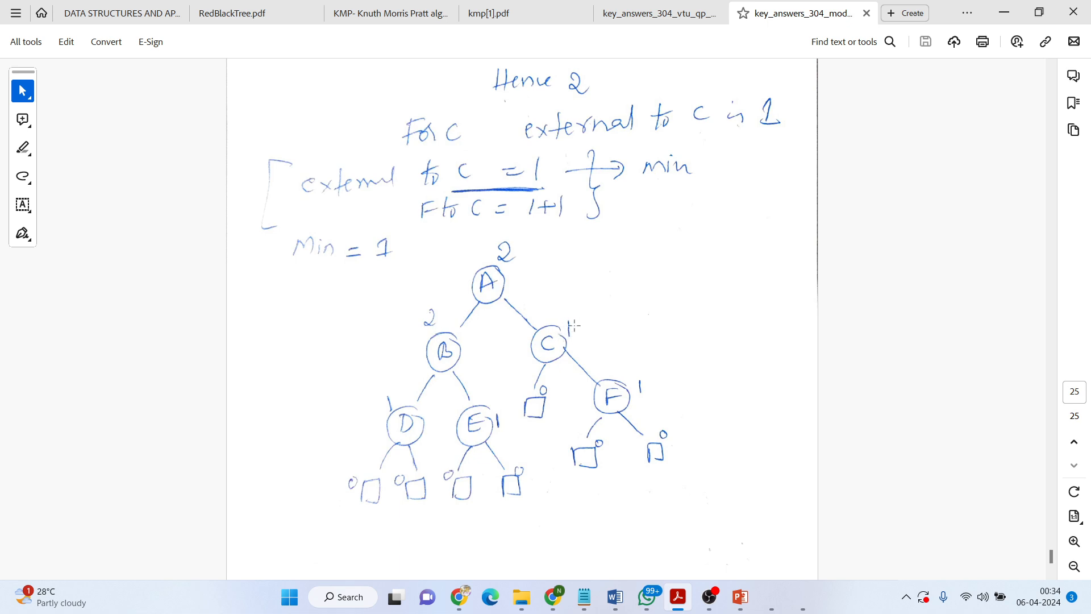
pyautogui.moveTo(509, 307)
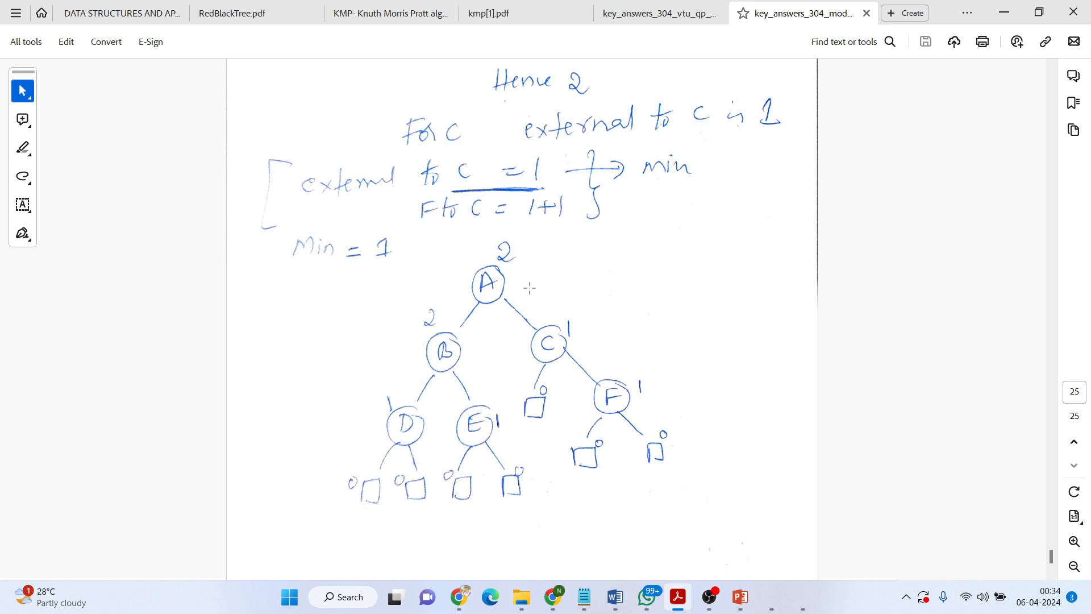
pyautogui.moveTo(534, 450)
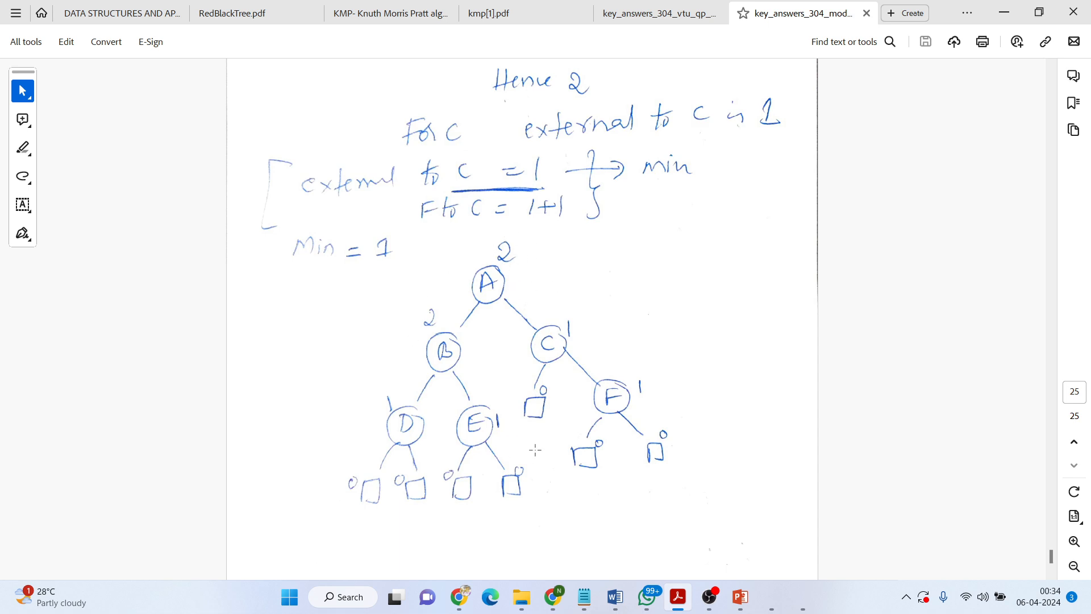
pyautogui.moveTo(448, 323)
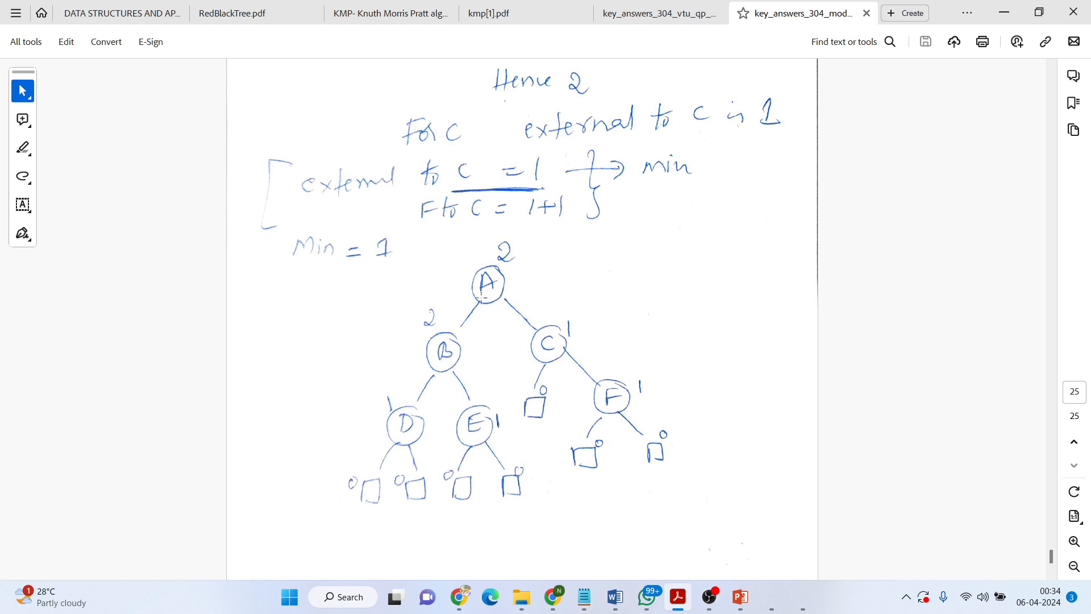
pyautogui.scroll(-3)
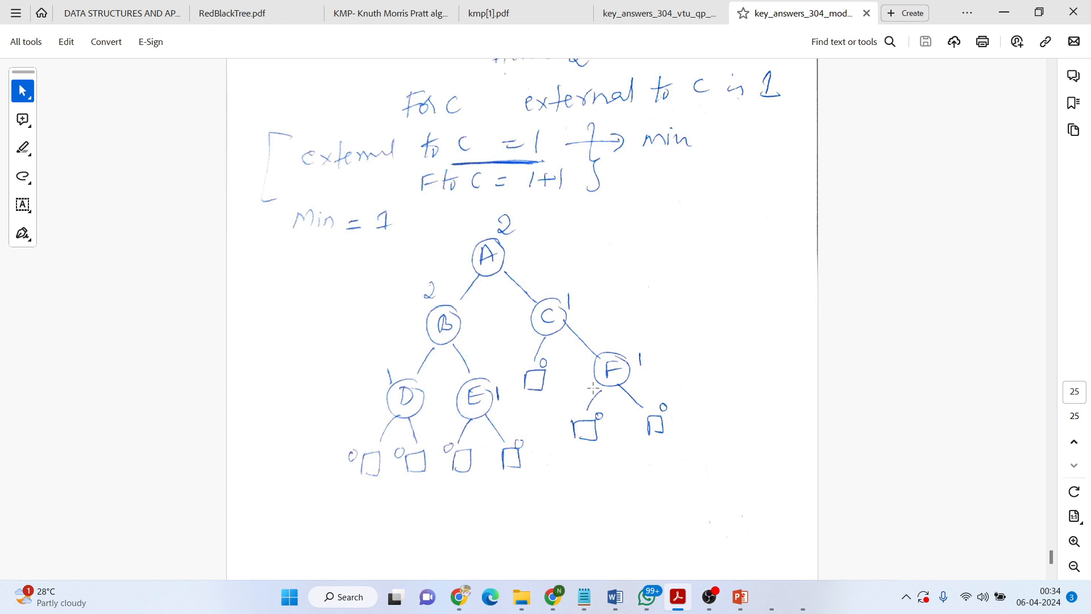
pyautogui.scroll(-3)
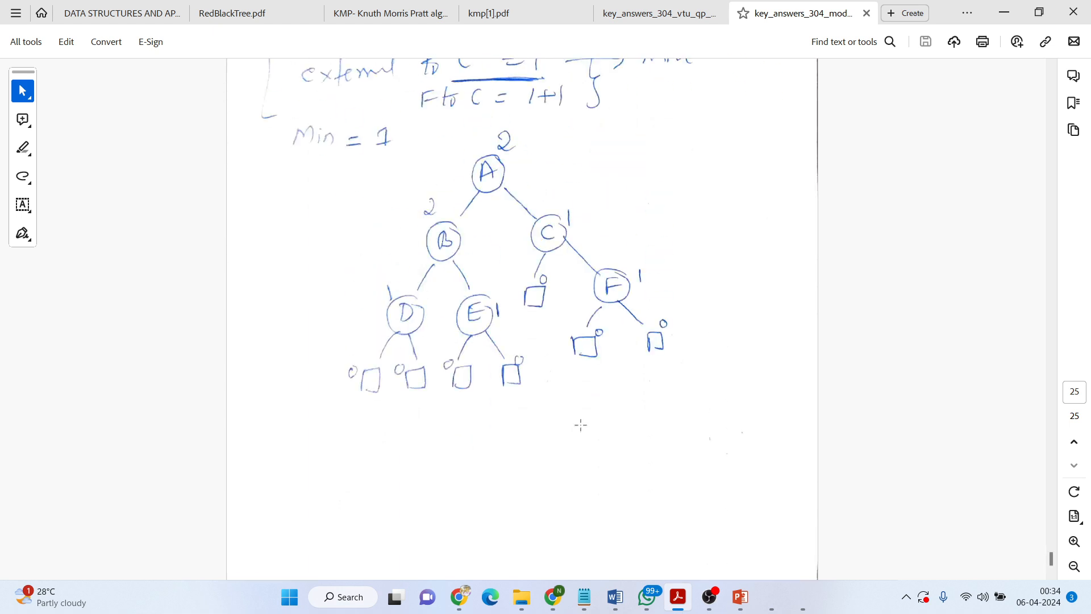
pyautogui.click(658, 13)
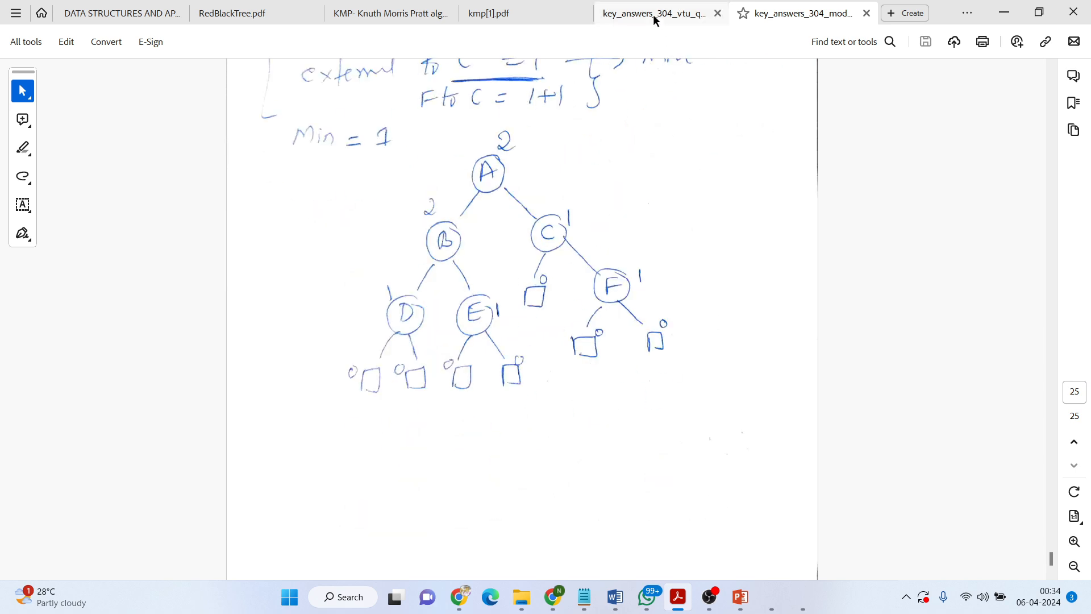
# Switch to key_answers_304_vtu and reach page 26's 'Testing leftist or not' rule and example.
pyautogui.click(26, 41)
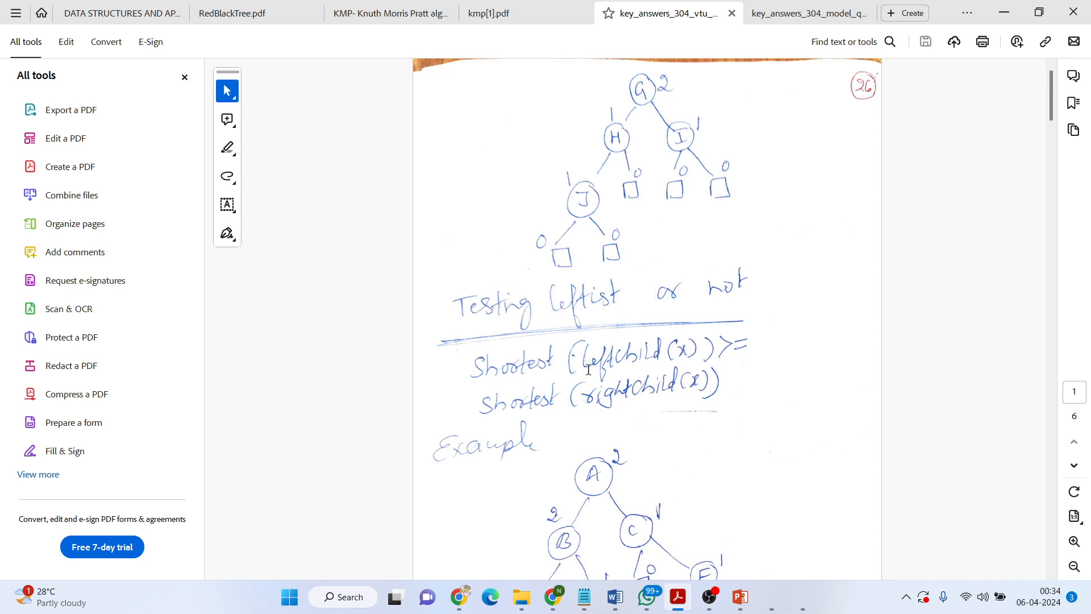
pyautogui.scroll(-3)
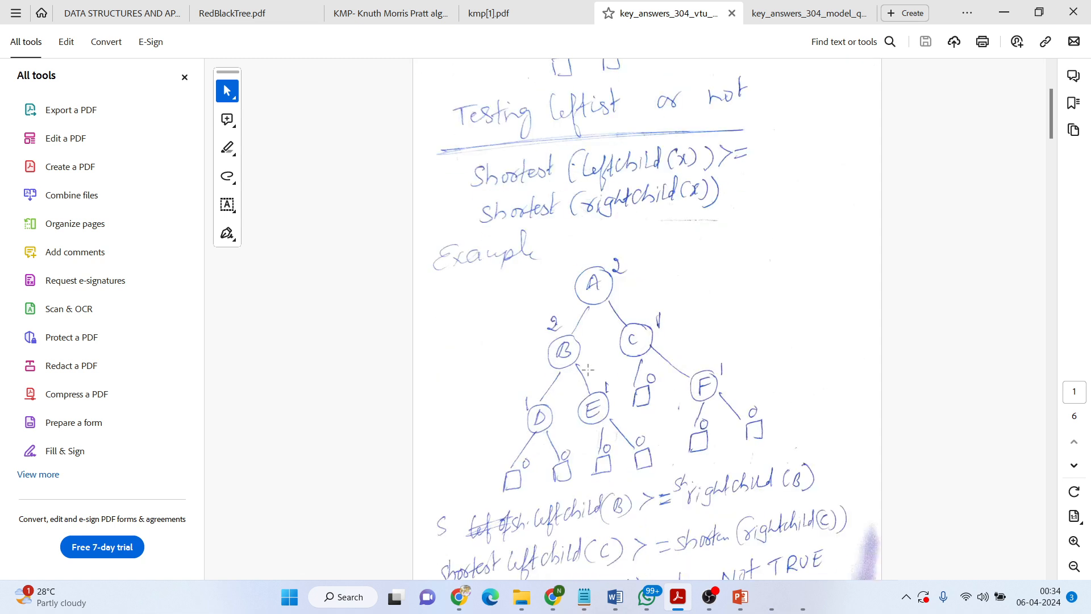
pyautogui.scroll(-3)
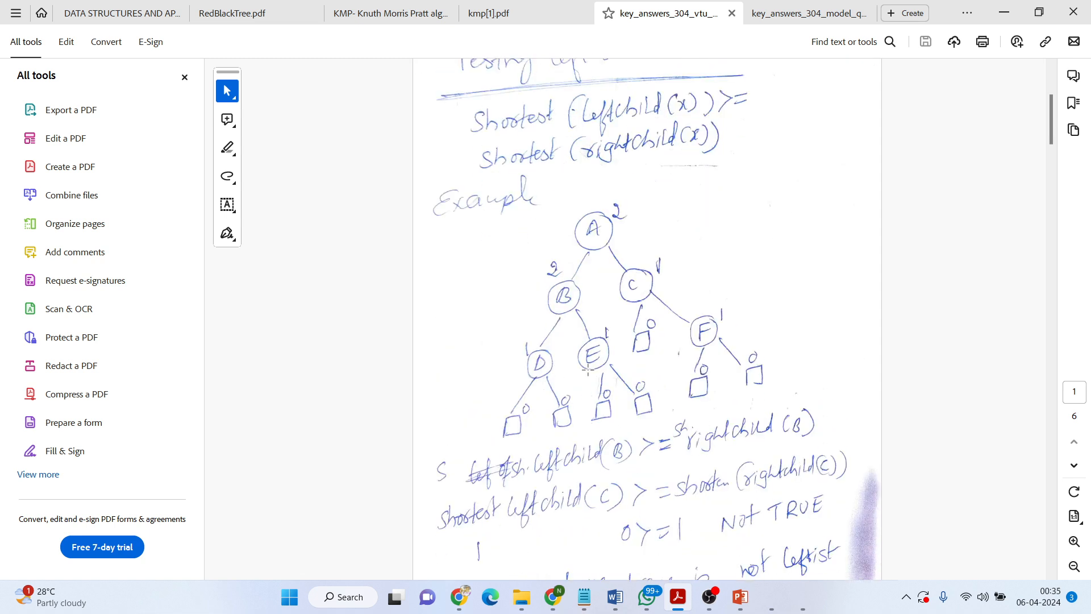
pyautogui.scroll(3)
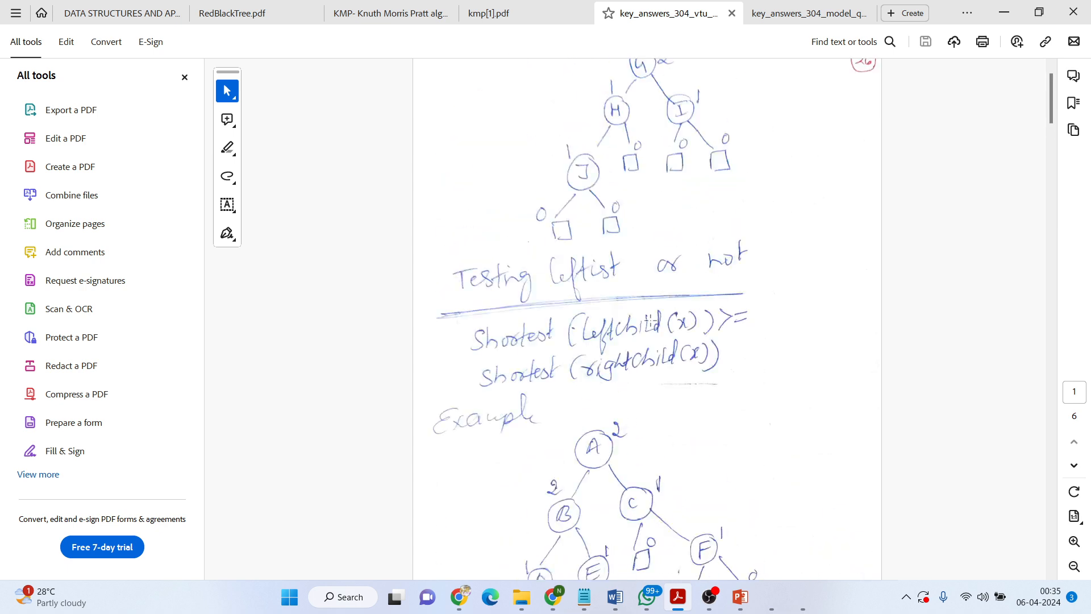
pyautogui.scroll(-3)
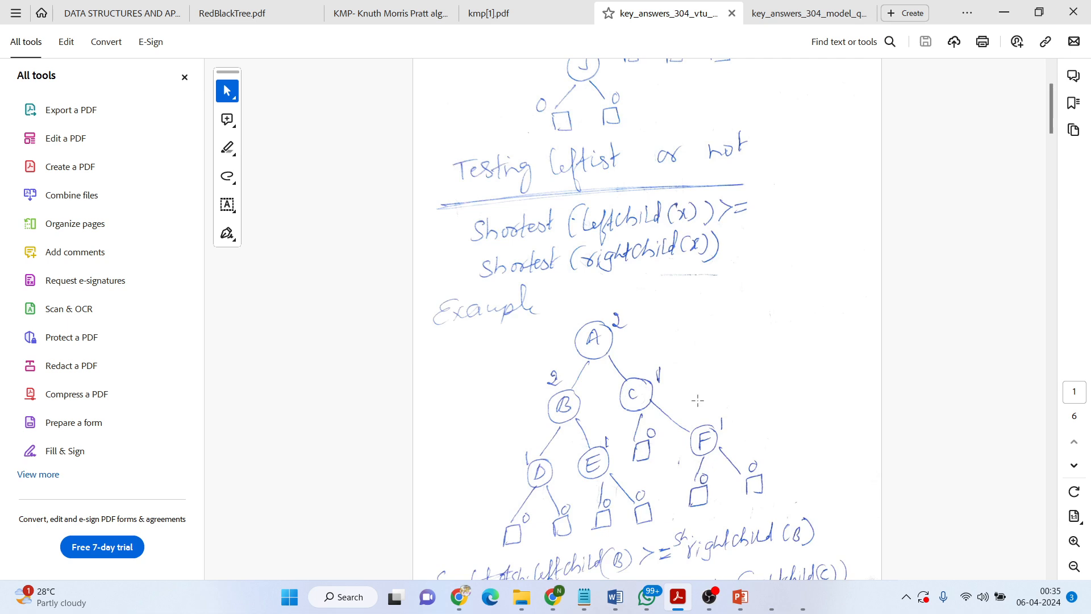
pyautogui.moveTo(642, 352)
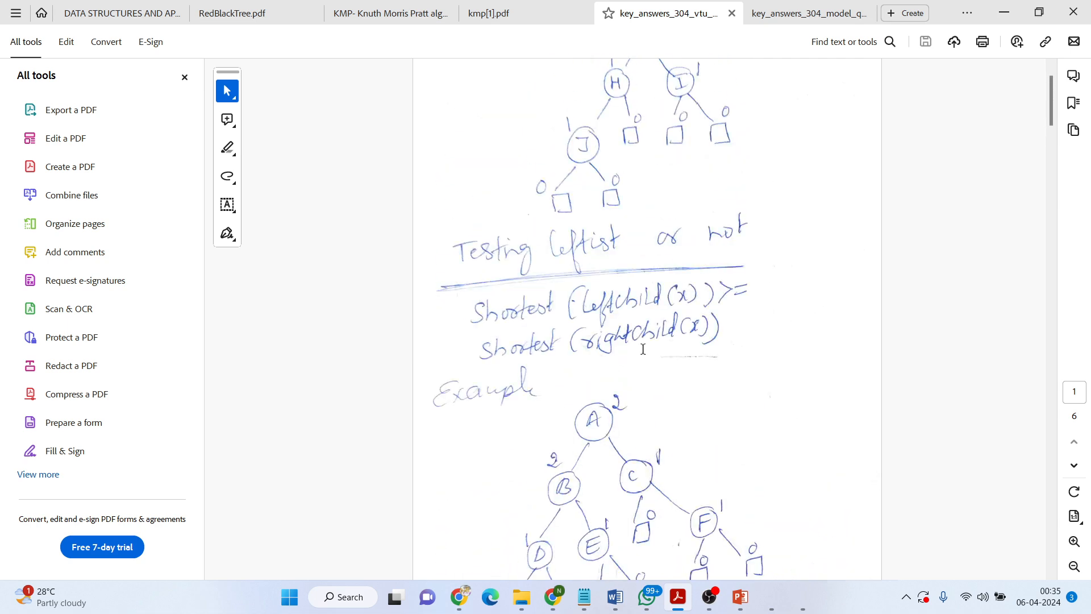
pyautogui.scroll(-3)
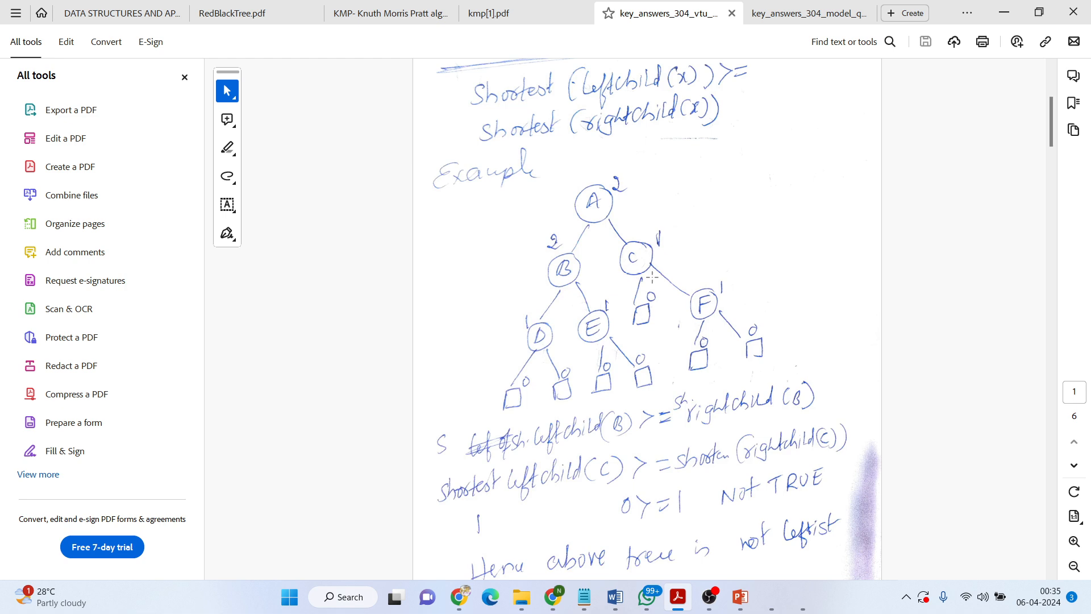
pyautogui.scroll(-3)
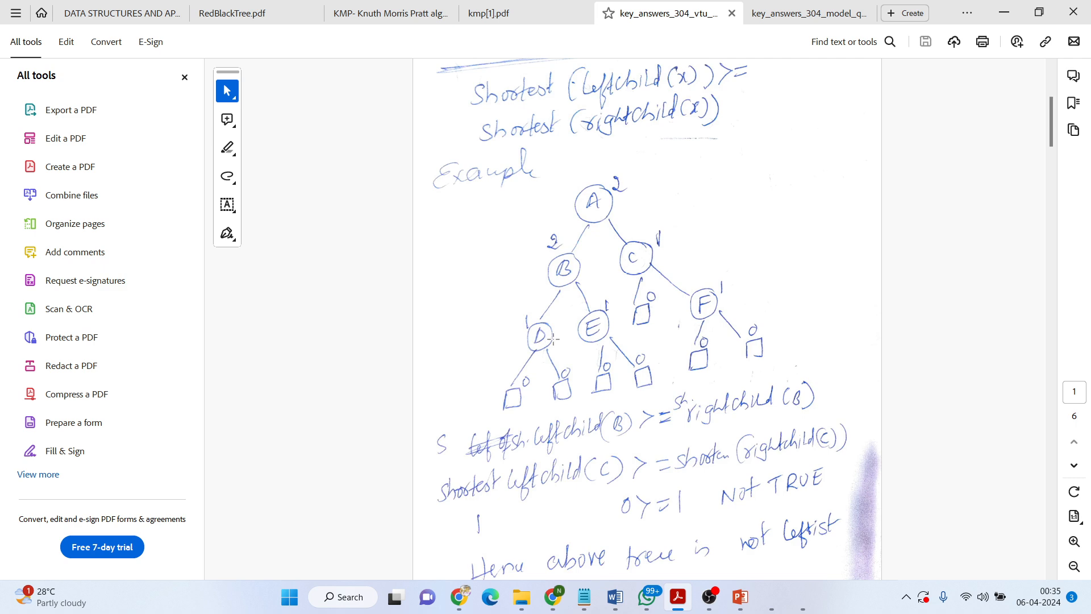
pyautogui.moveTo(536, 323)
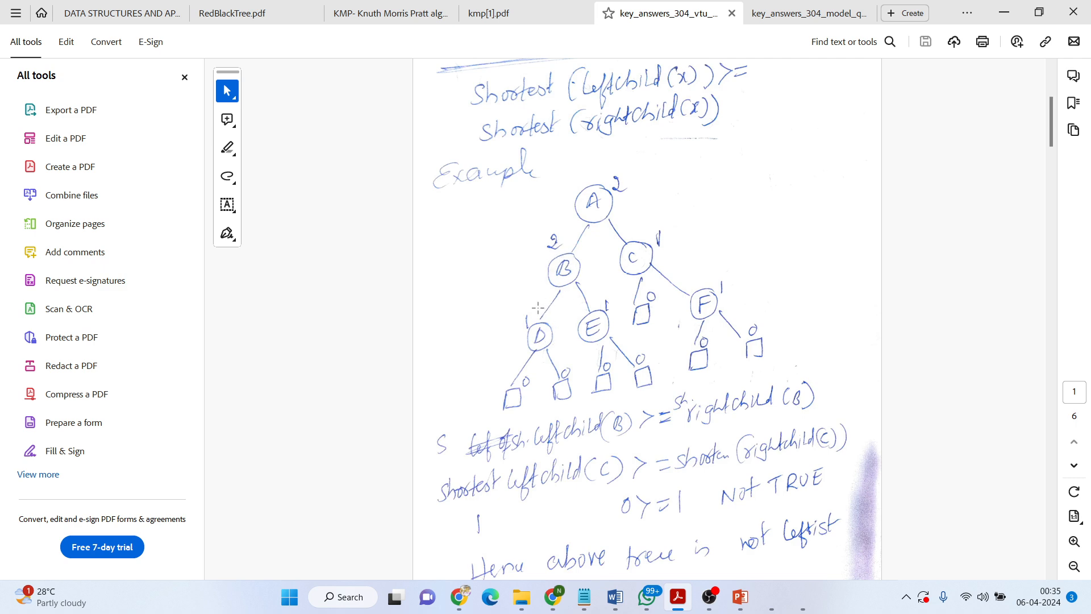
pyautogui.moveTo(587, 325)
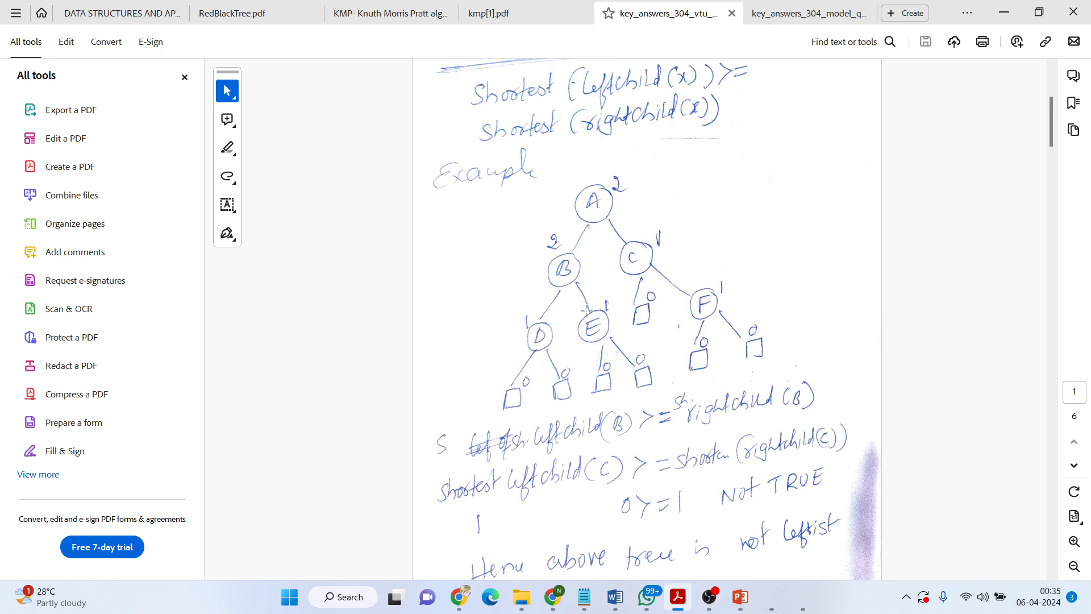
pyautogui.moveTo(598, 321)
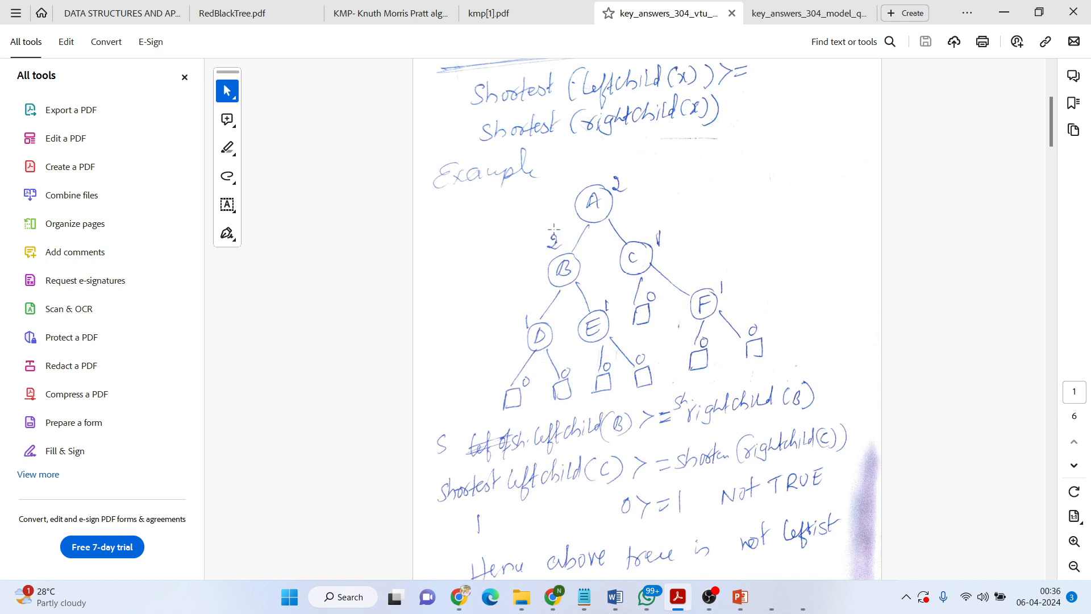
pyautogui.moveTo(641, 255)
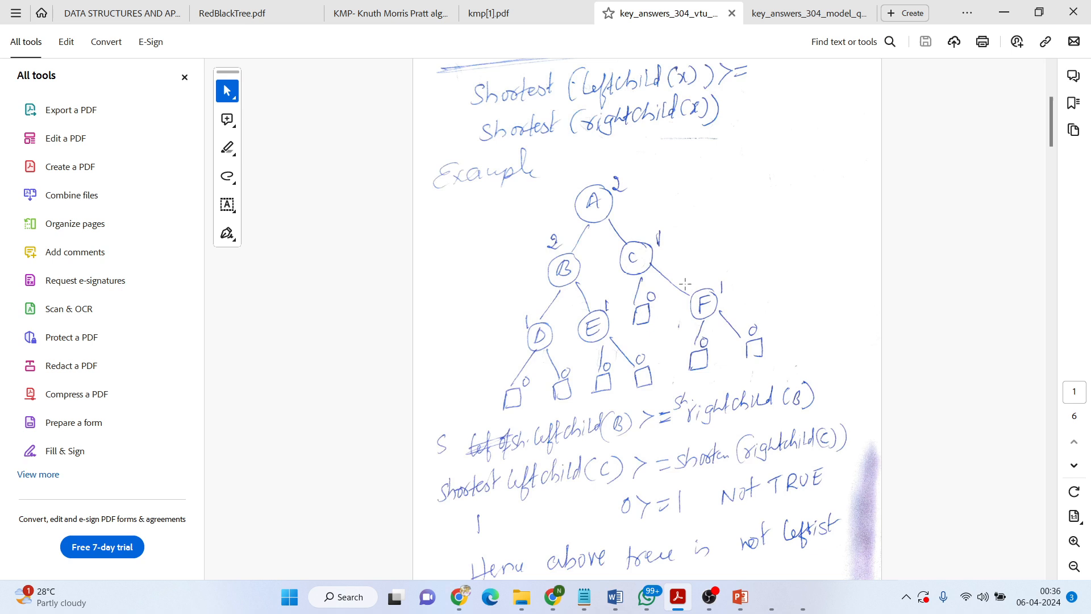
pyautogui.moveTo(721, 357)
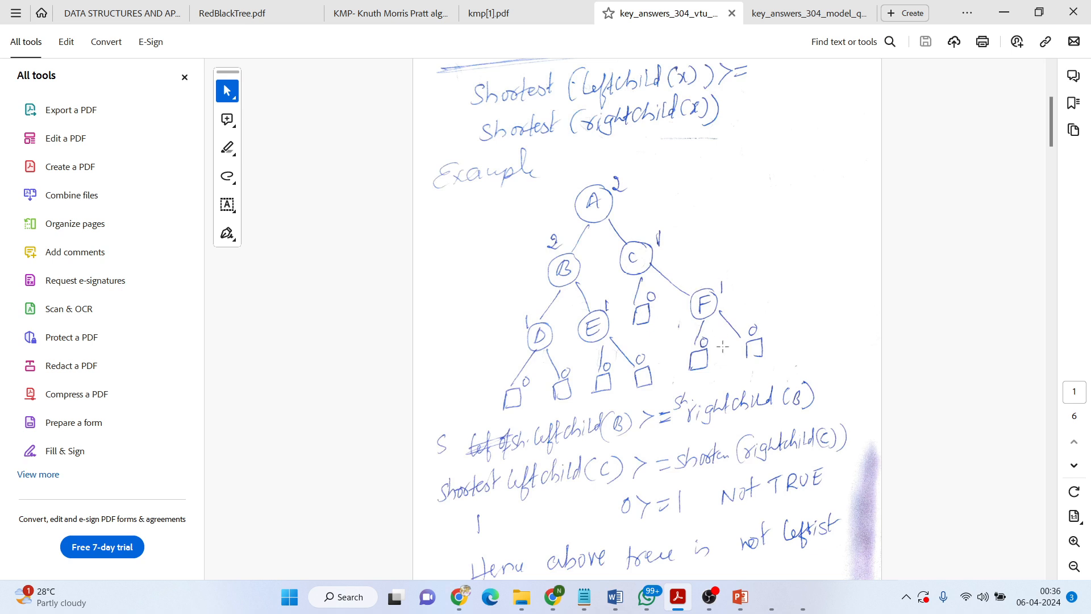
# Scroll past page 28's not-leftist example to page 29's part 10 b) meld question.
pyautogui.scroll(-3)
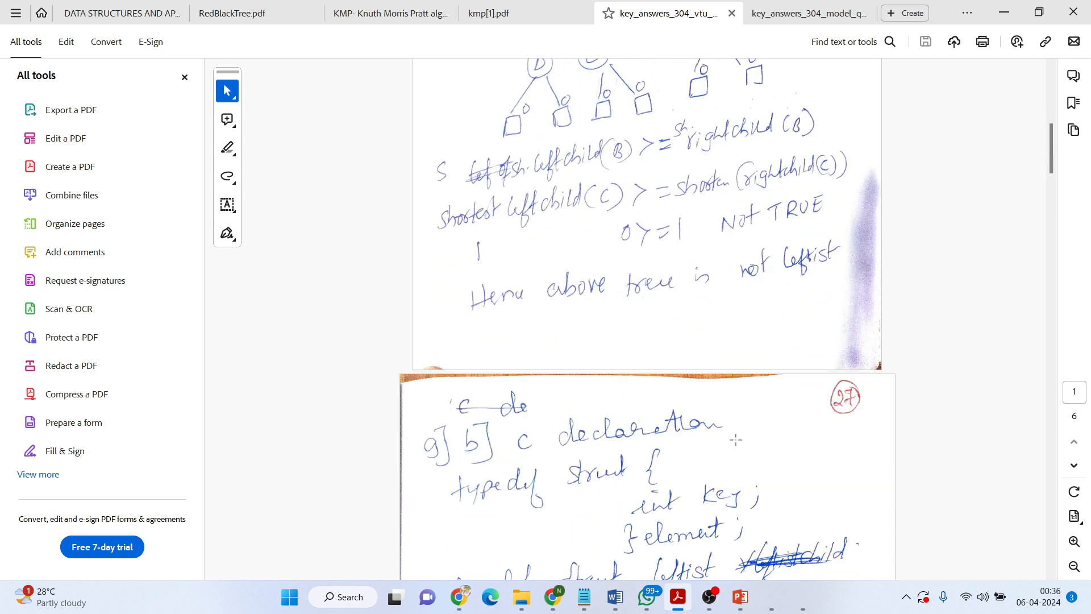
pyautogui.scroll(-3)
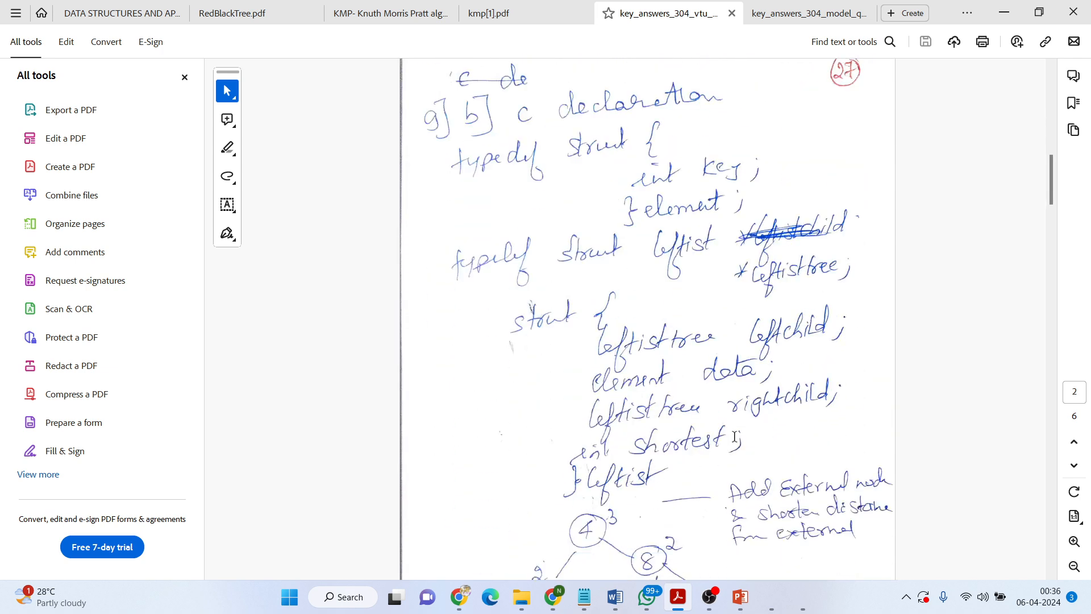
pyautogui.scroll(-3)
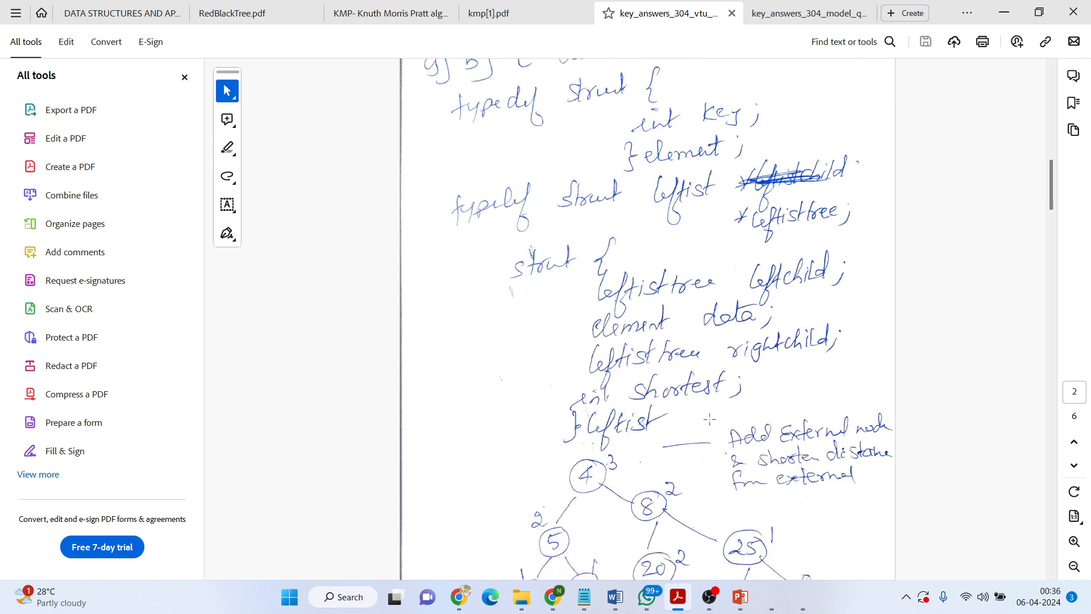
pyautogui.scroll(-3)
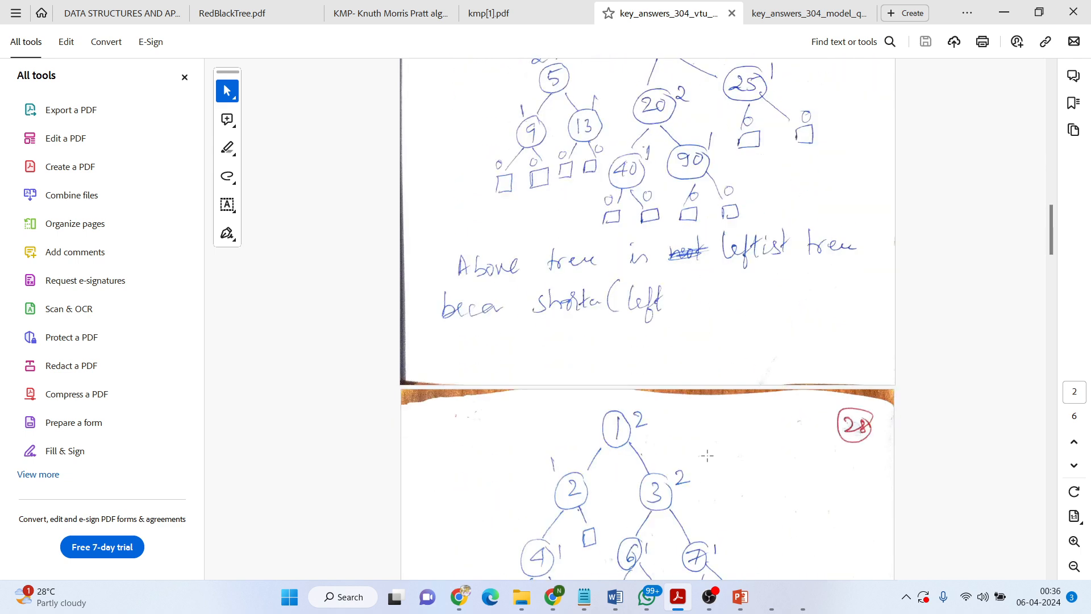
pyautogui.scroll(-3)
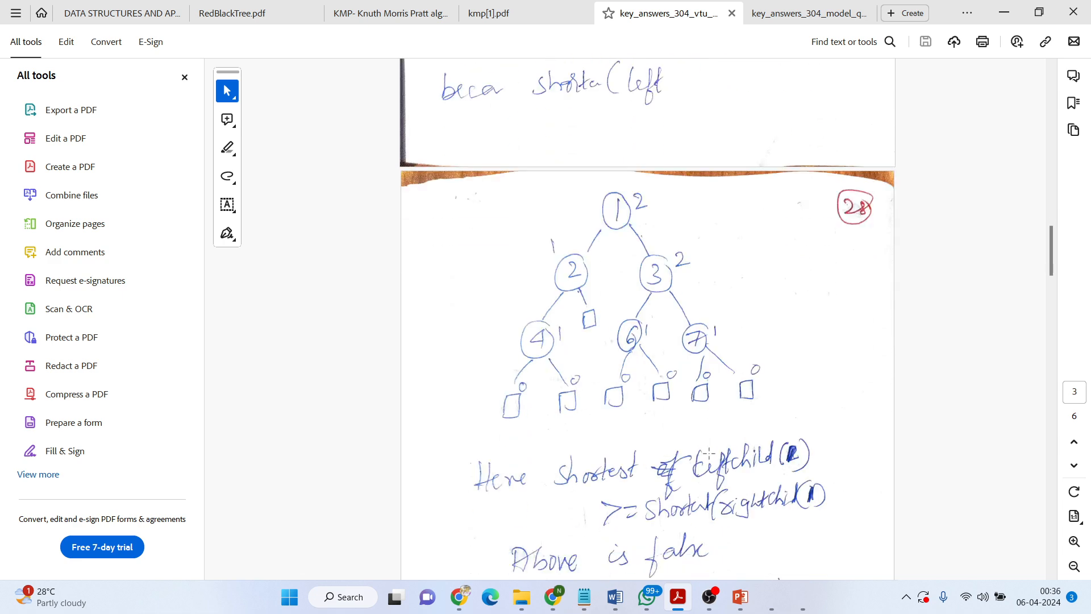
pyautogui.scroll(-3)
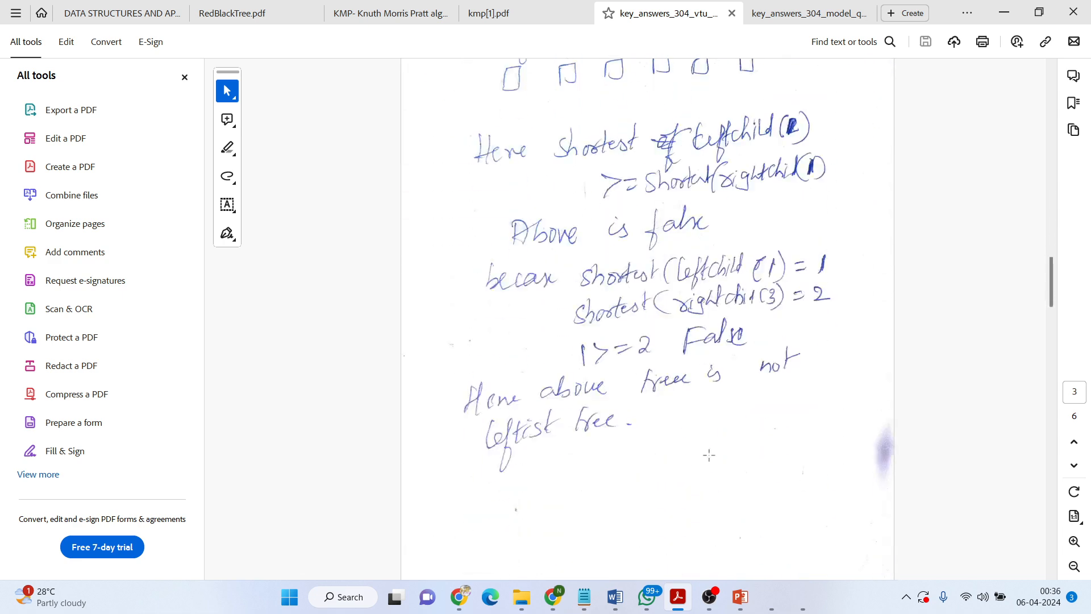
pyautogui.scroll(-3)
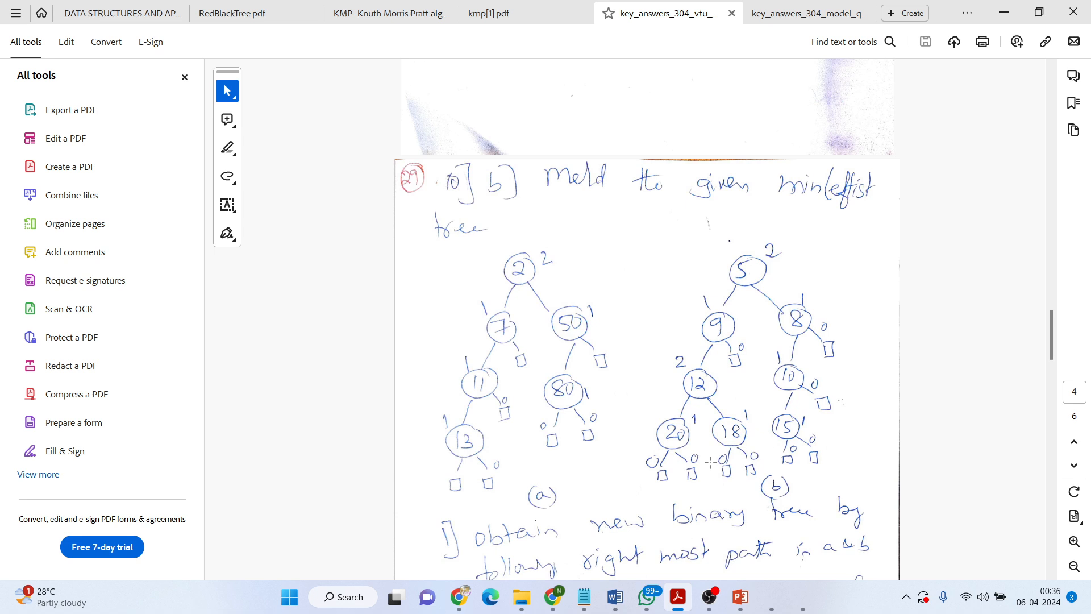
# Scroll past trees (a) and (b) to step 1's merged right-path tree rooted at 8.
pyautogui.scroll(-3)
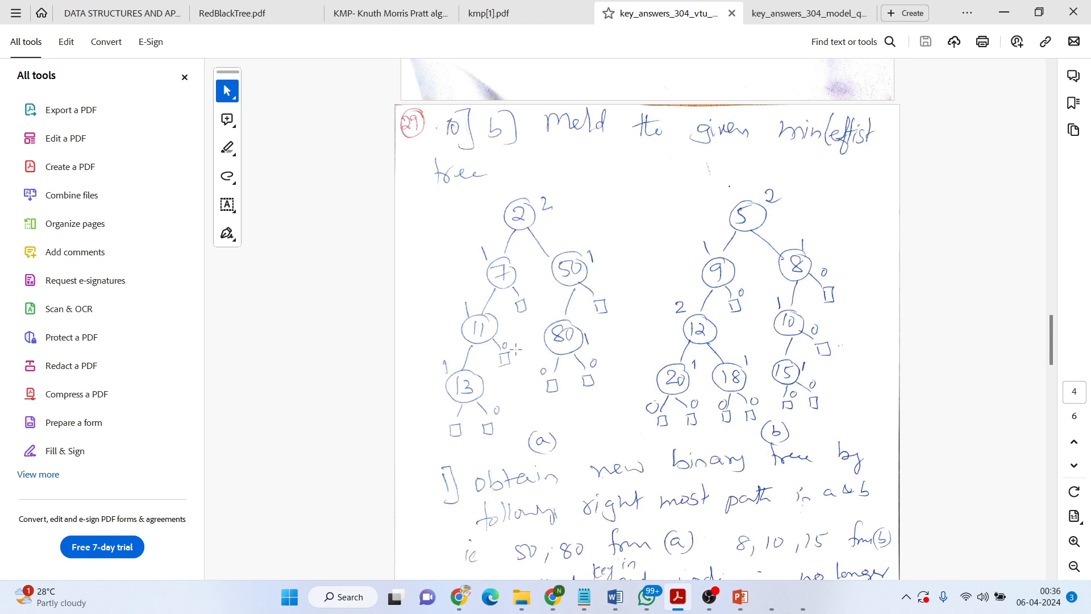
pyautogui.moveTo(519, 241)
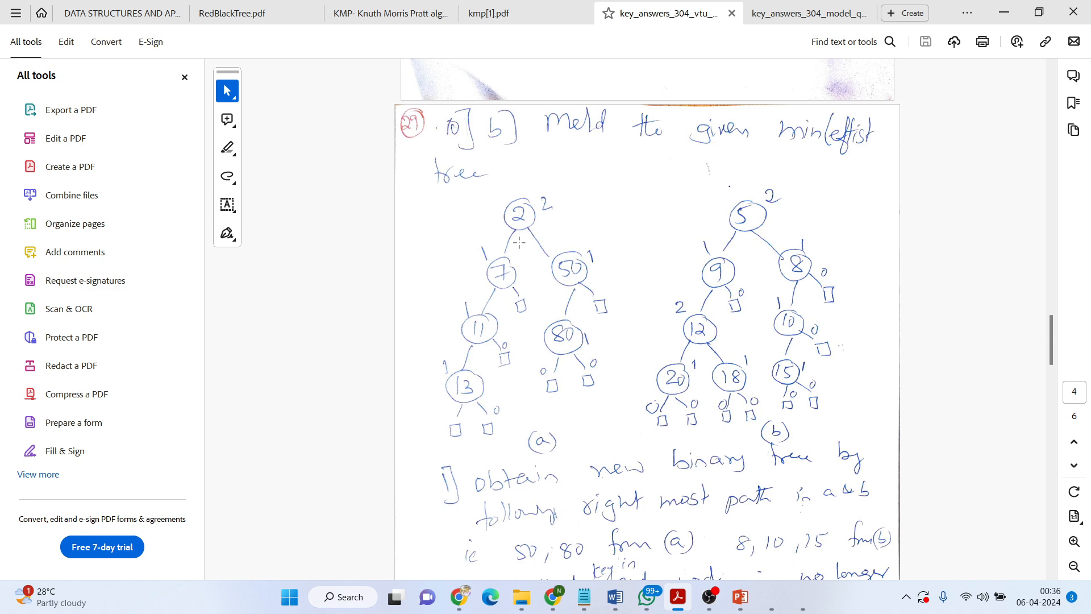
pyautogui.moveTo(447, 368)
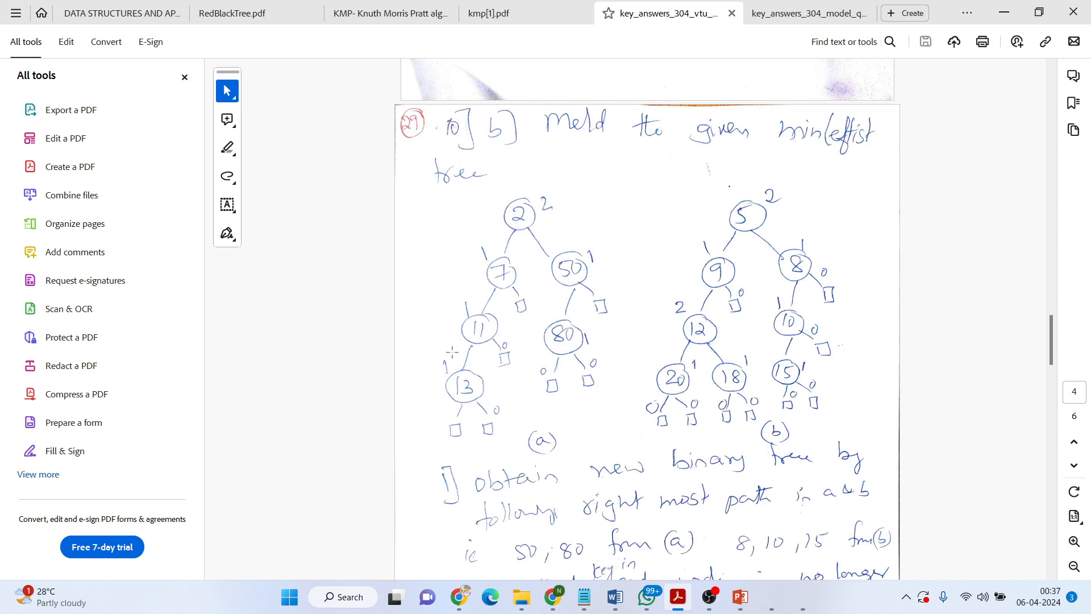
pyautogui.moveTo(615, 264)
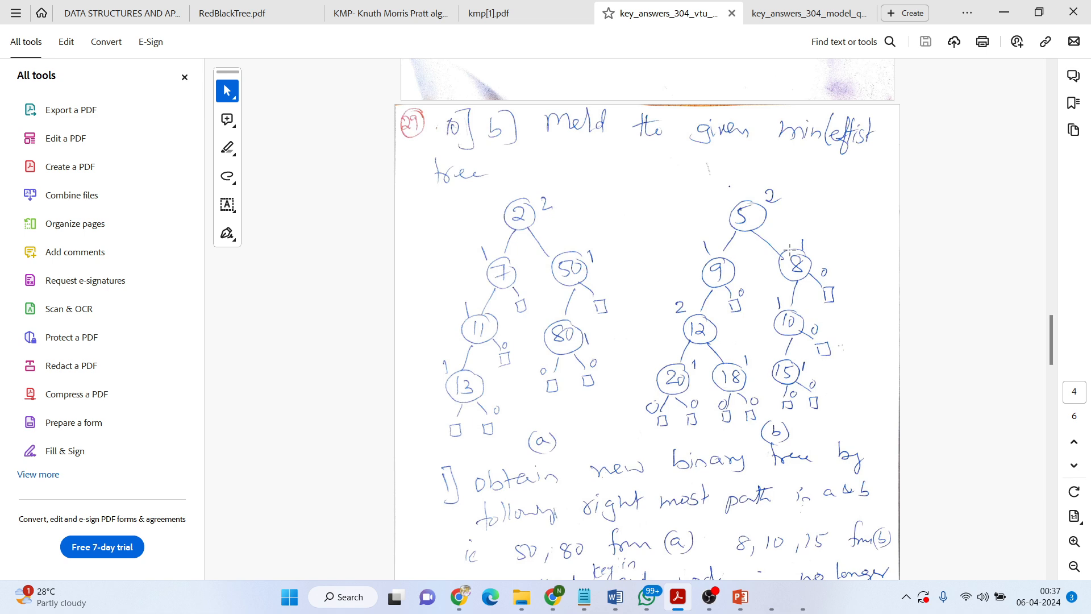
pyautogui.moveTo(779, 271)
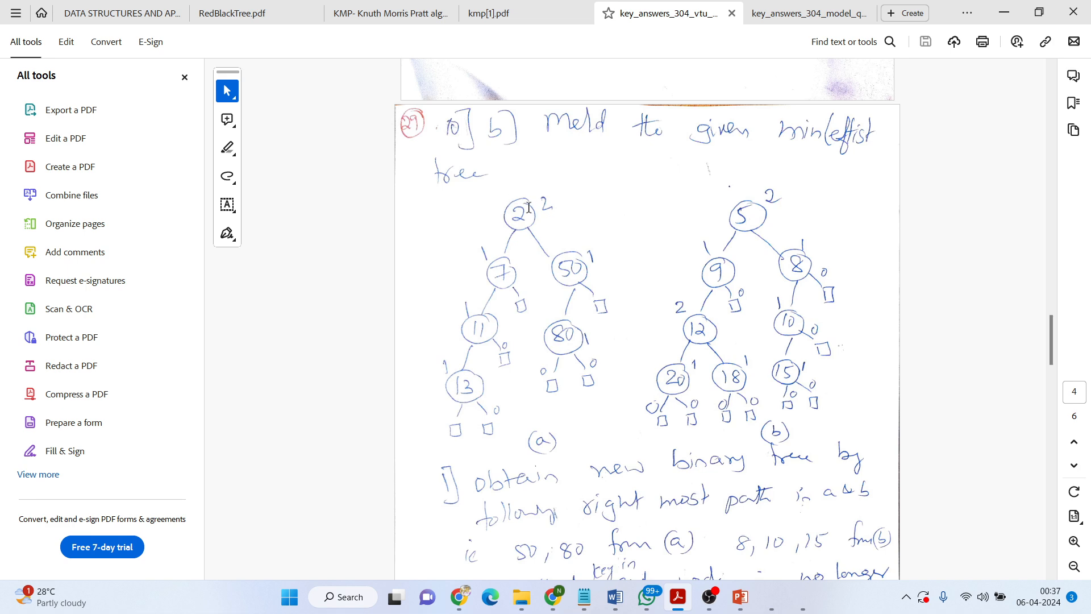
pyautogui.moveTo(732, 200)
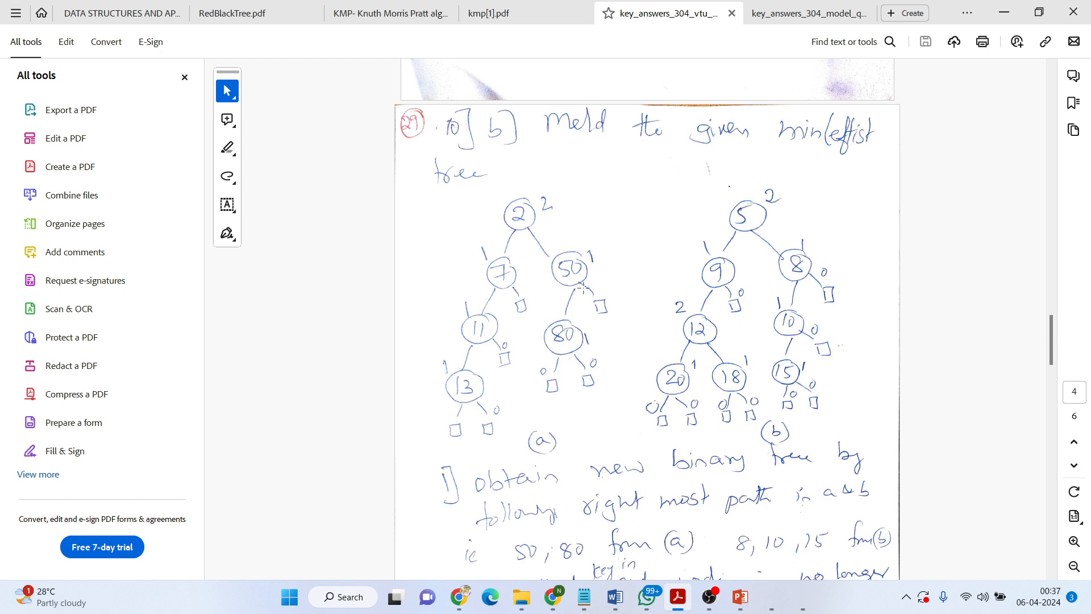
pyautogui.moveTo(569, 232)
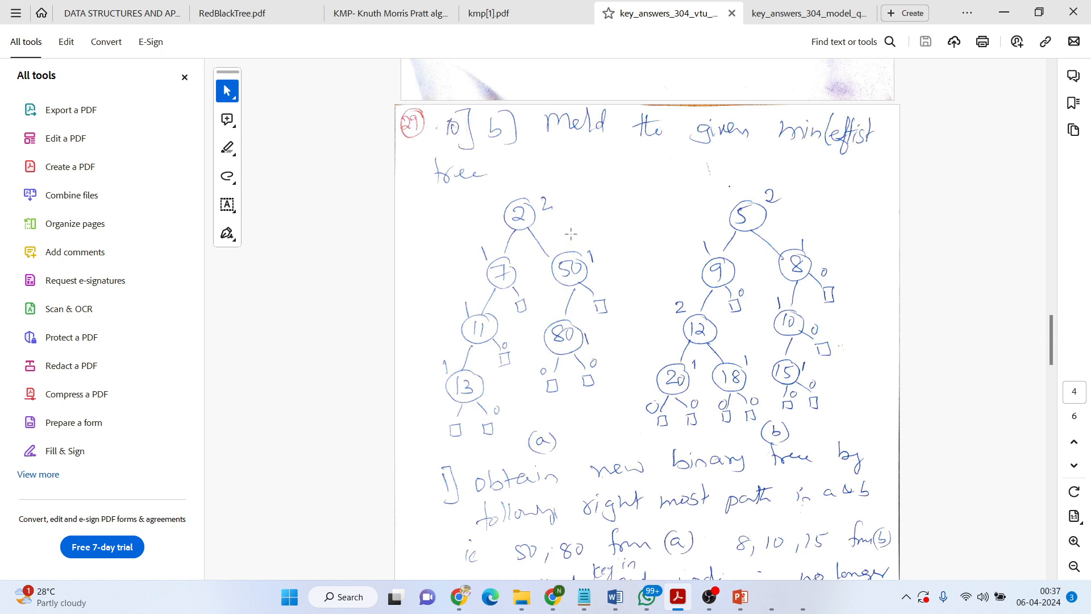
pyautogui.moveTo(533, 210)
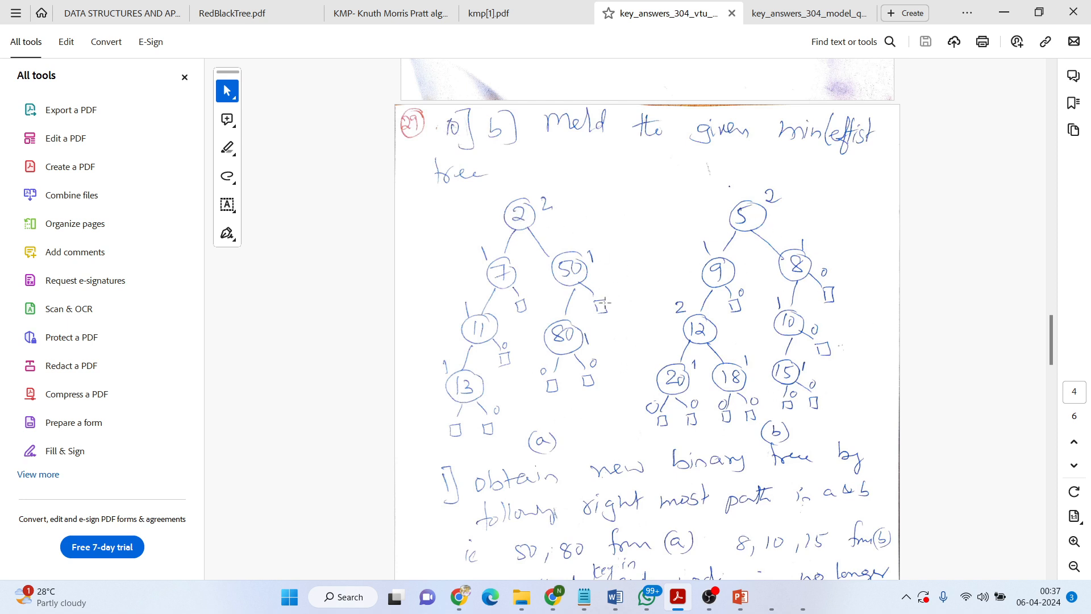
pyautogui.scroll(-3)
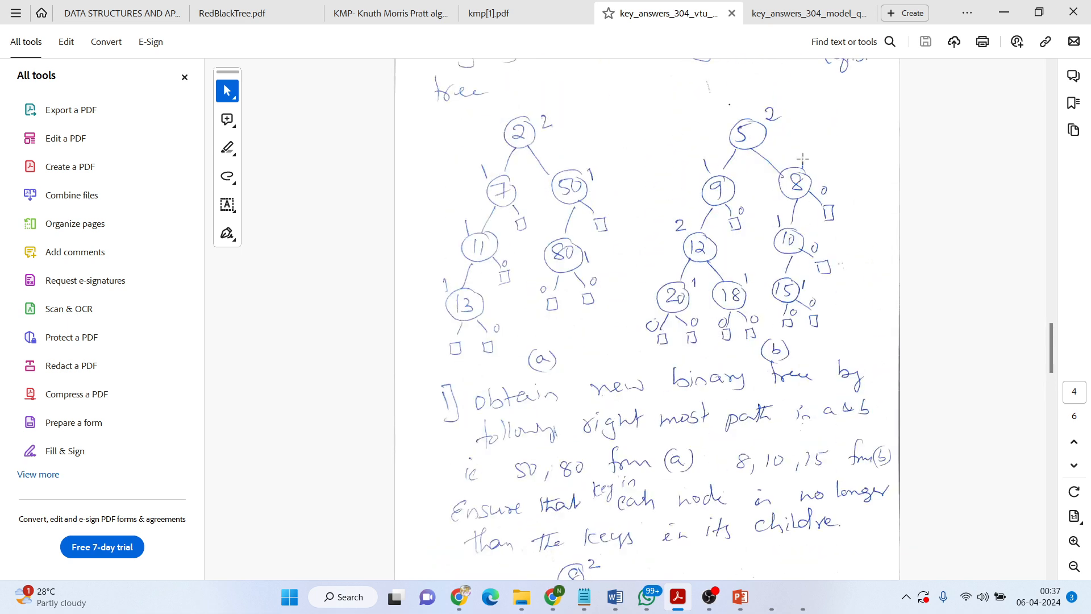
pyautogui.moveTo(767, 189)
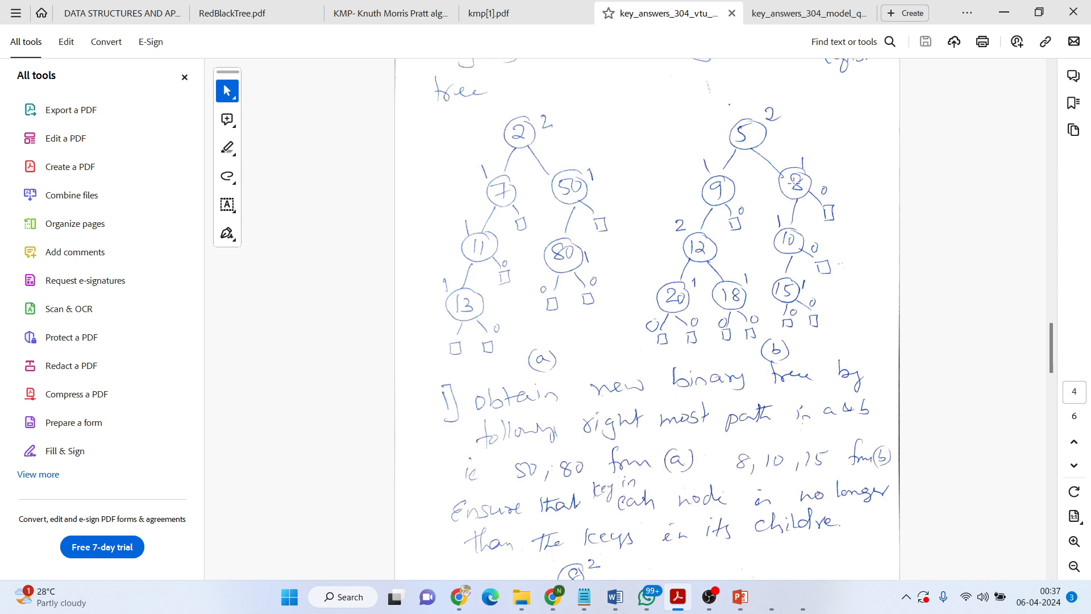
pyautogui.scroll(-3)
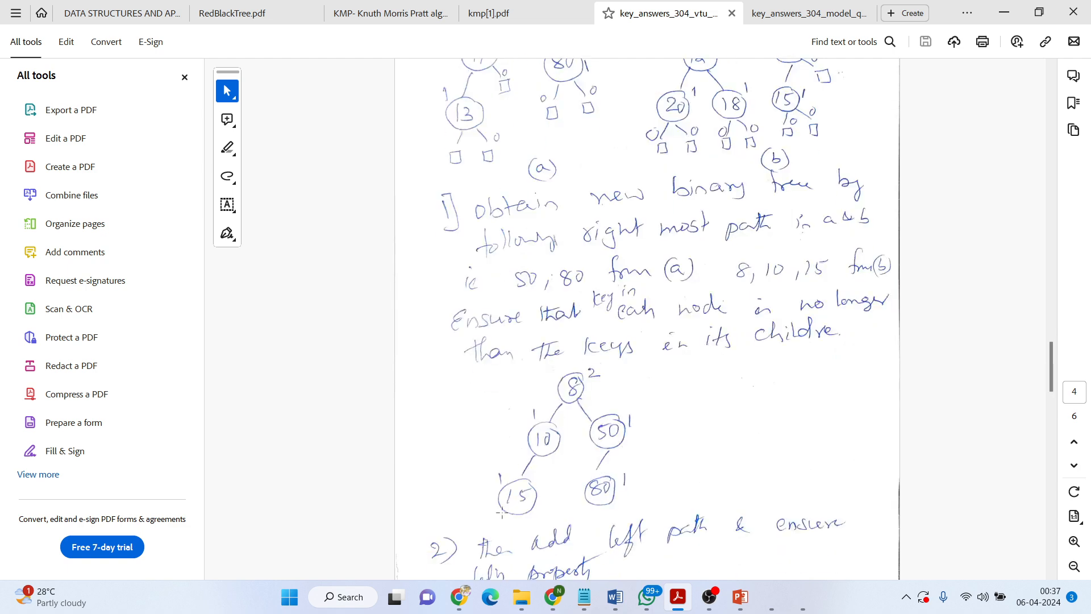
pyautogui.scroll(3)
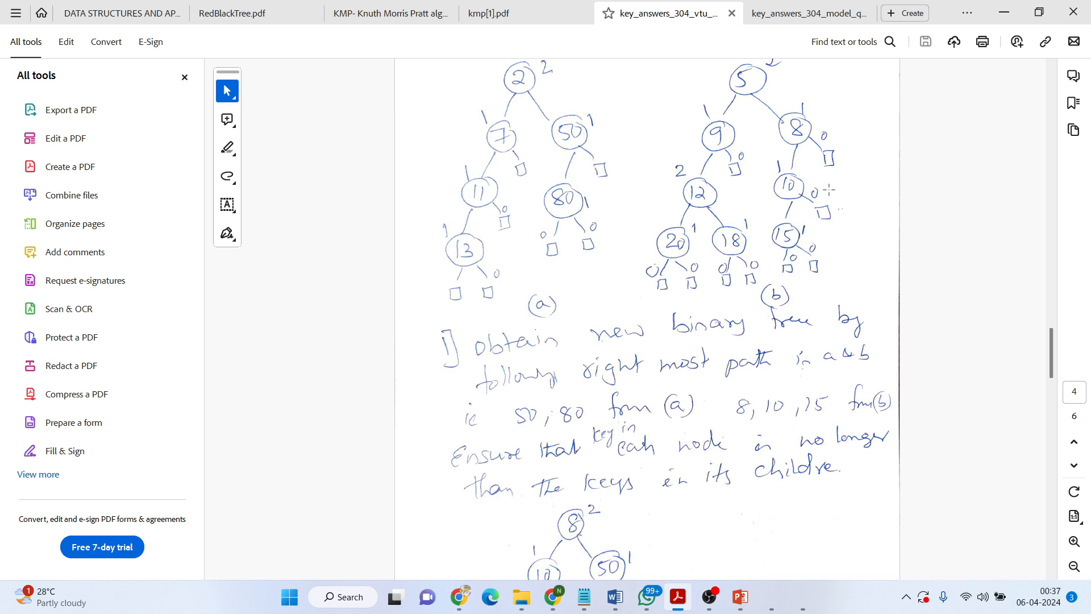
pyautogui.scroll(-3)
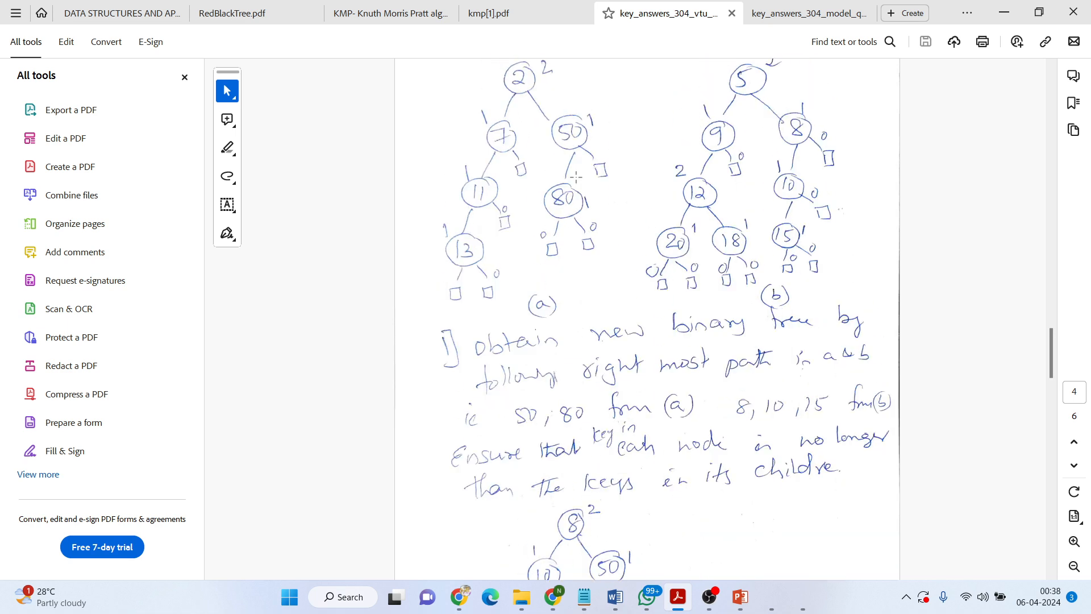
pyautogui.scroll(-3)
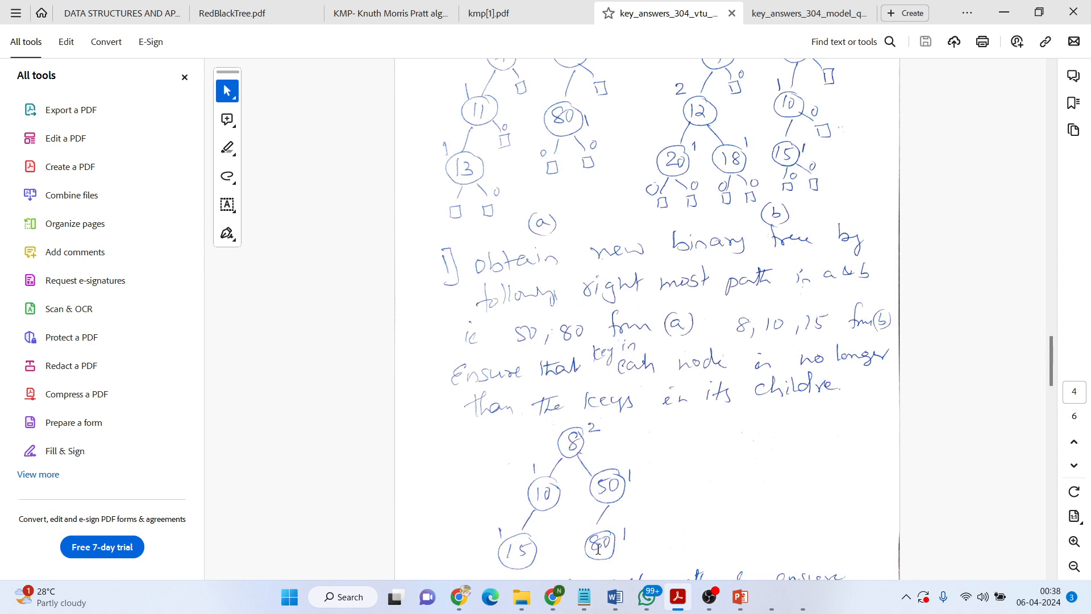
pyautogui.moveTo(625, 522)
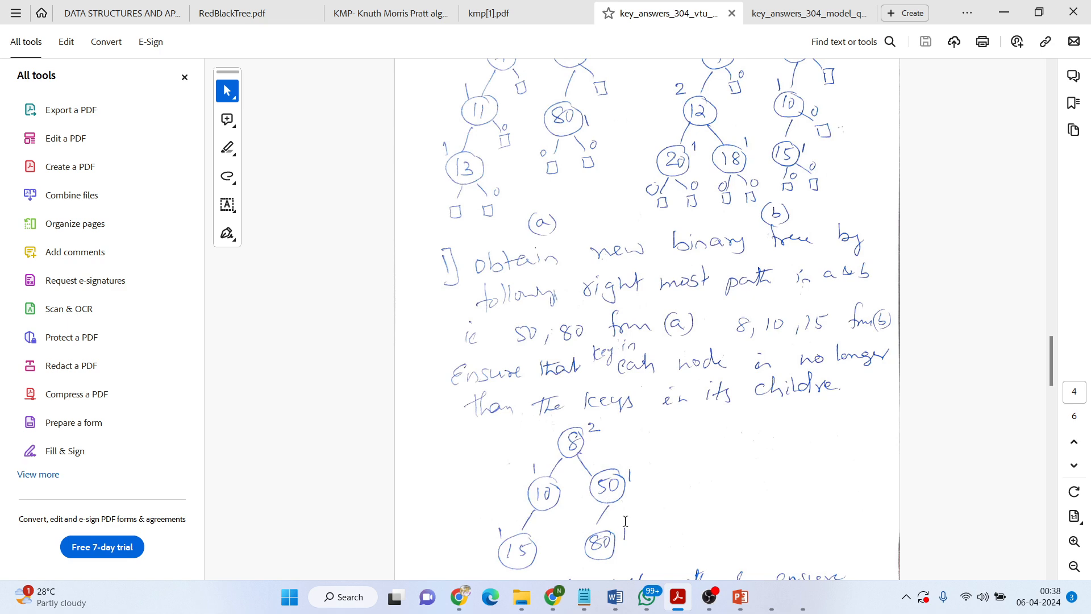
pyautogui.scroll(-3)
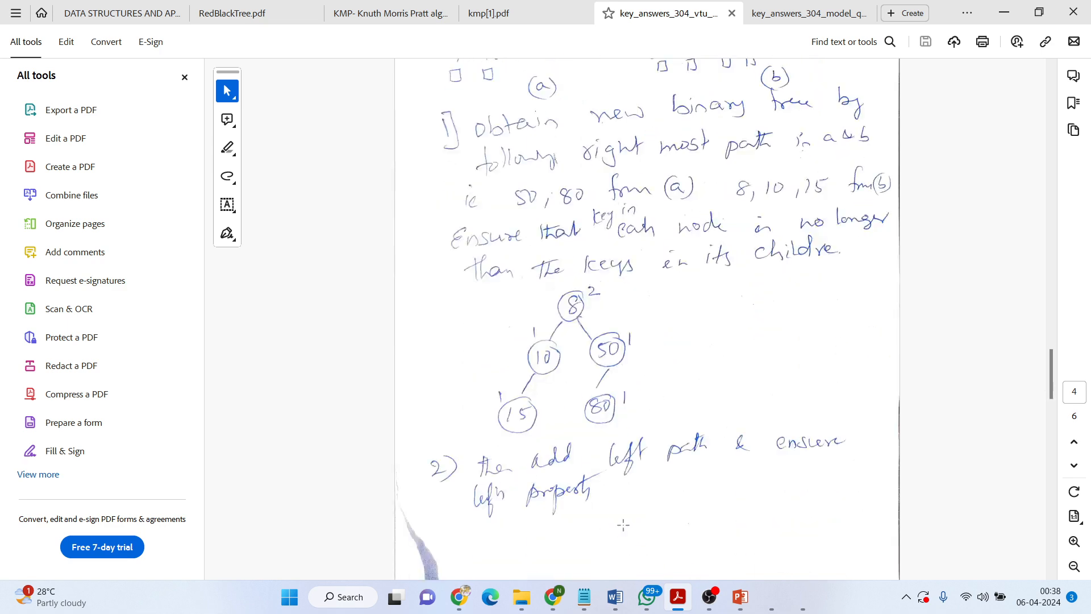
pyautogui.scroll(-3)
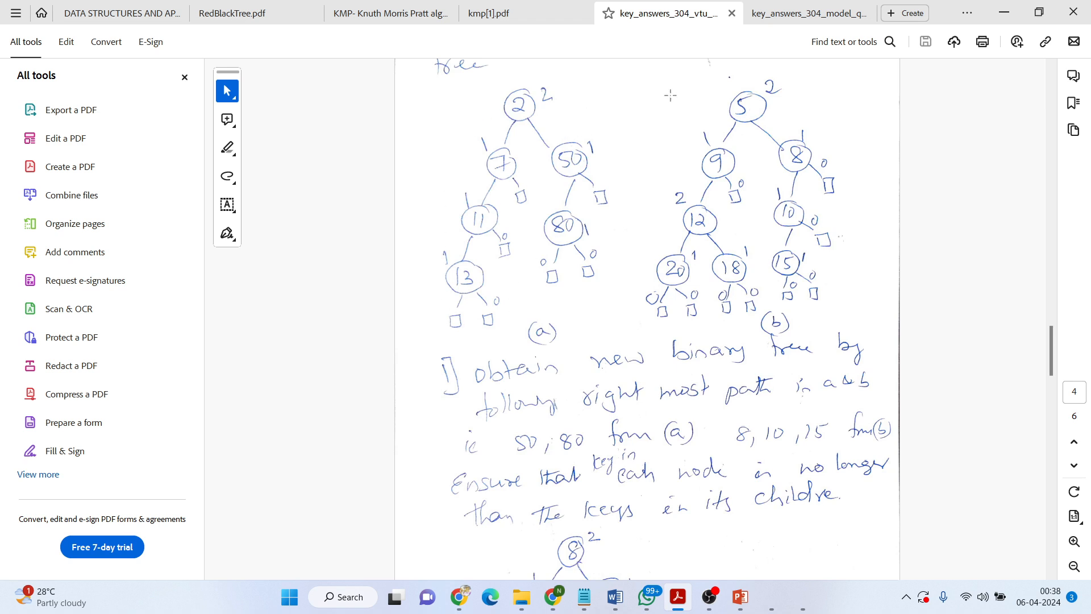
pyautogui.moveTo(794, 98)
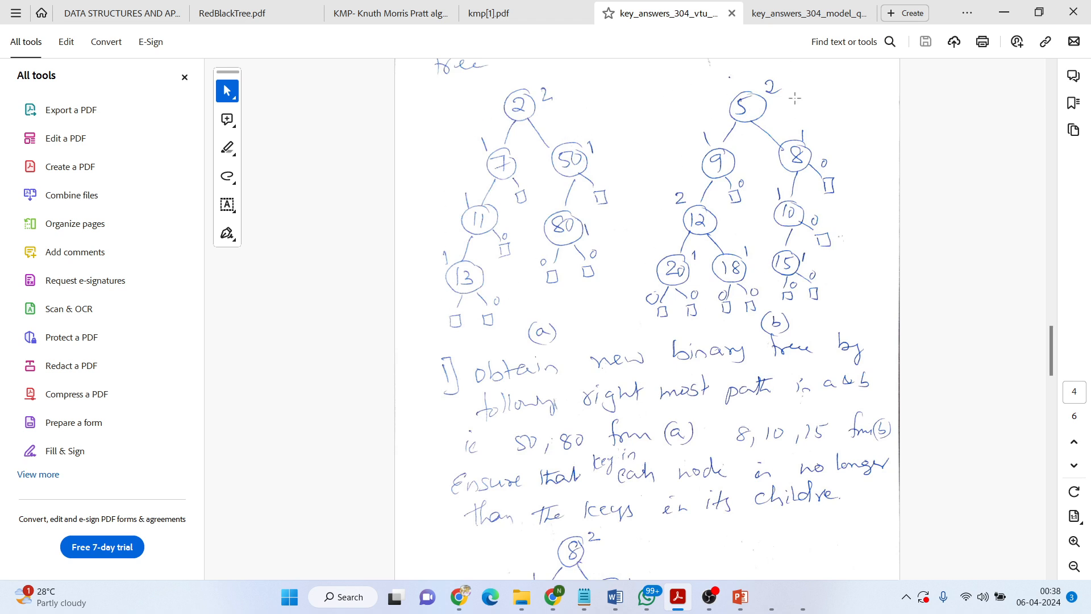
pyautogui.scroll(-3)
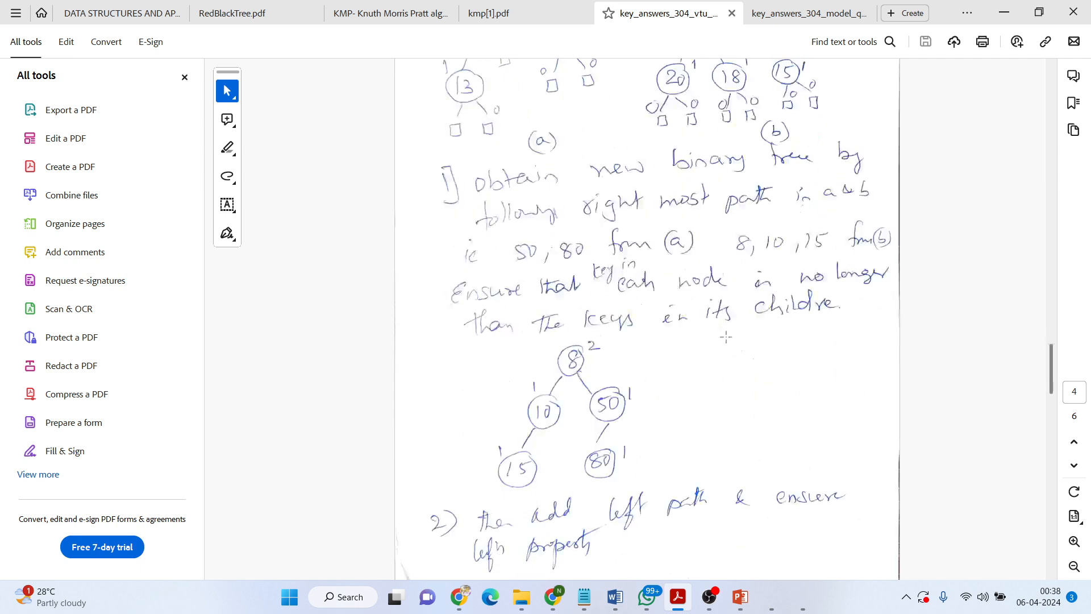
# Scroll to page 30's 5-rooted tree and the melded tree rooted at 2.
pyautogui.scroll(-3)
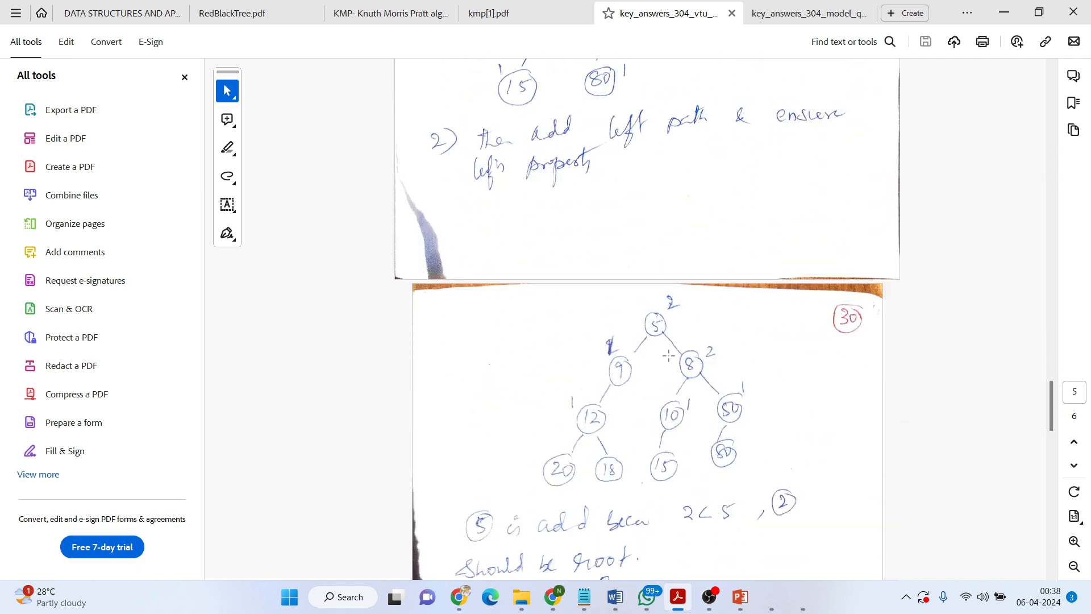
pyautogui.moveTo(774, 439)
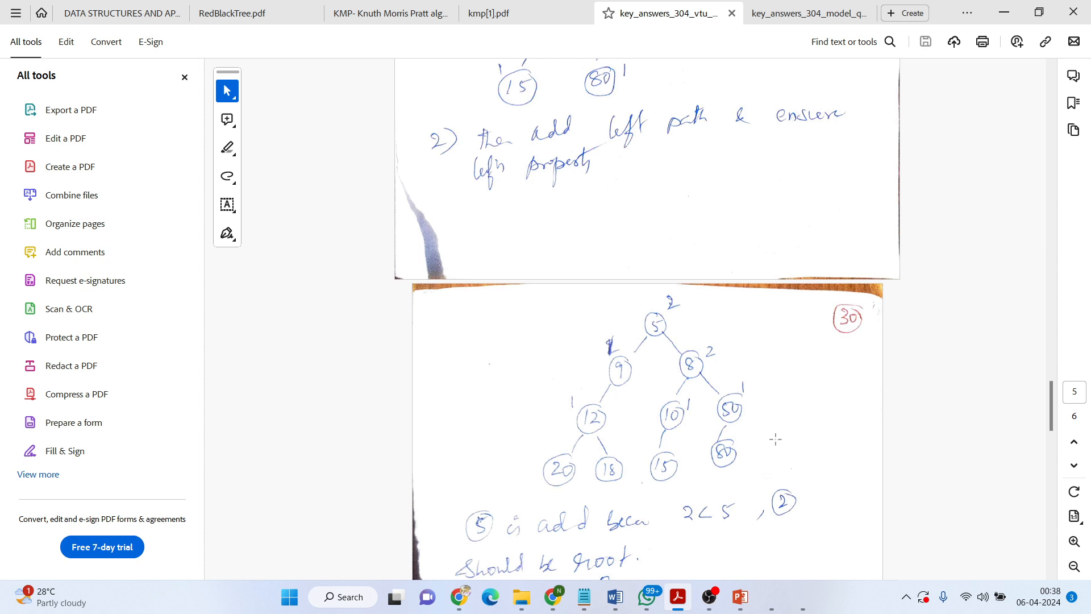
pyautogui.moveTo(660, 326)
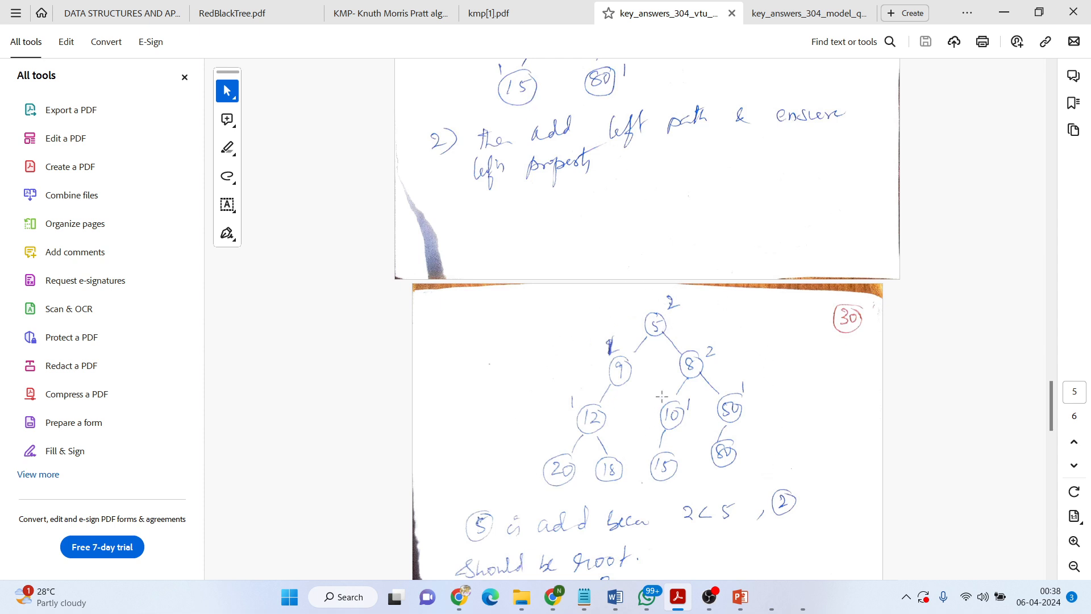
pyautogui.moveTo(630, 370)
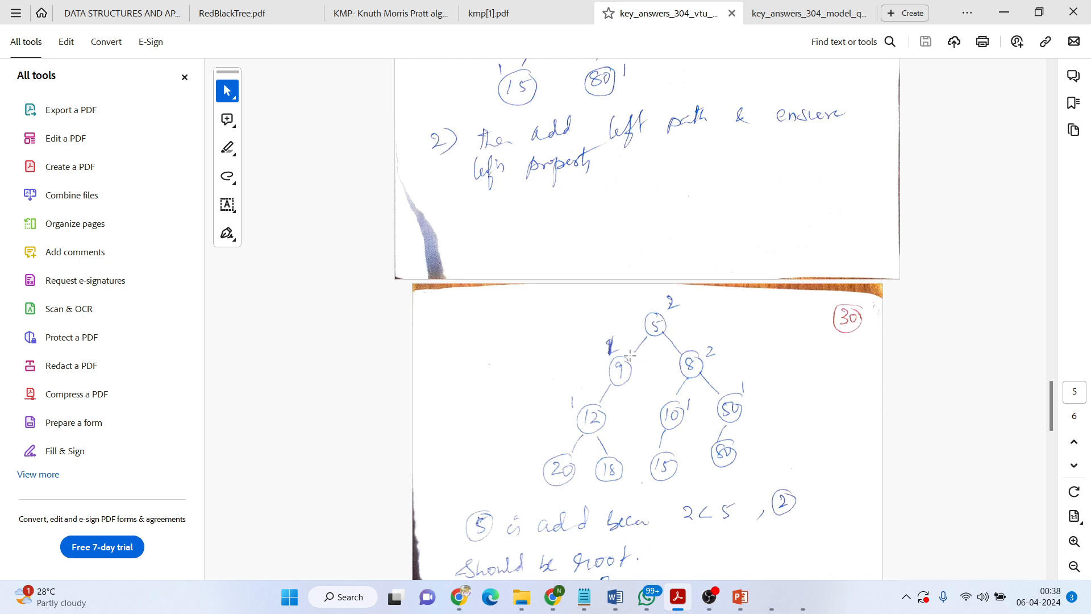
pyautogui.moveTo(591, 424)
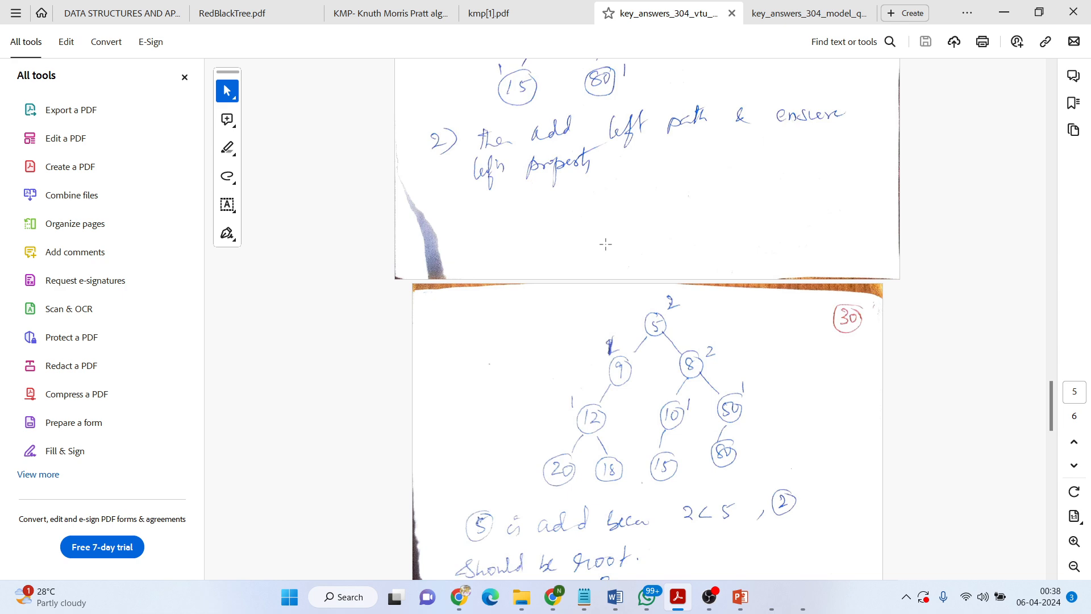
pyautogui.scroll(-3)
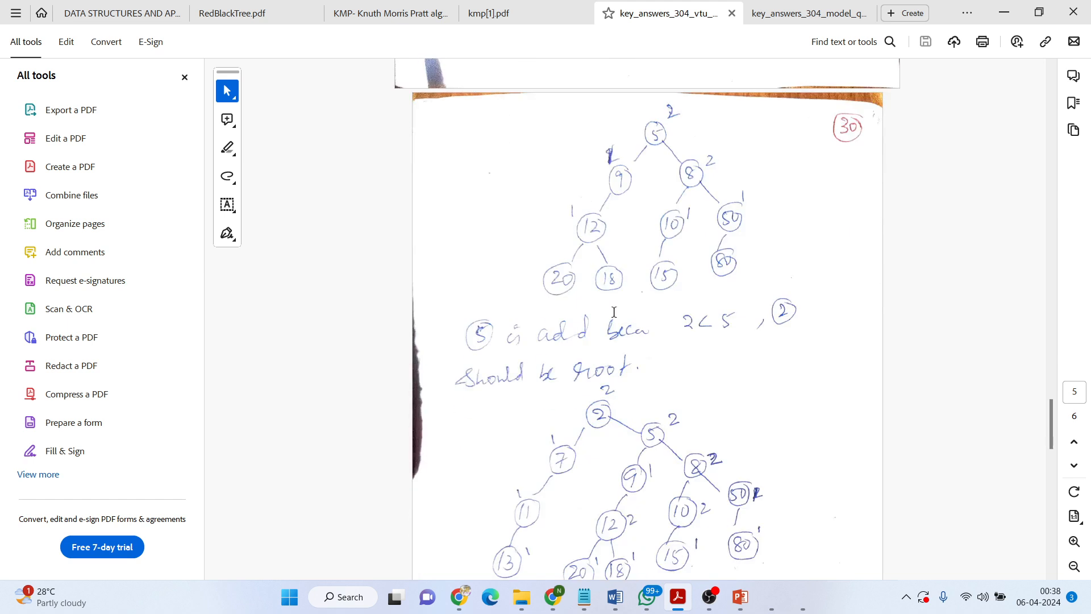
pyautogui.moveTo(656, 427)
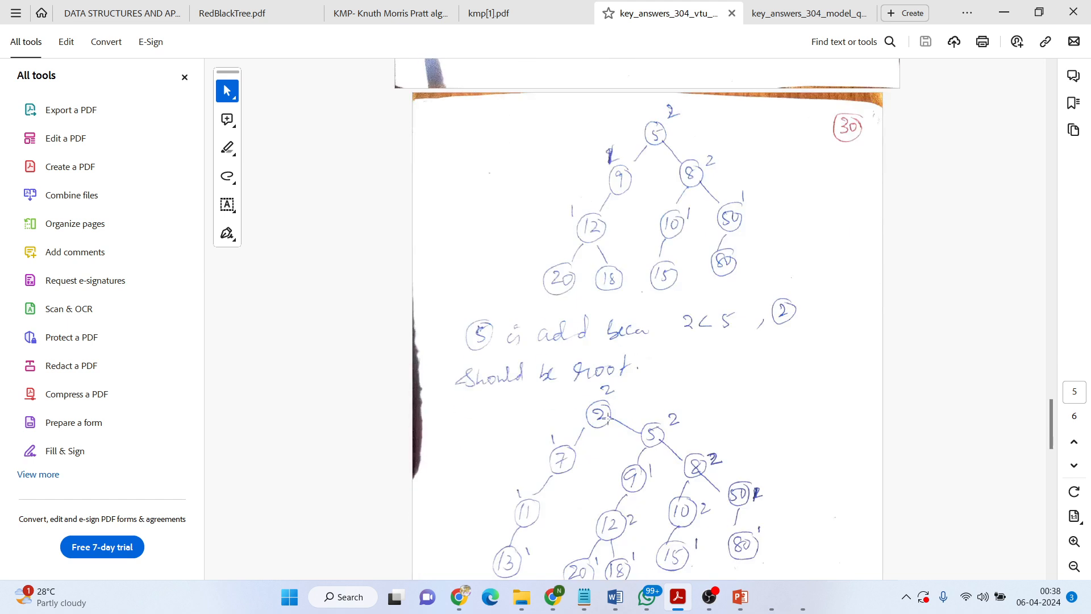
pyautogui.scroll(-3)
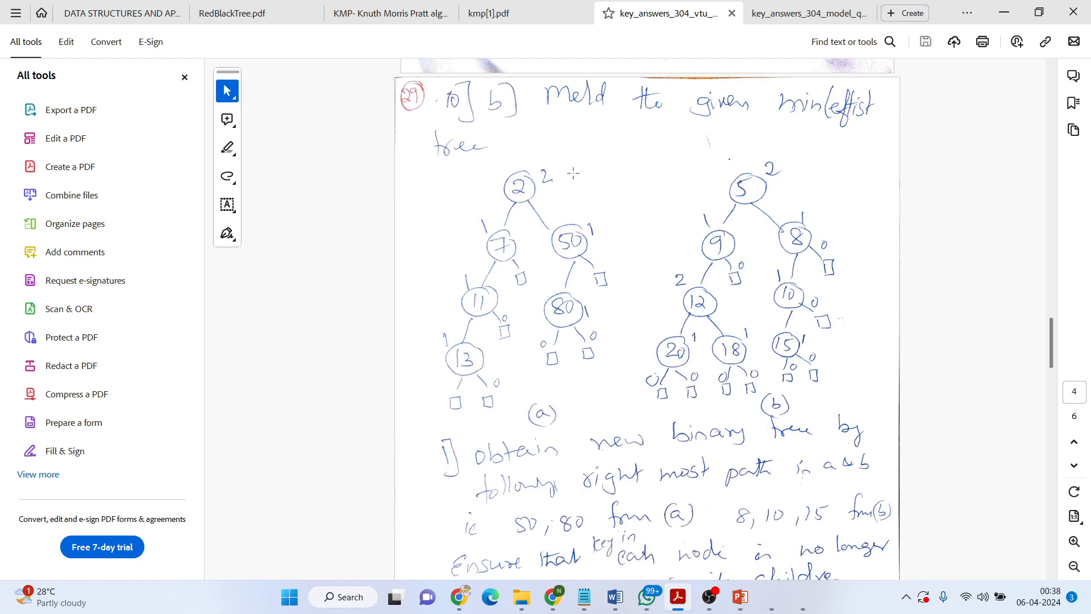
pyautogui.scroll(-3)
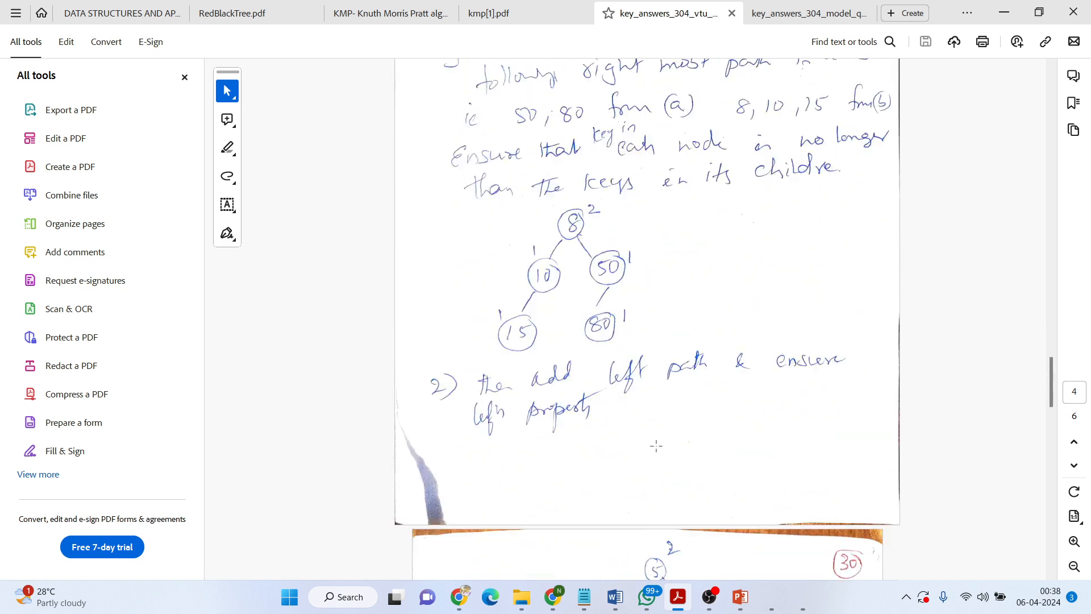
pyautogui.scroll(-3)
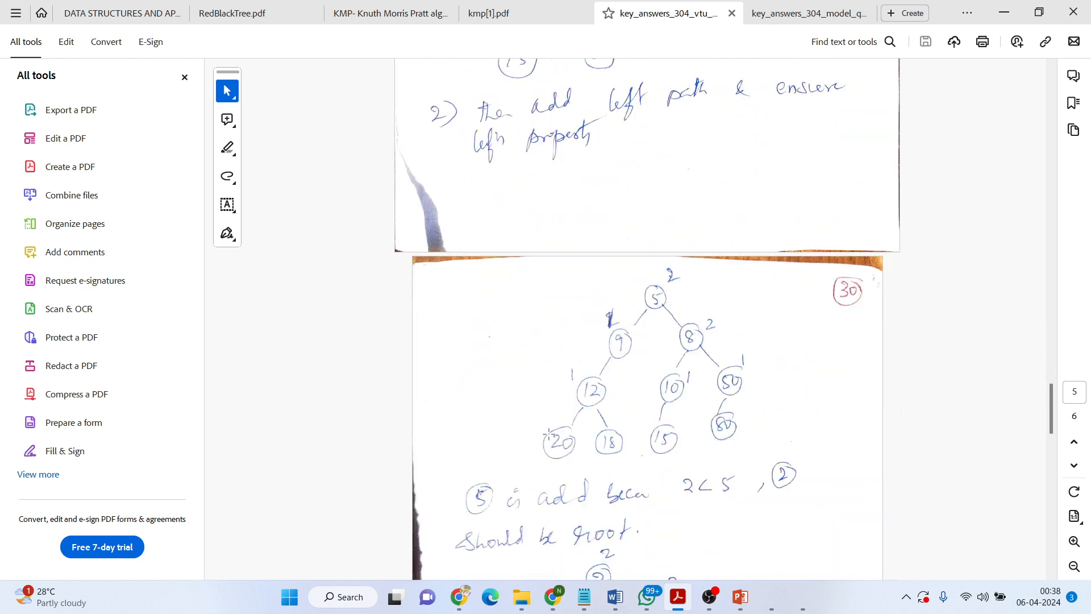
pyautogui.scroll(-3)
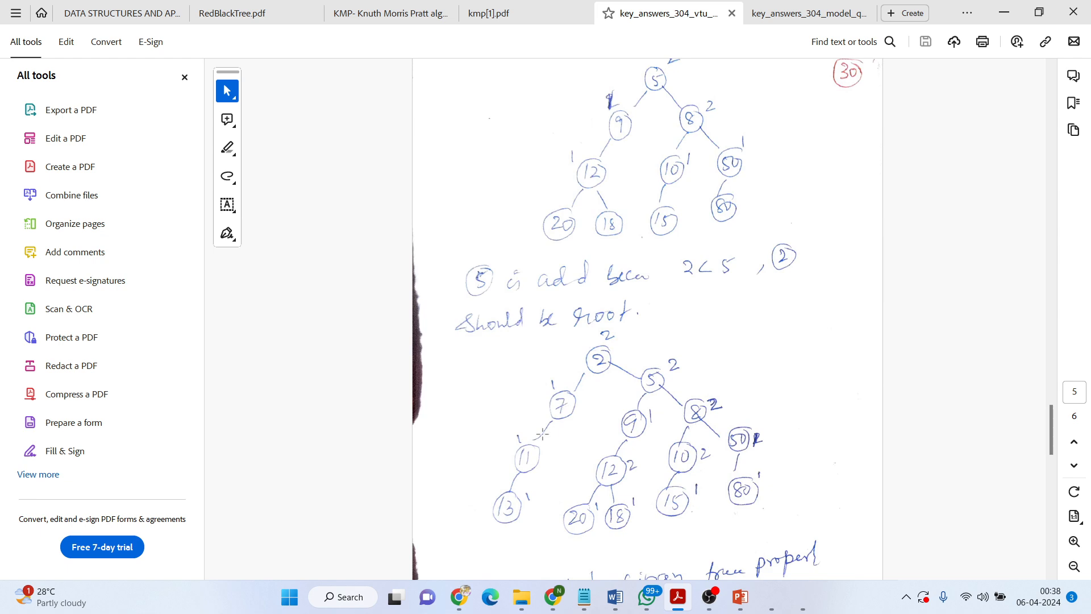
# Scroll past the leftist property check to page 31's subtree-exchanged tree rooted at 2.
pyautogui.scroll(-3)
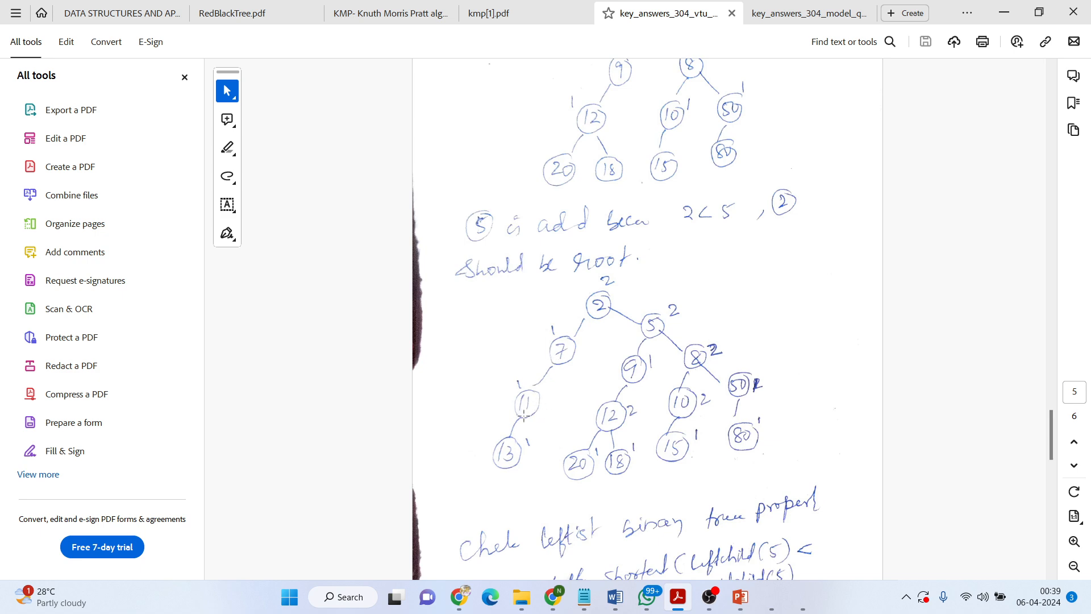
pyautogui.moveTo(551, 418)
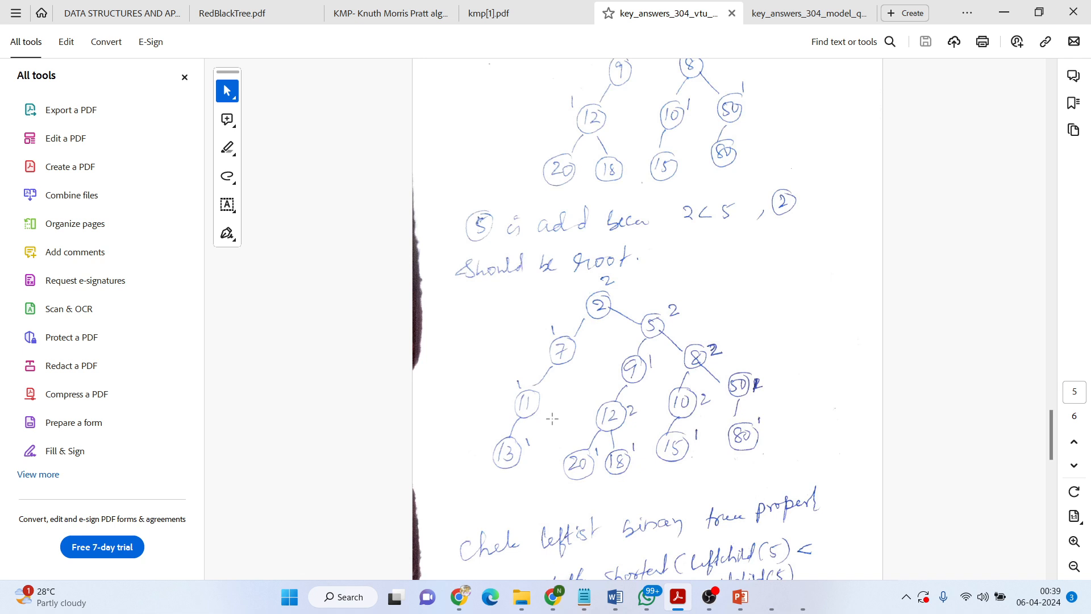
pyautogui.moveTo(546, 358)
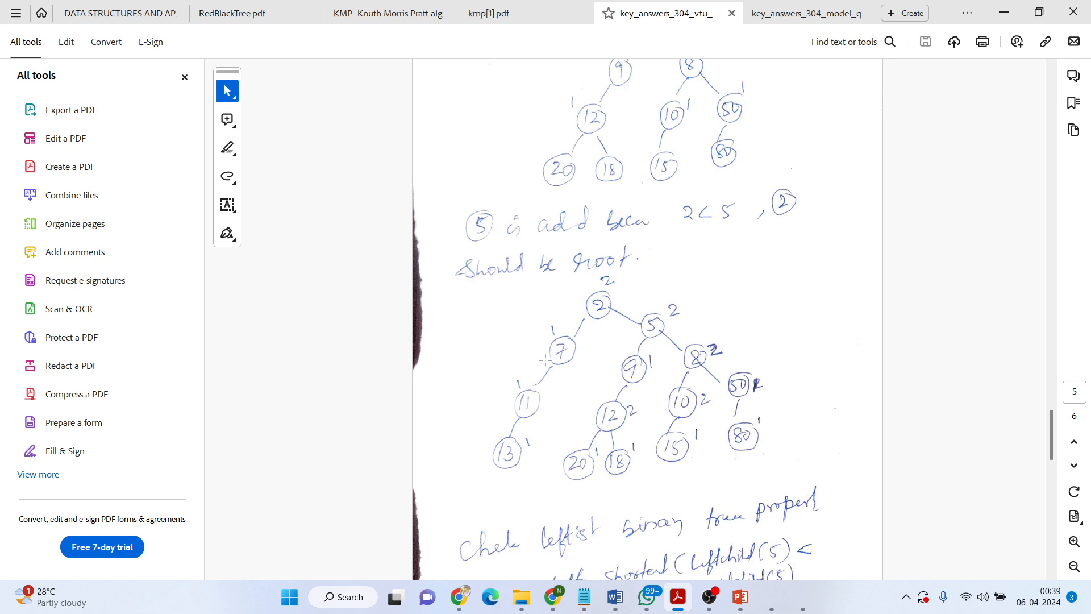
pyautogui.moveTo(550, 344)
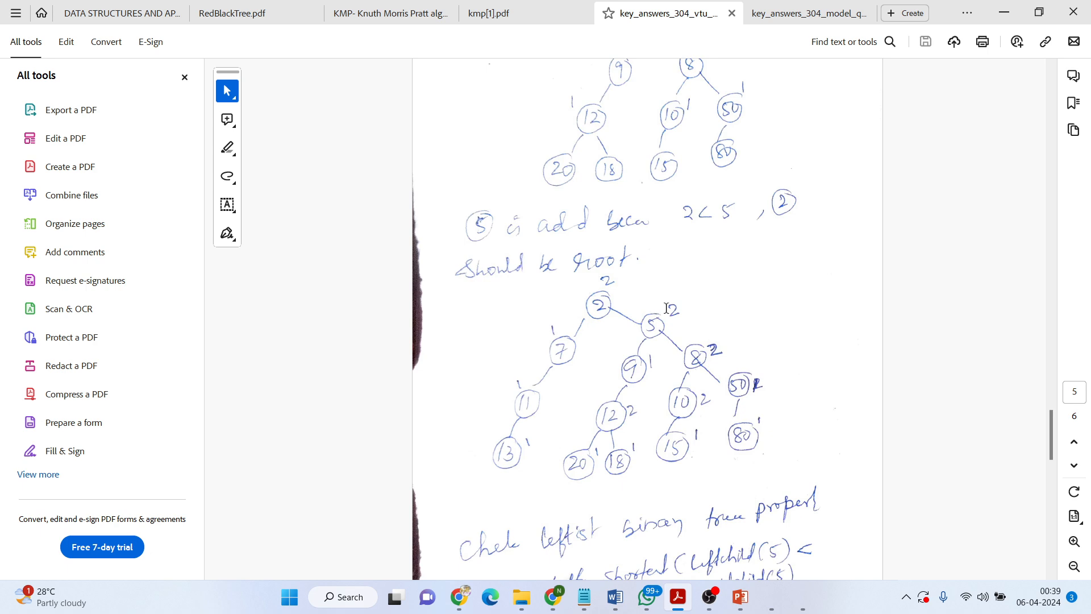
pyautogui.moveTo(618, 373)
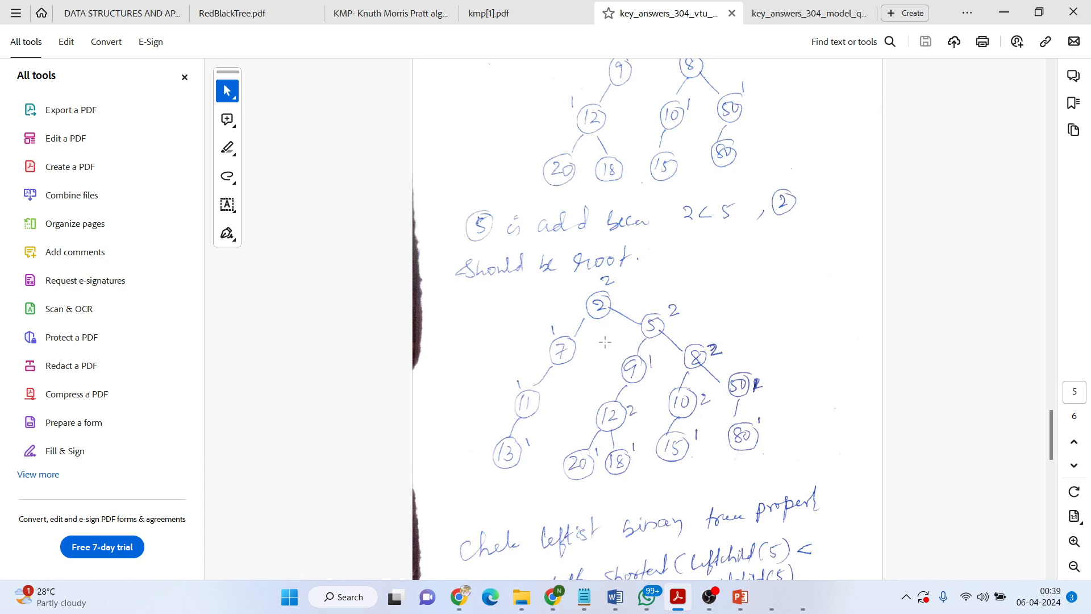
pyautogui.scroll(-3)
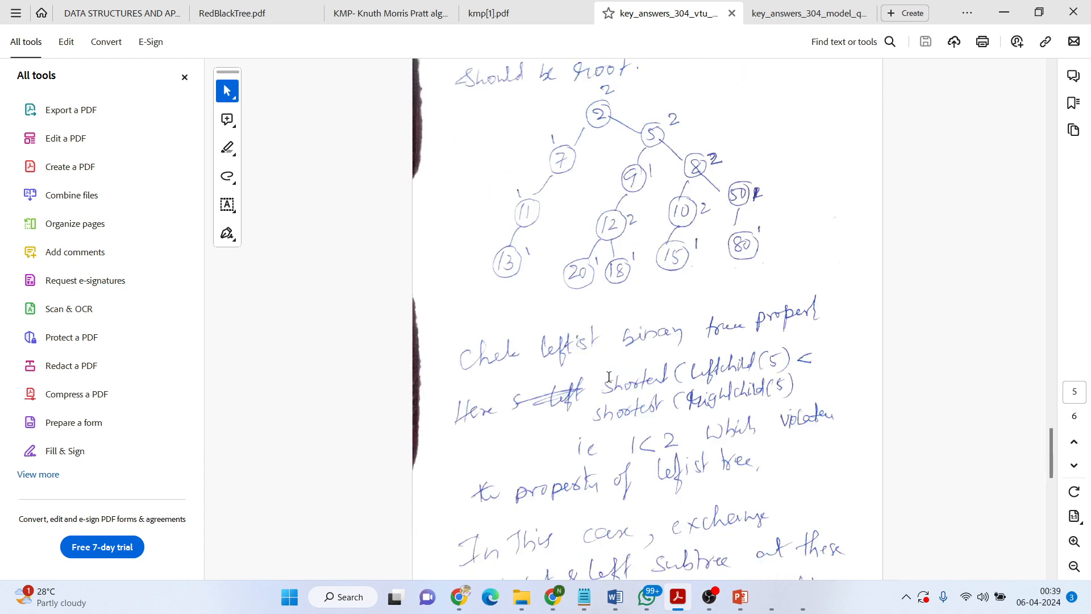
pyautogui.scroll(-3)
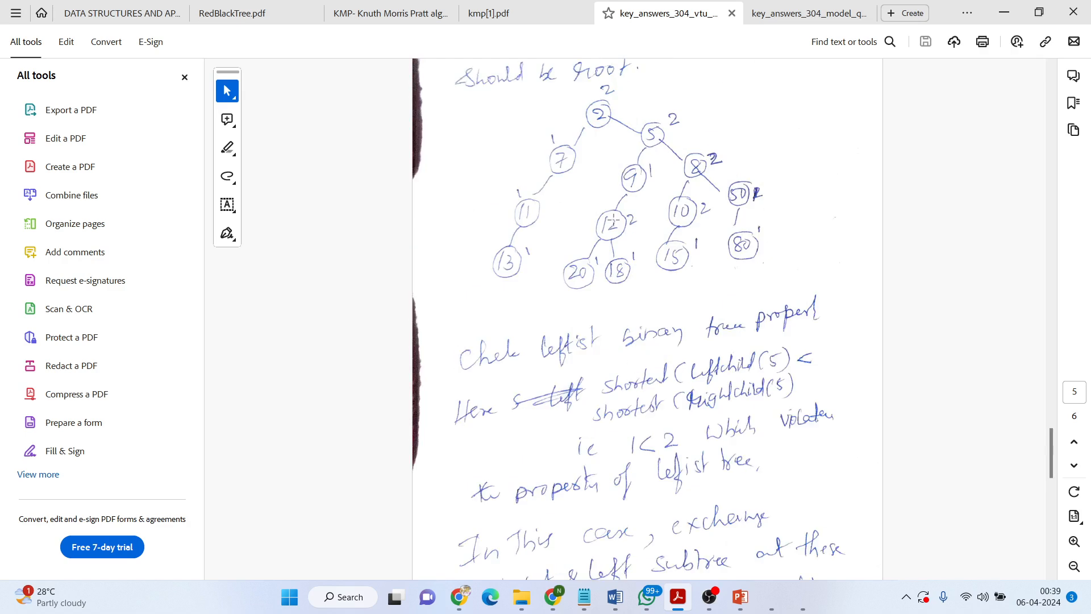
pyautogui.scroll(-3)
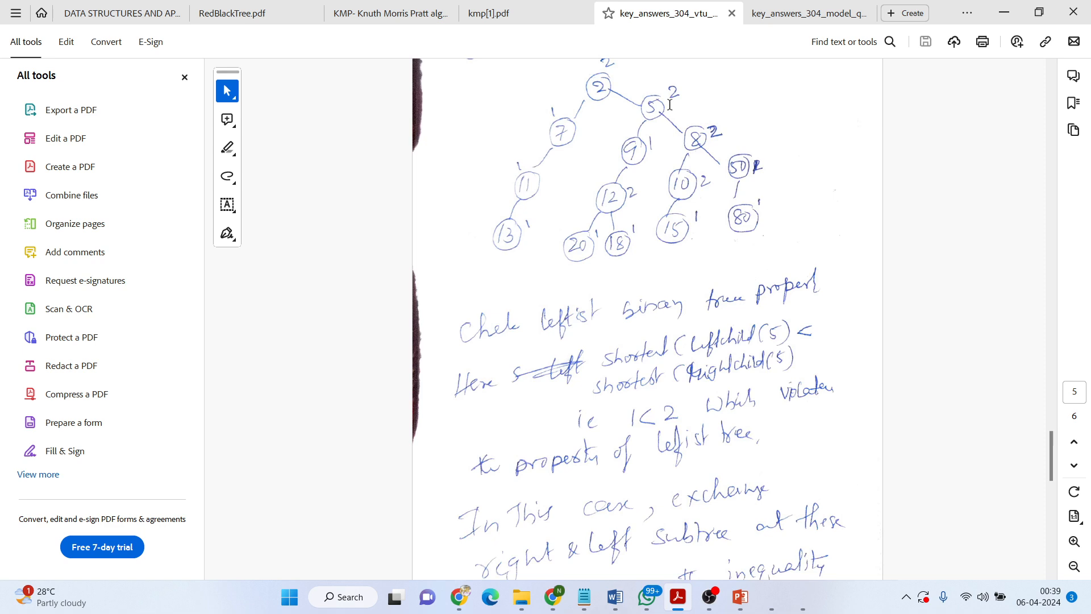
pyautogui.scroll(-3)
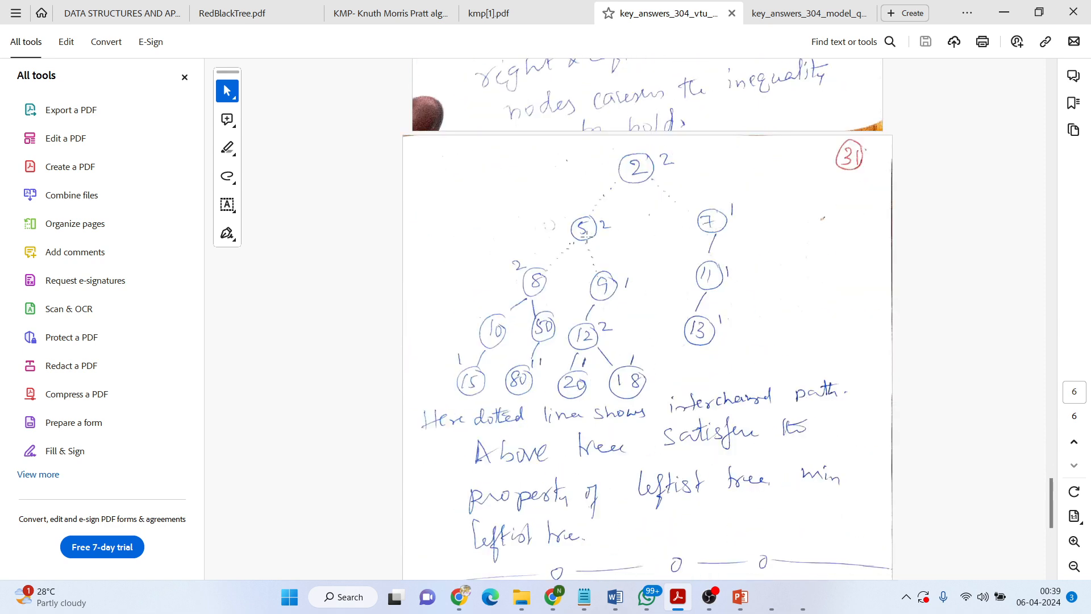
pyautogui.scroll(-3)
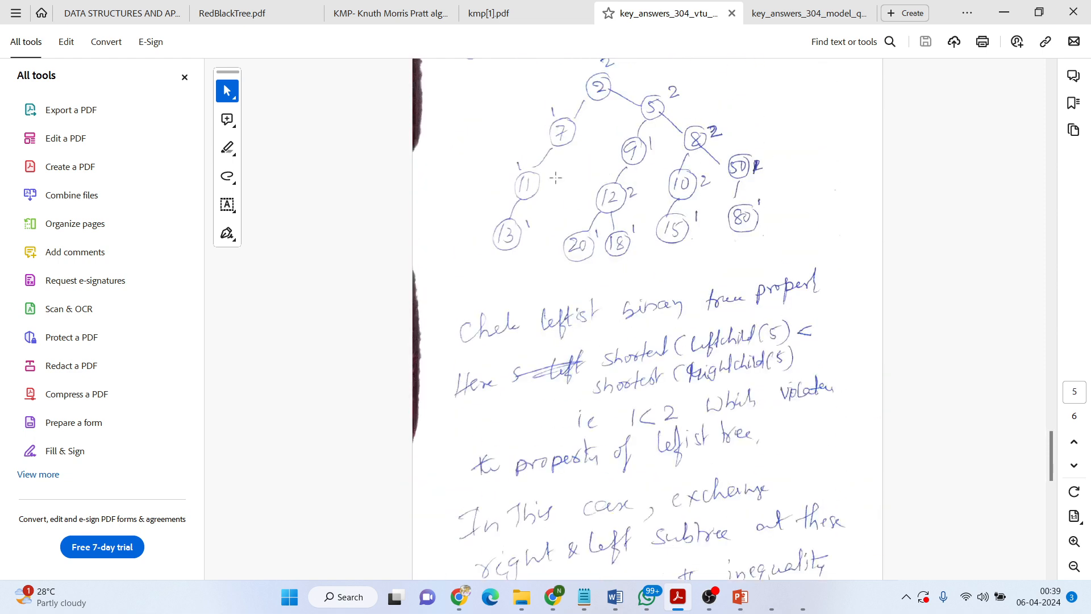
pyautogui.scroll(-3)
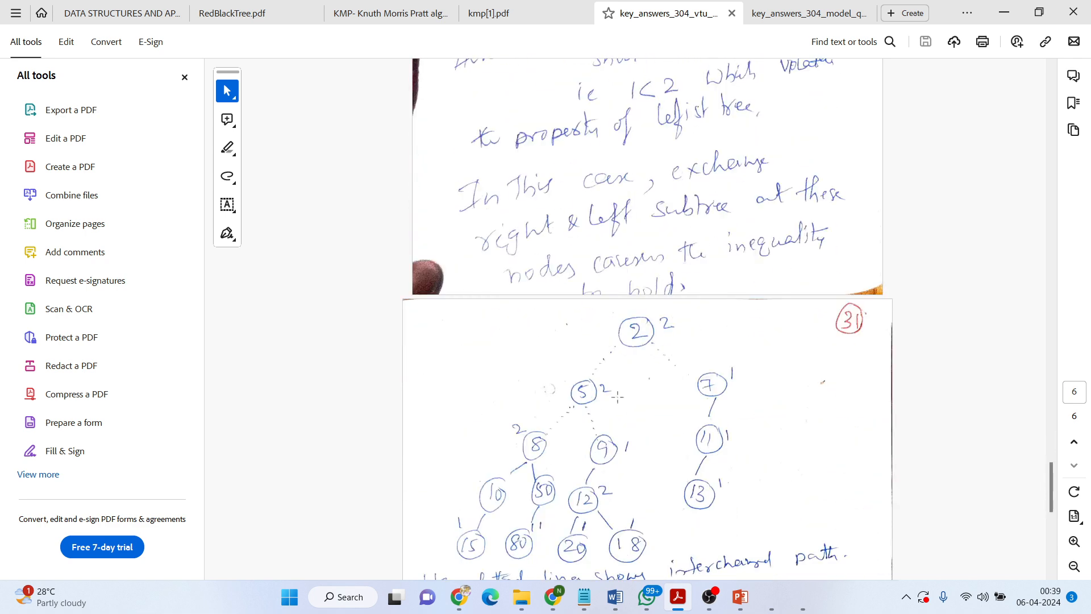
pyautogui.scroll(-3)
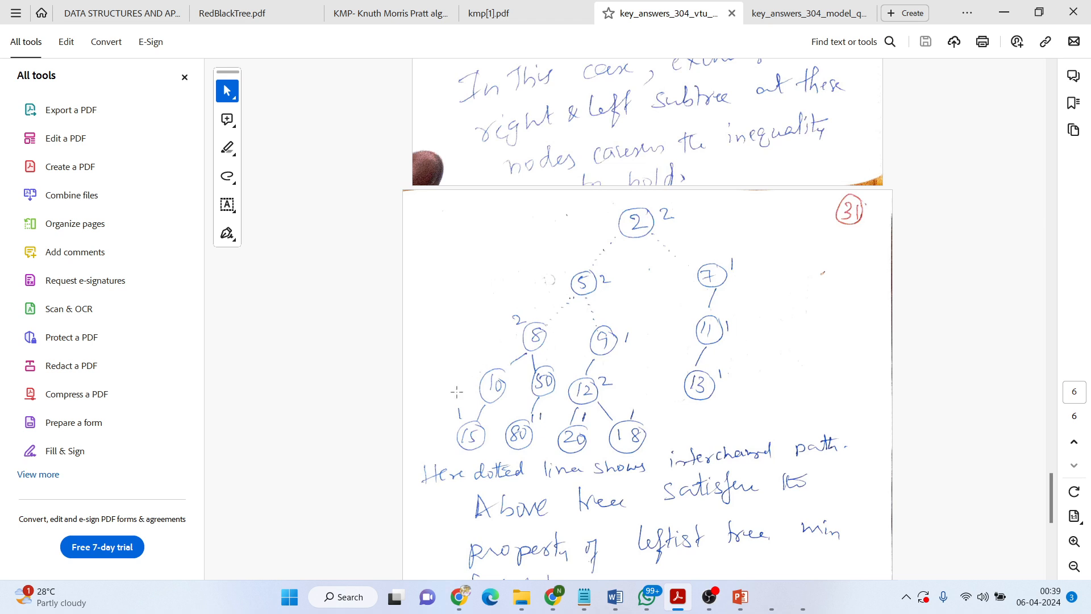
pyautogui.moveTo(585, 334)
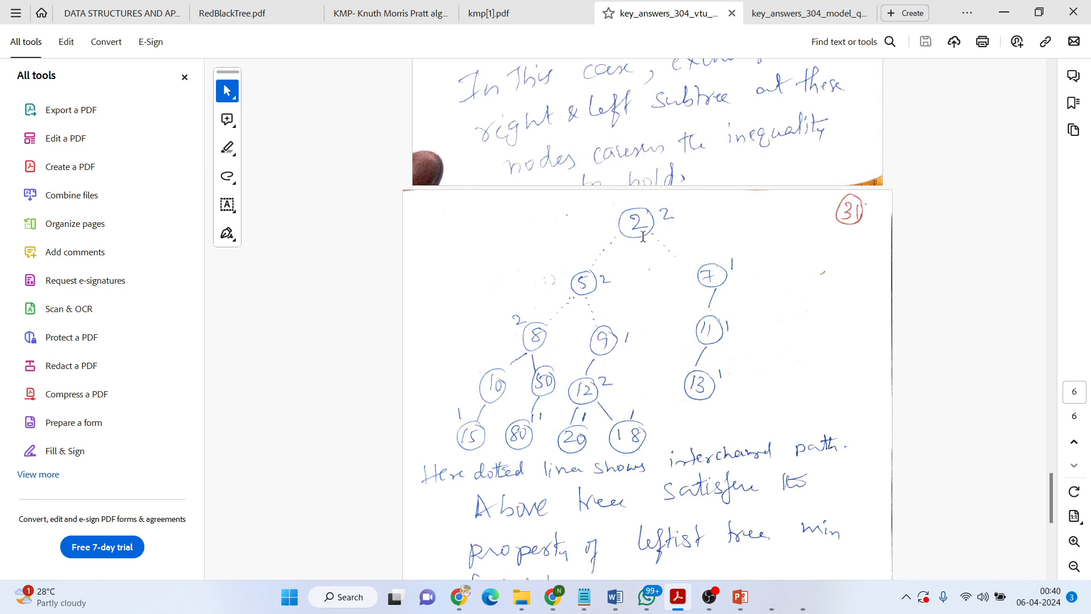
pyautogui.scroll(-3)
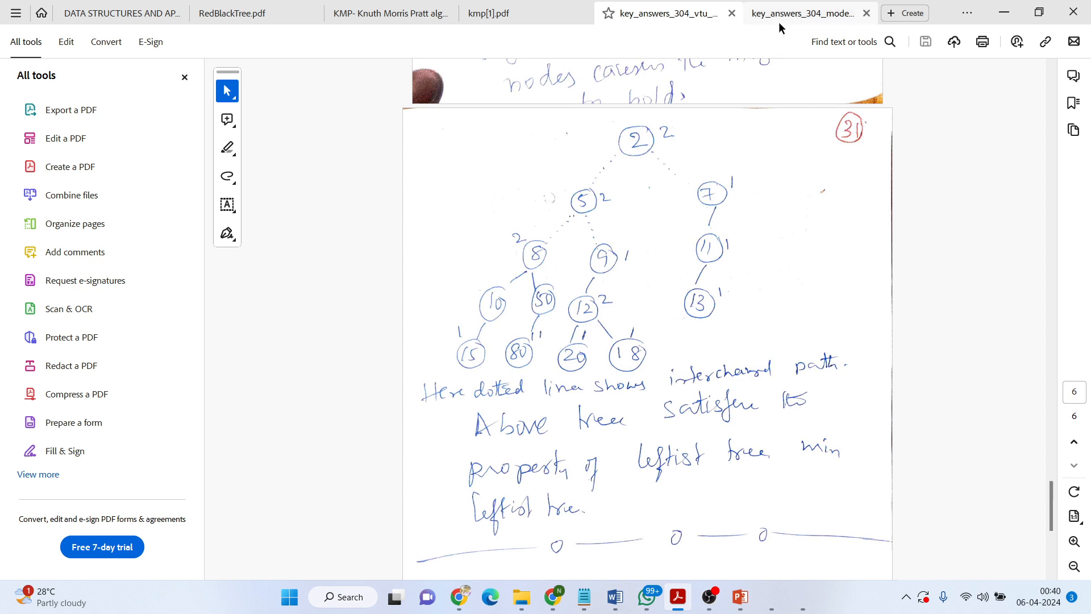
pyautogui.moveTo(729, 14)
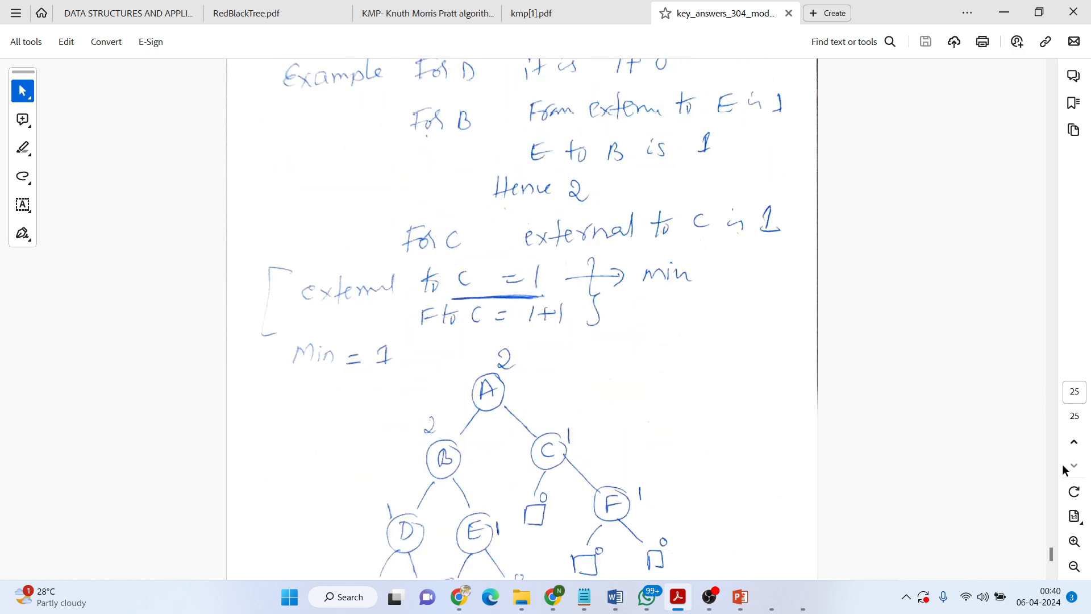
# Scroll the remaining answer-key document to page 21's rotated A-rooted binary tree.
pyautogui.scroll(-3)
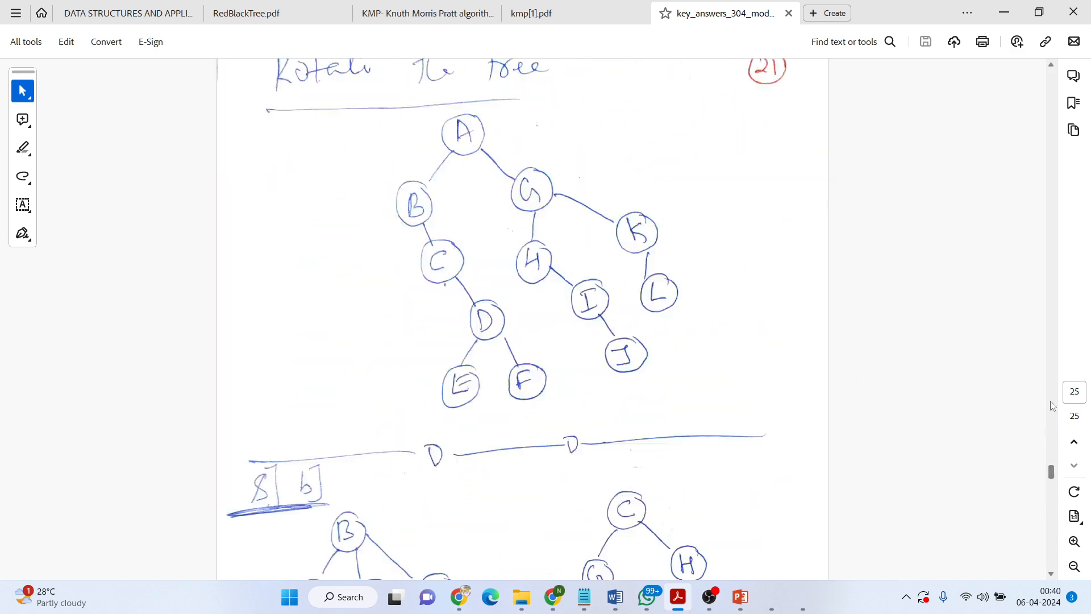